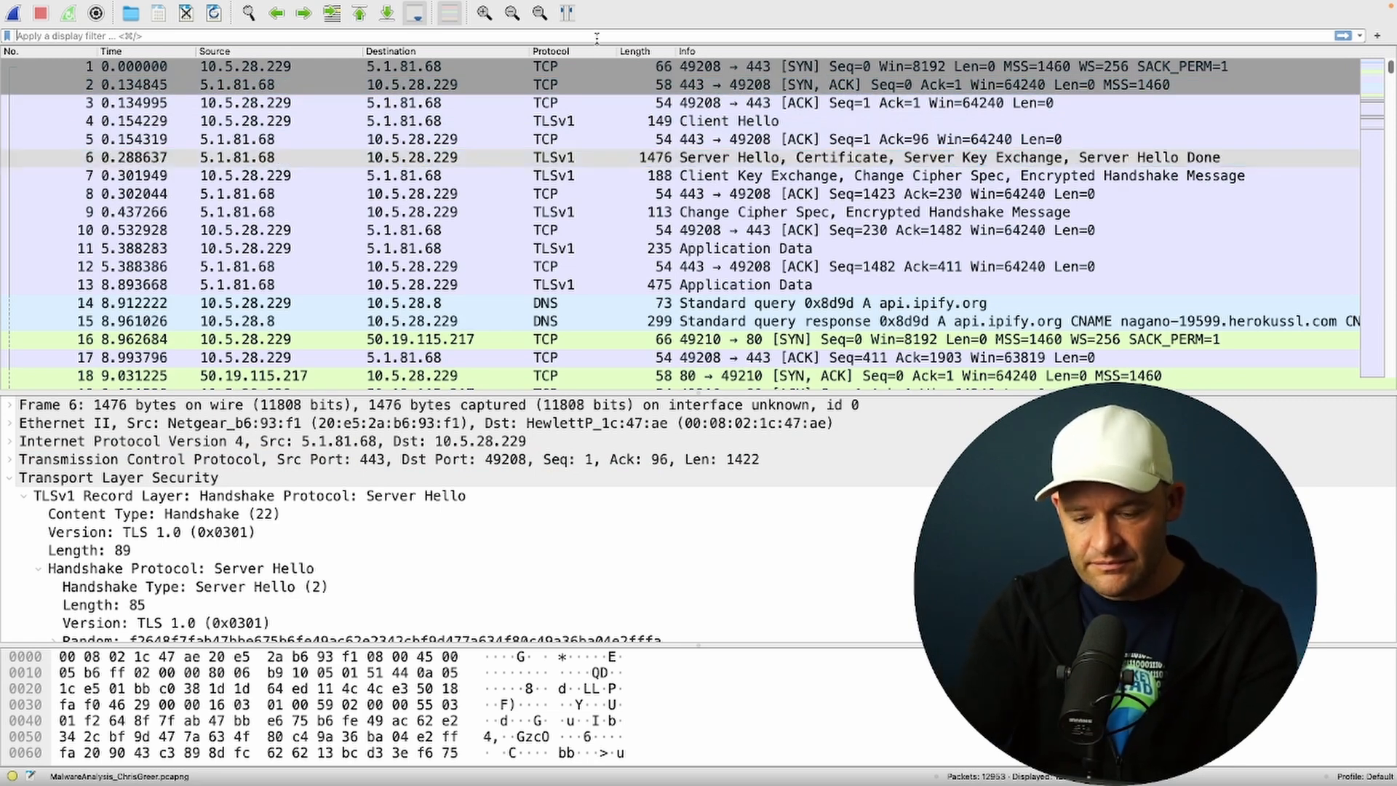
Step: Filter the capture to dns and review the api.ipify.org and other domain queries
text(dns)
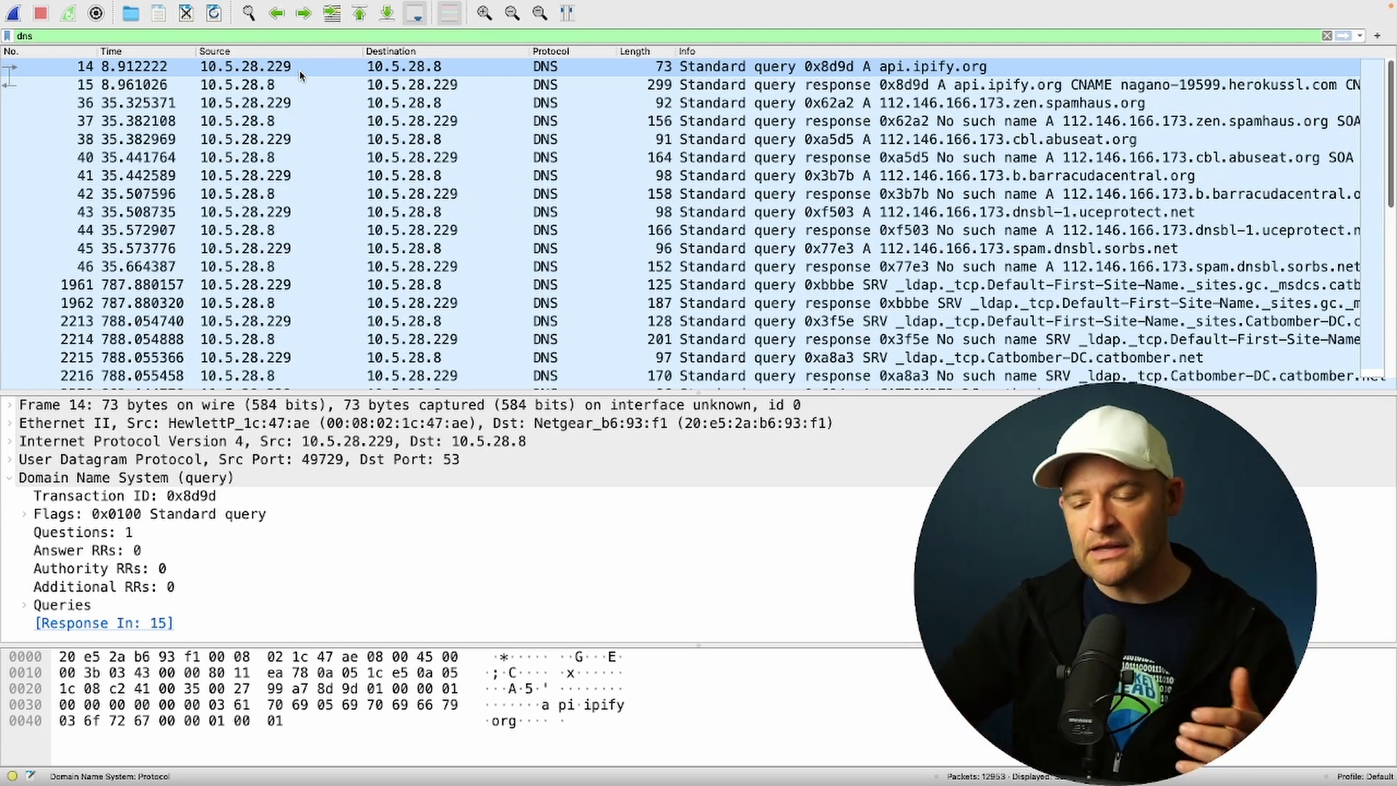
click(873, 157)
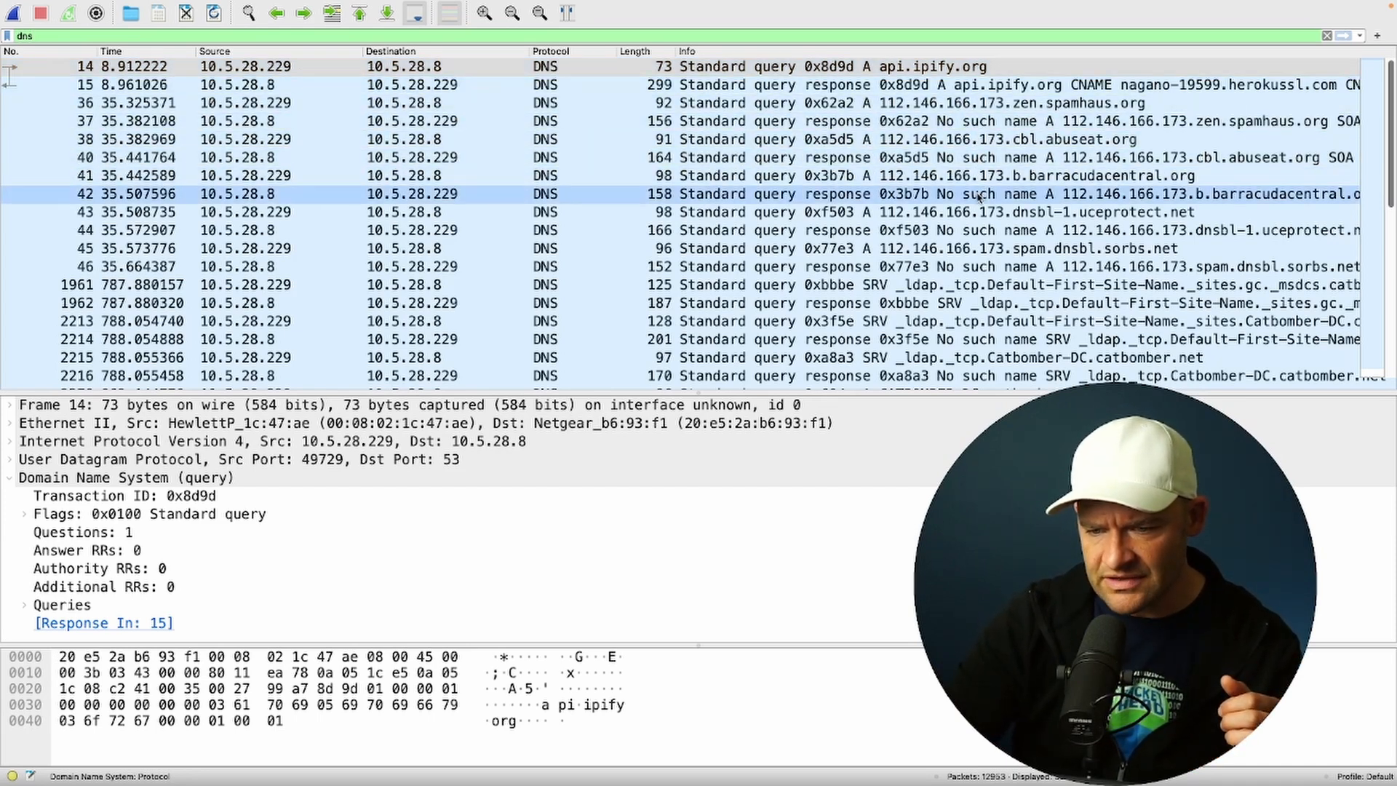
scroll(down, 3)
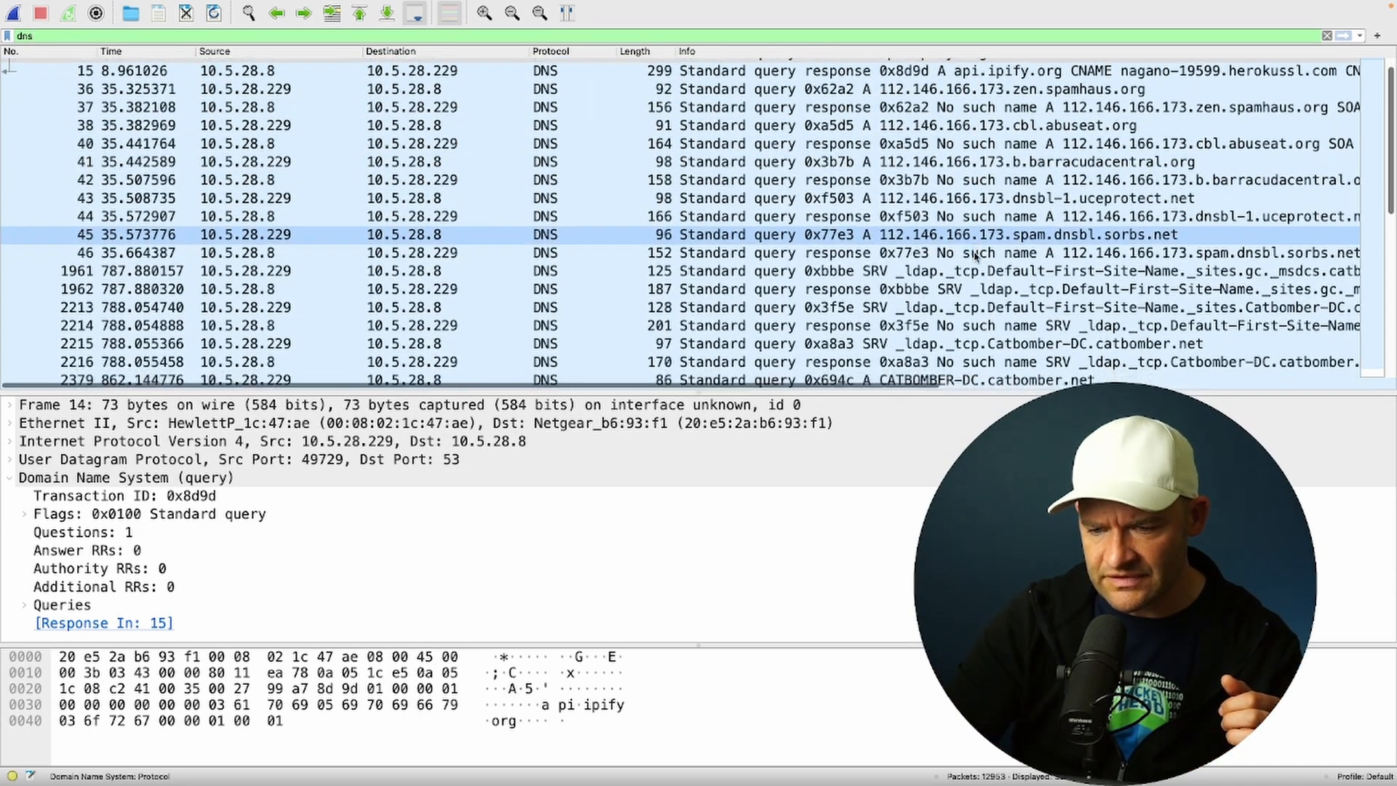
scroll(down, 3)
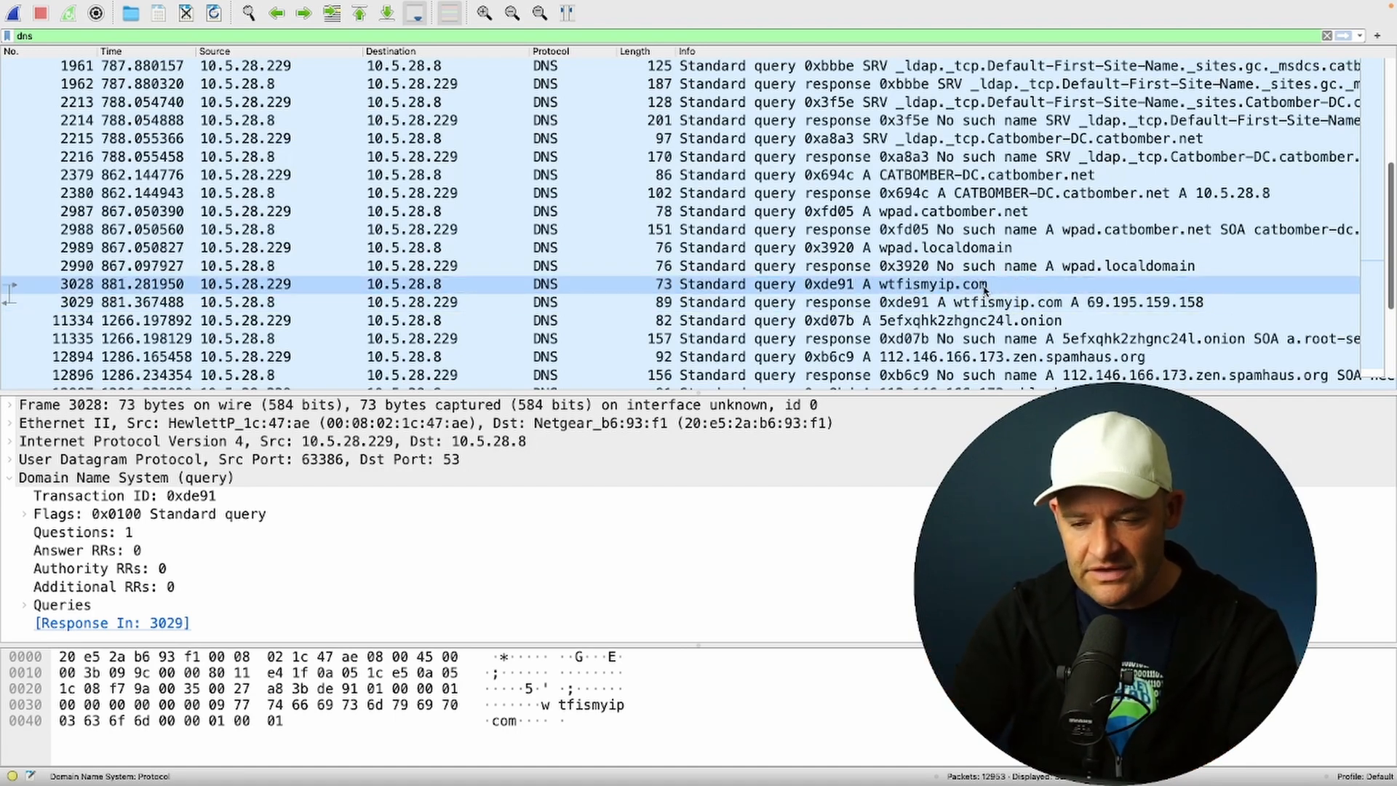
mouse_move(577, 286)
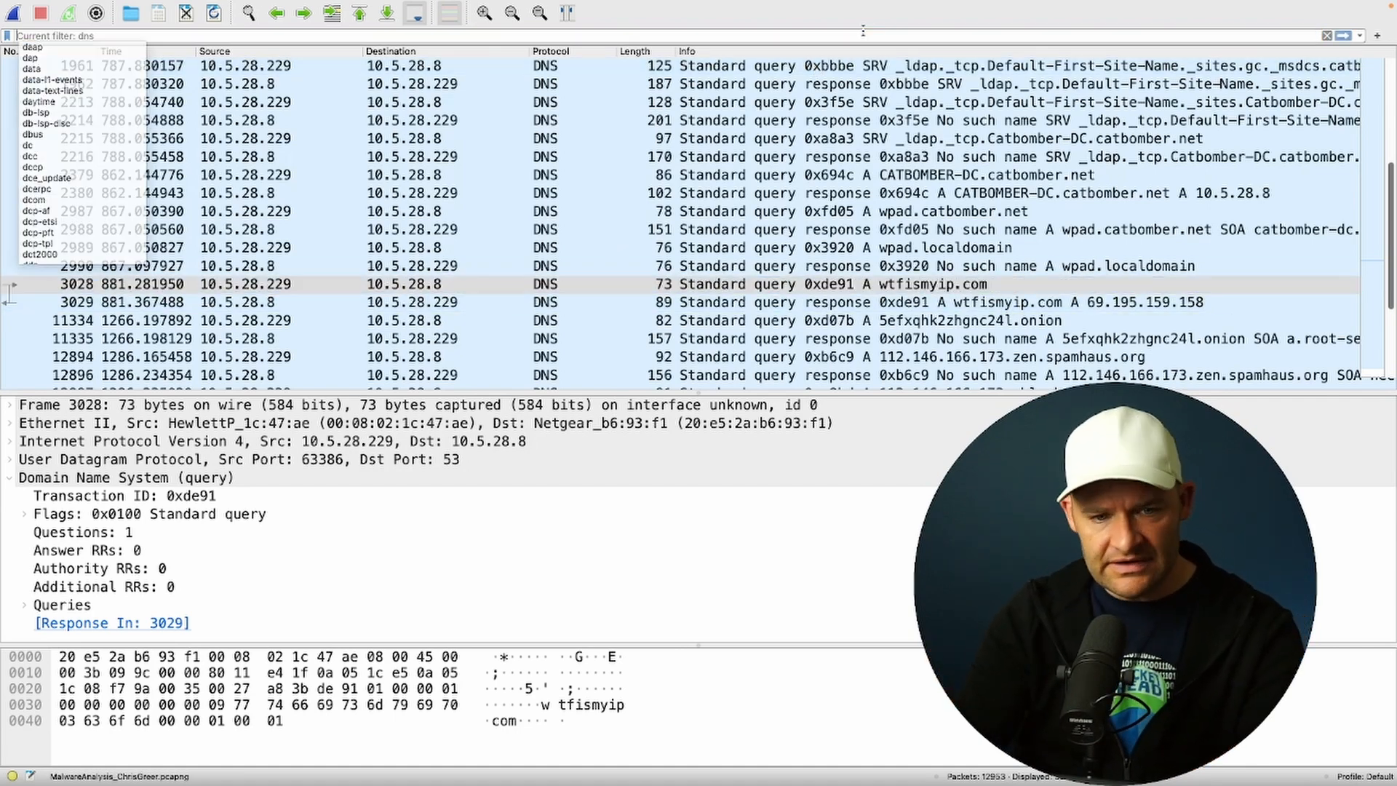
Step: Replace the display filter with http to list only HTTP packets
text(http)
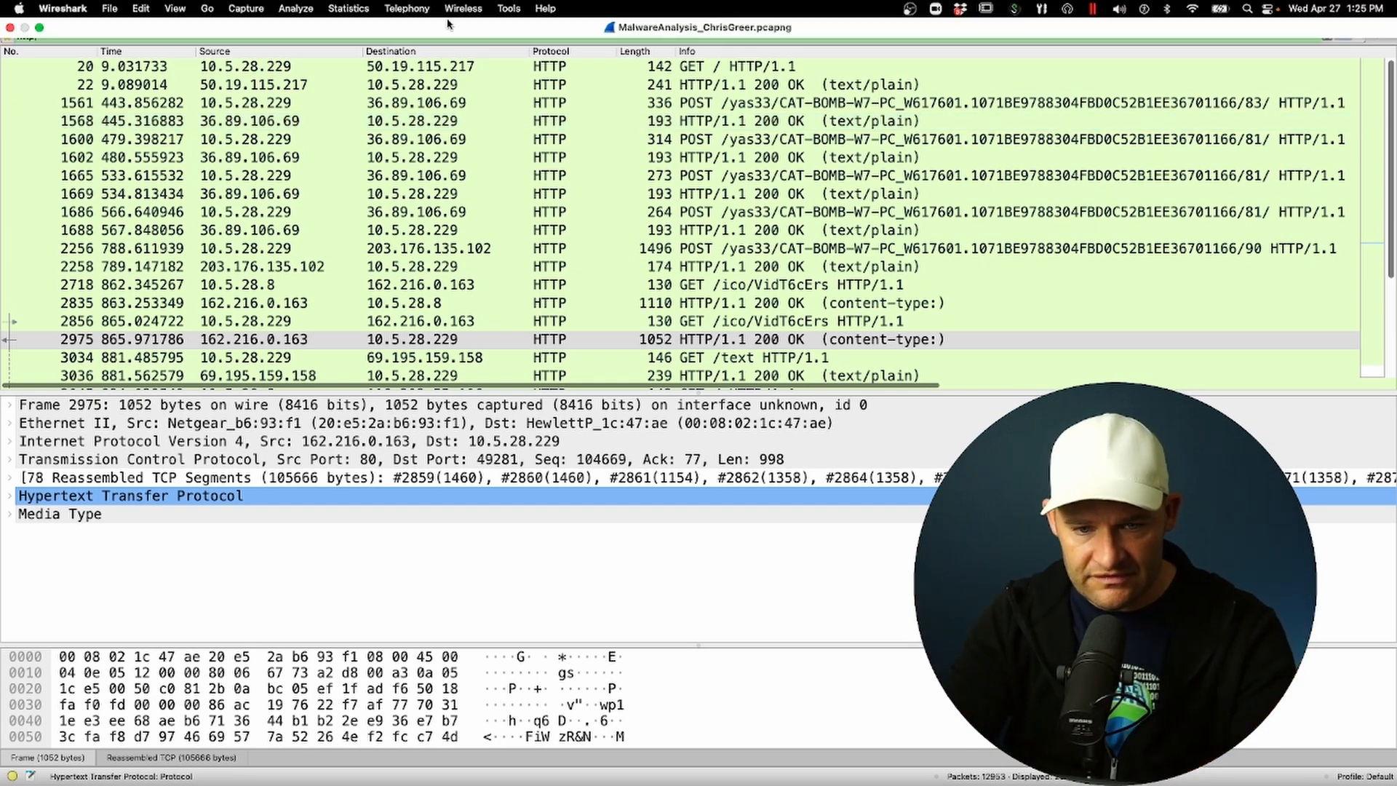
text(http)
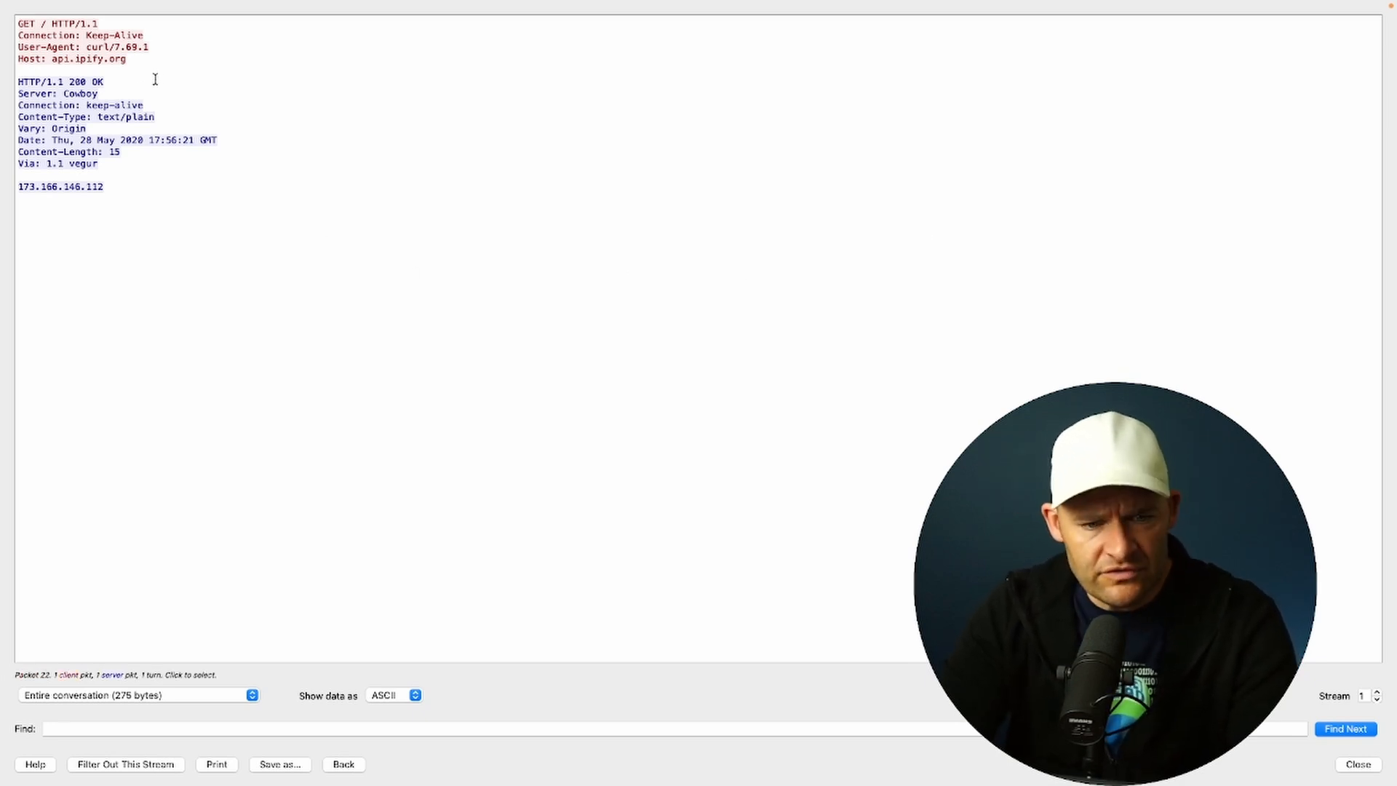
double_click(97, 47)
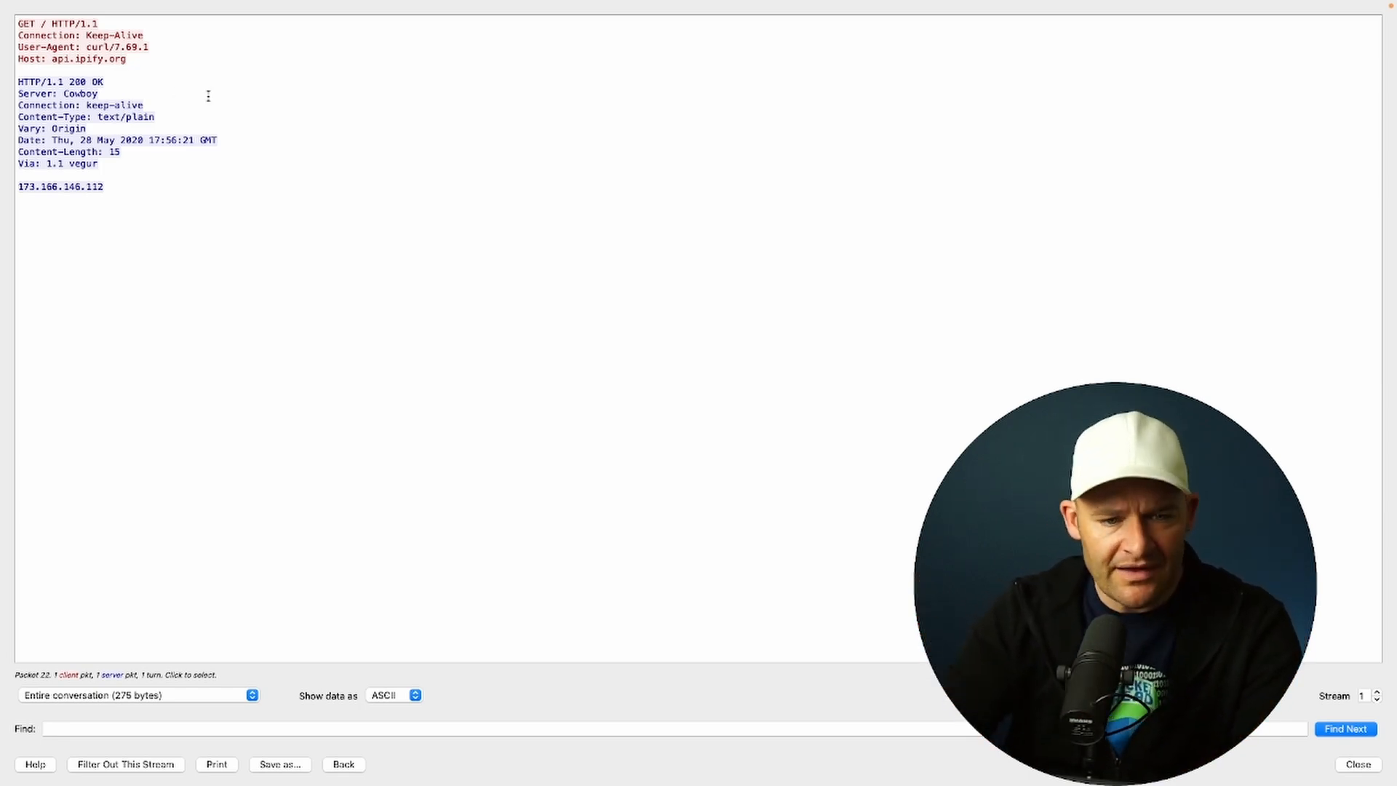
double_click(81, 93)
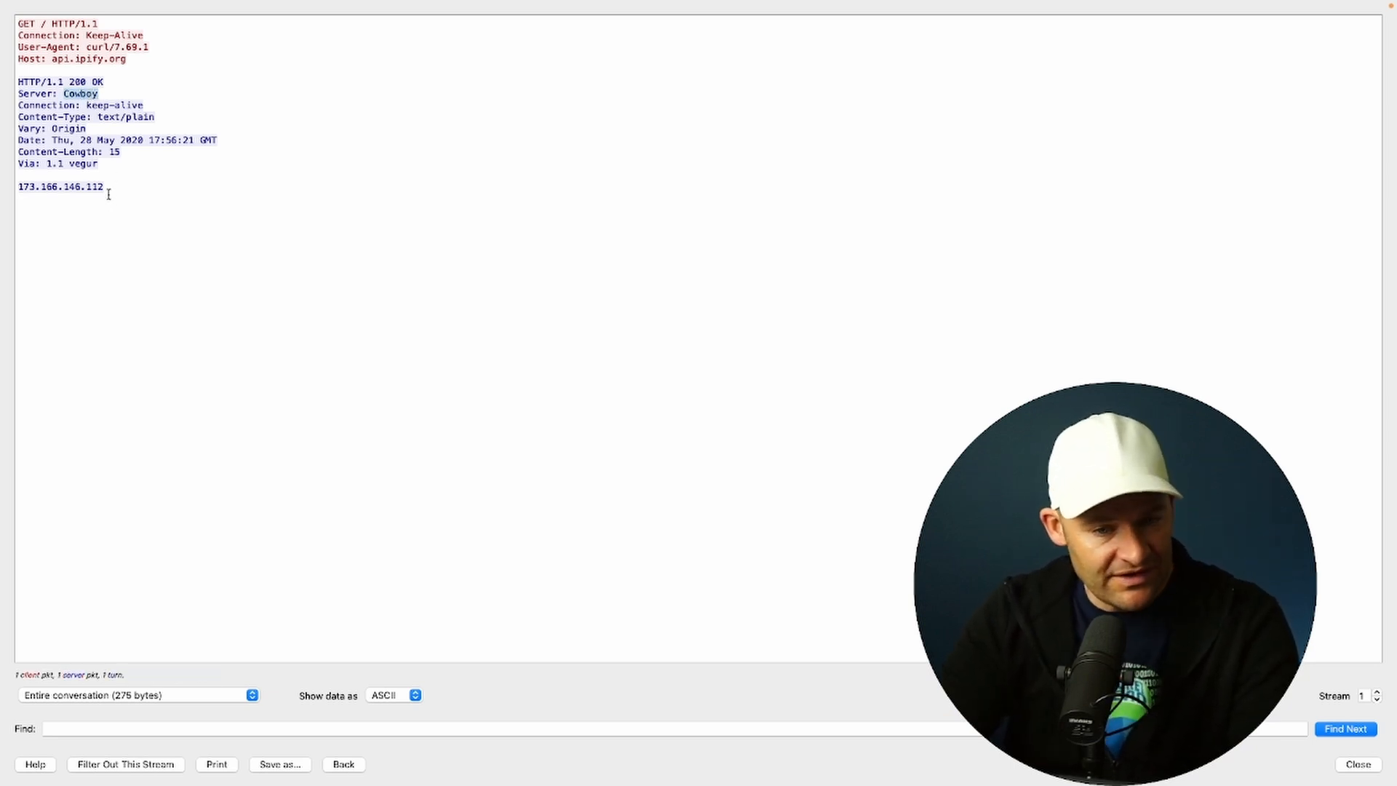
click(59, 186)
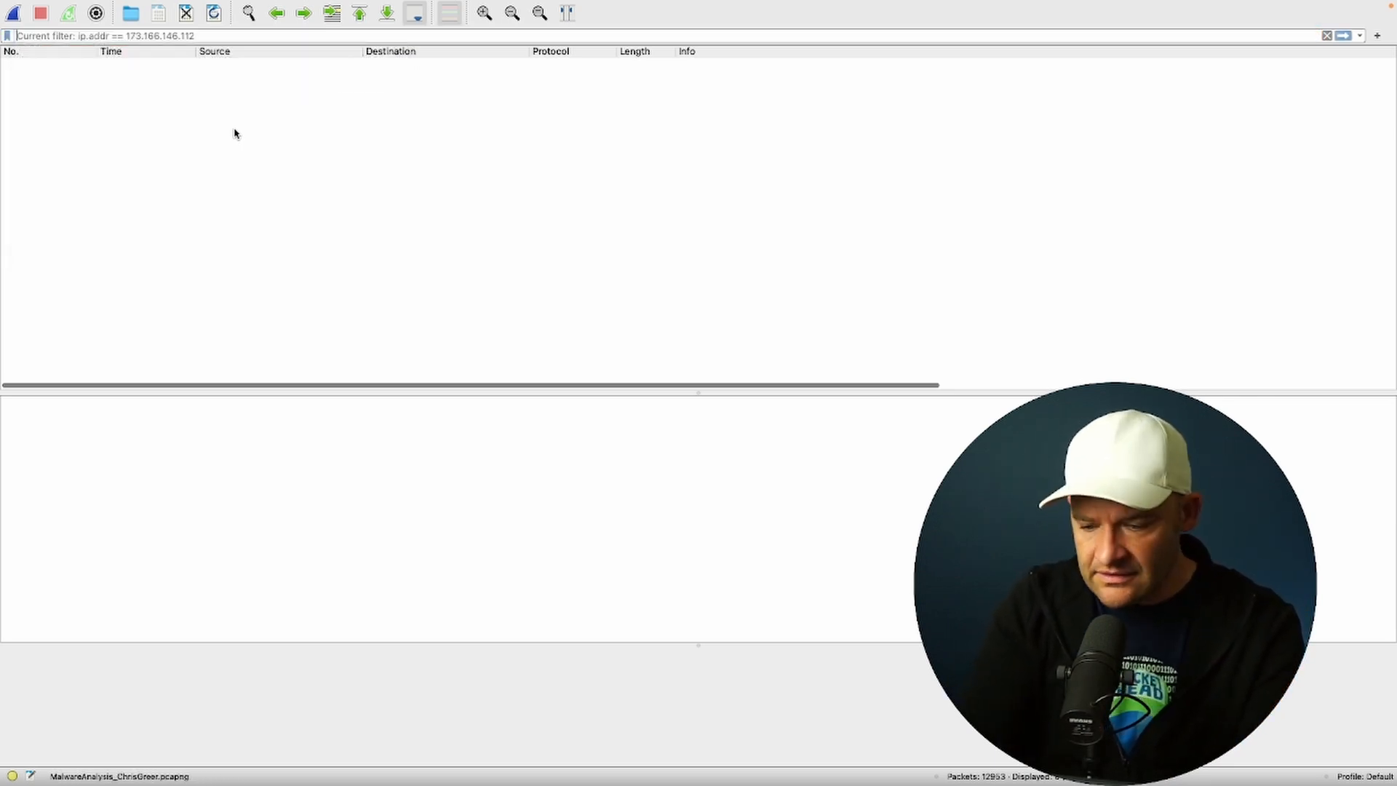
Step: Reapply the http filter after finding no packets for 173.166.146.112
text(http)
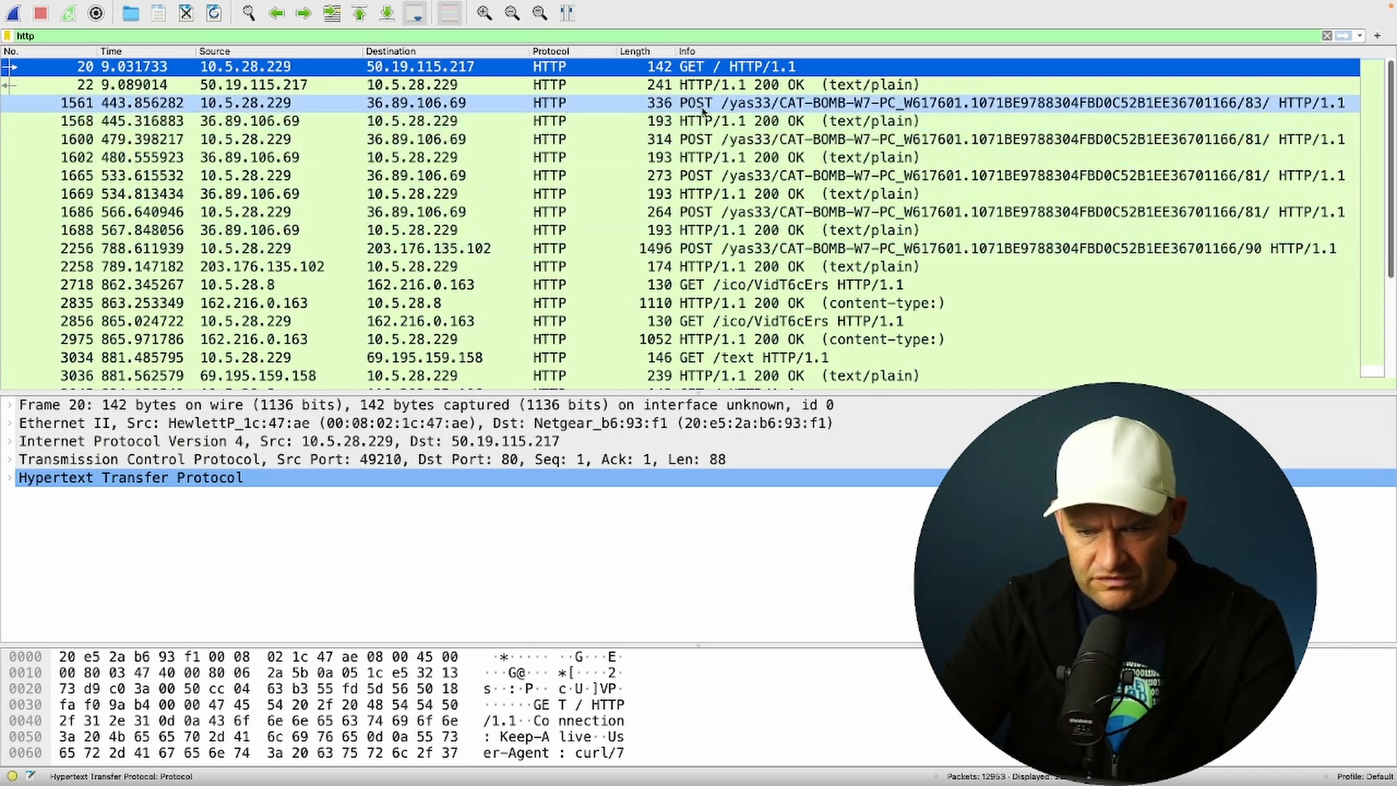
Step: Follow the CAT-BOMB POST stream and highlight host 36.89.106.69, billinfo and cardinfo fields
right_click(713, 102)
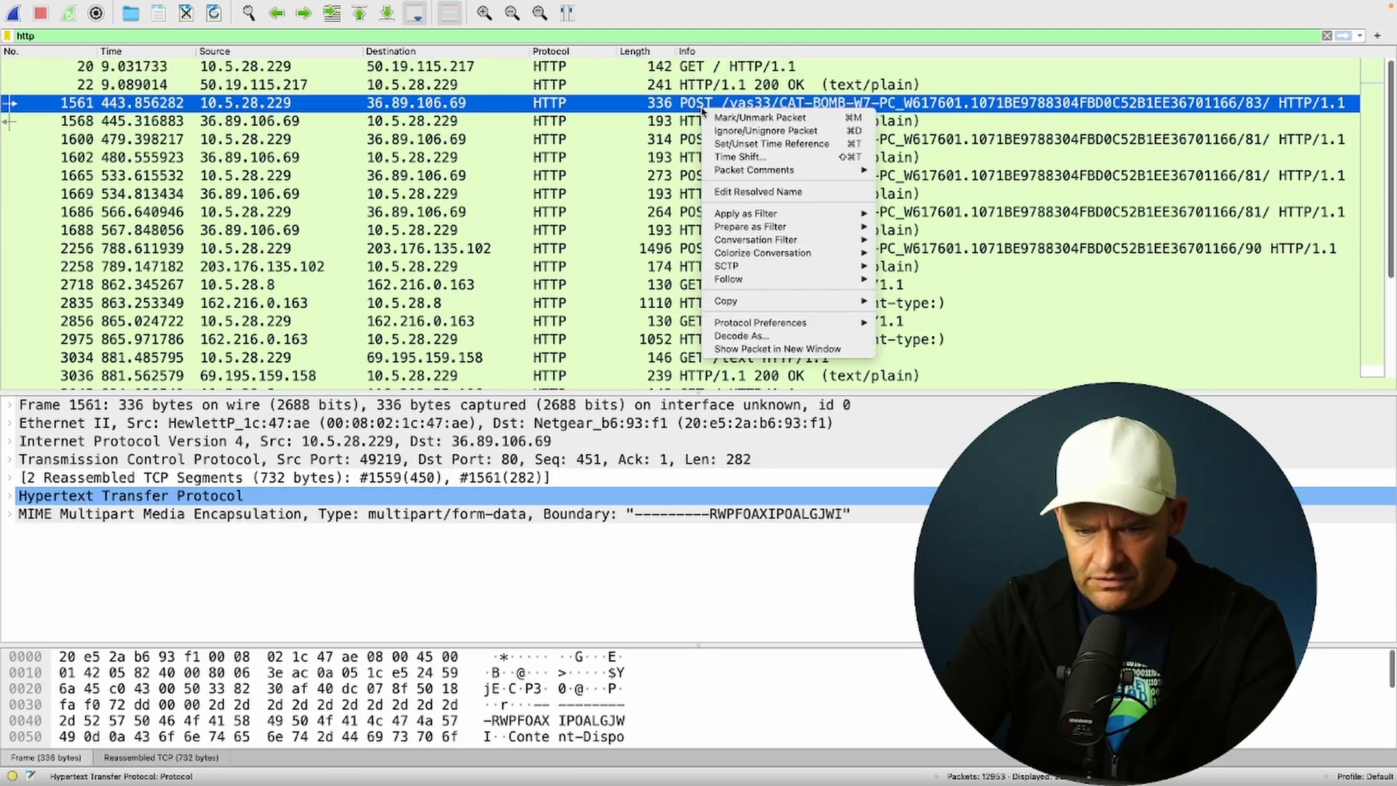
mouse_move(727, 279)
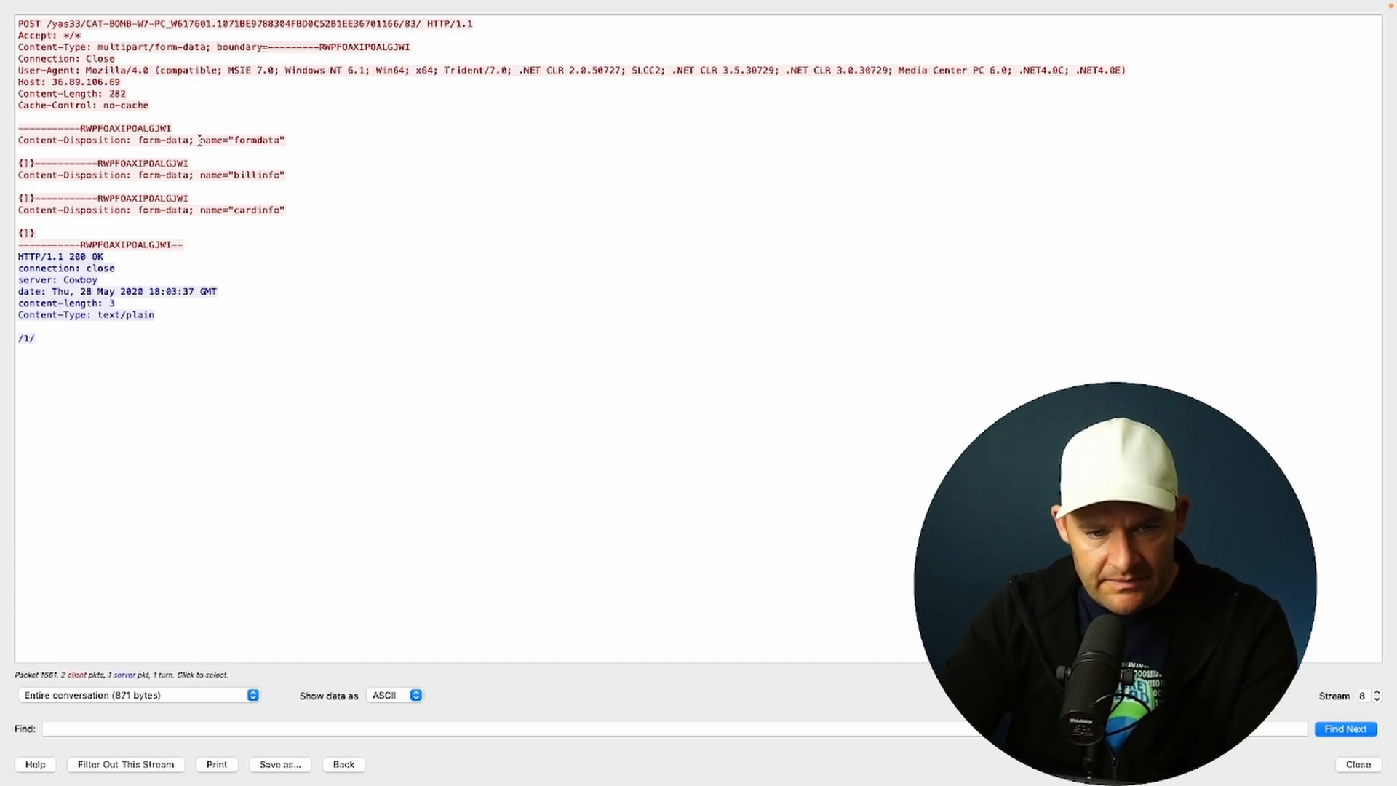
double_click(71, 81)
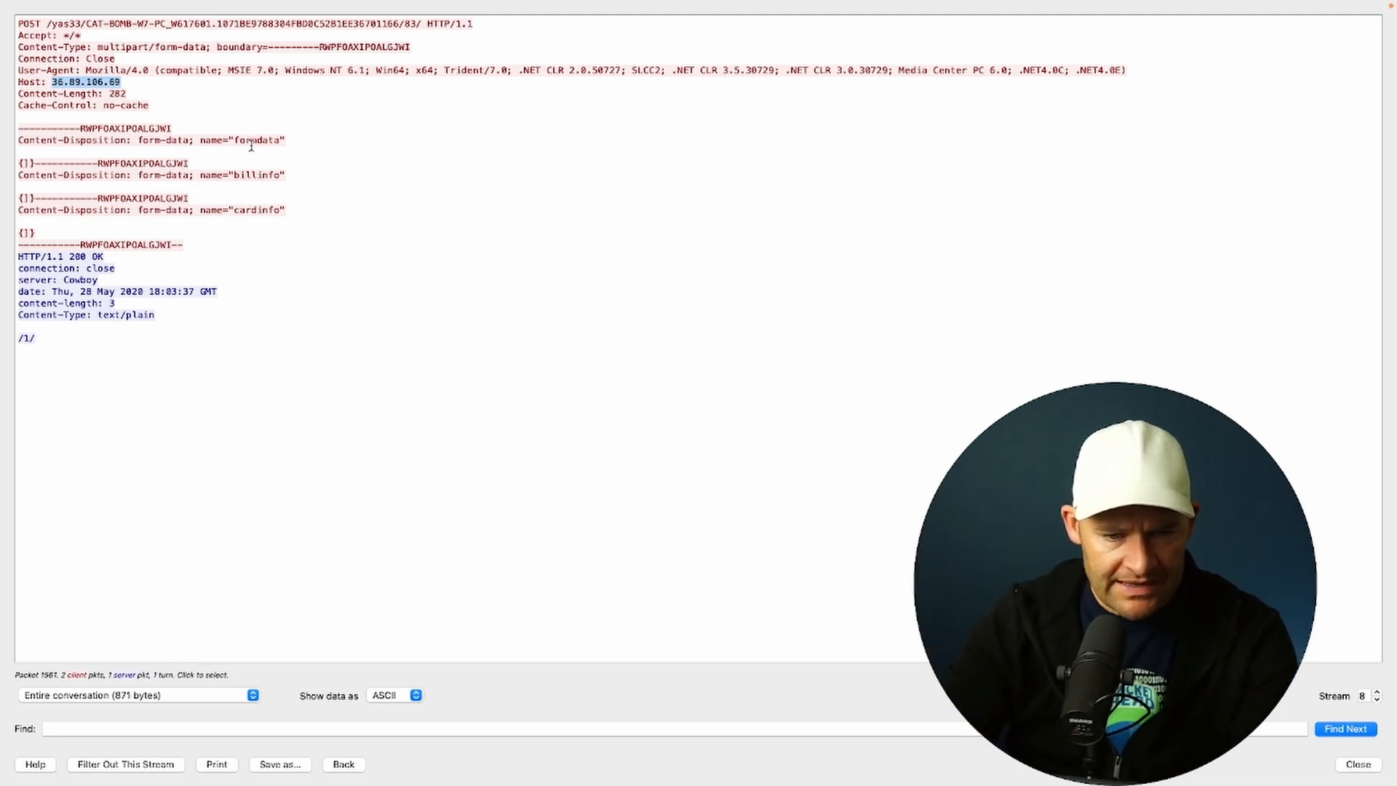
double_click(256, 175)
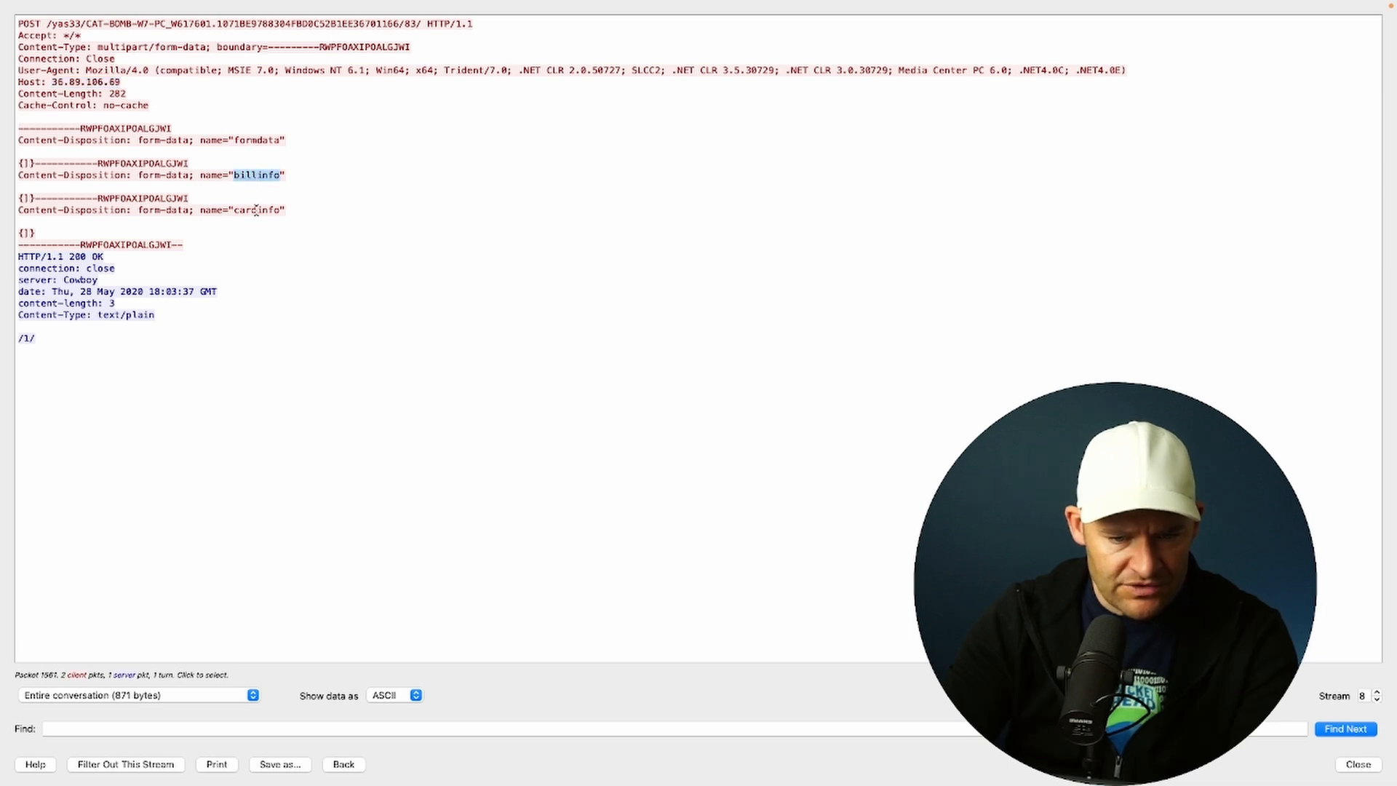
double_click(259, 210)
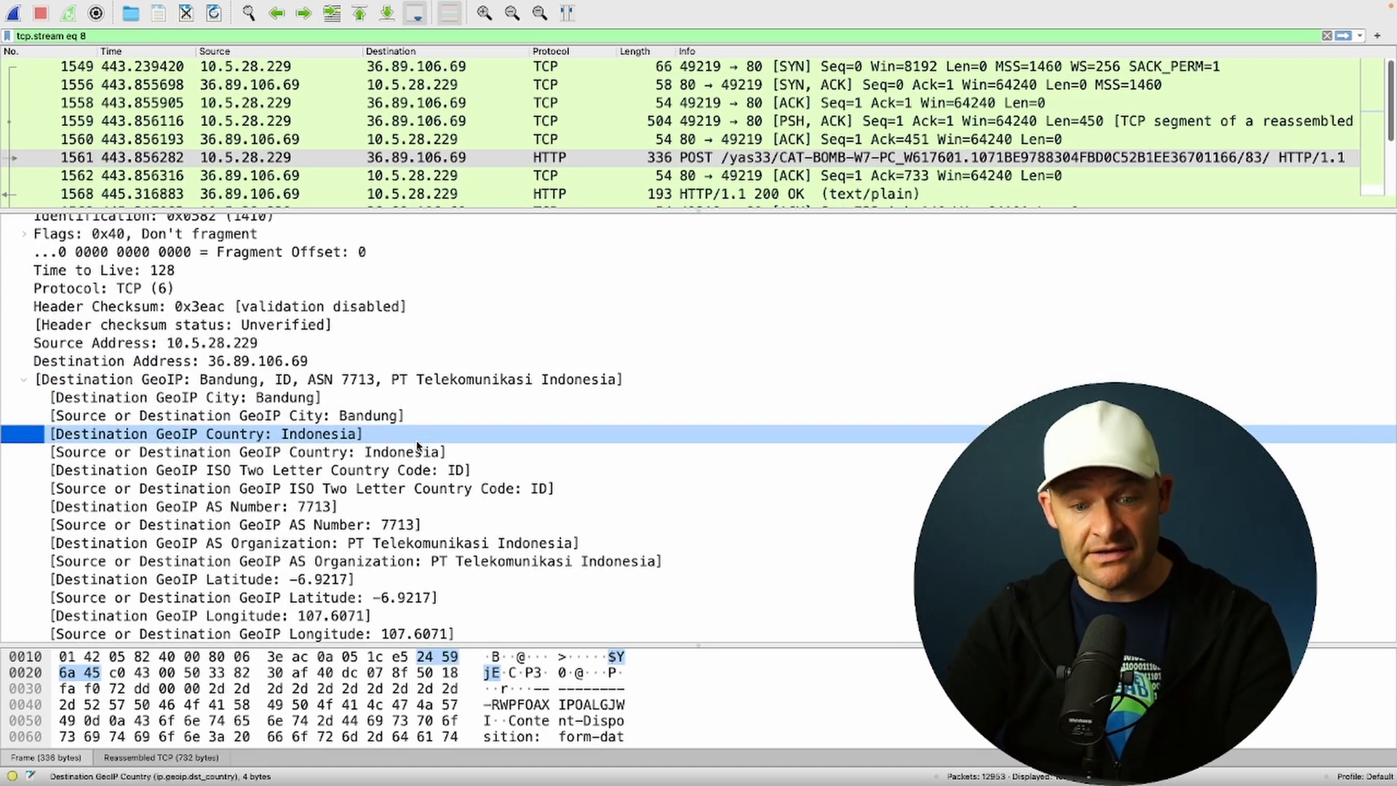
Step: Check the destination GeoIP country for 36.89.106.69, then return to HTTP and pick the next POST
click(249, 451)
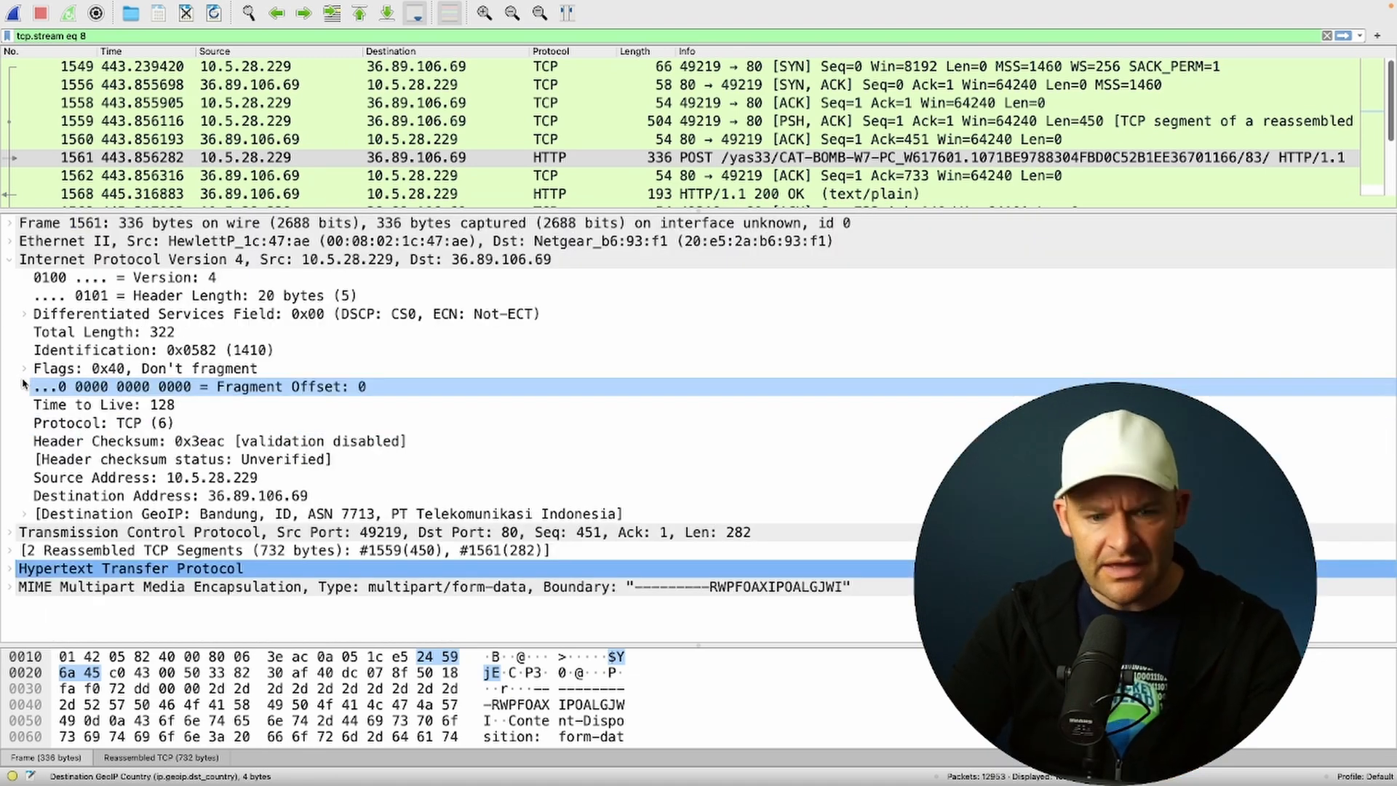
click(102, 424)
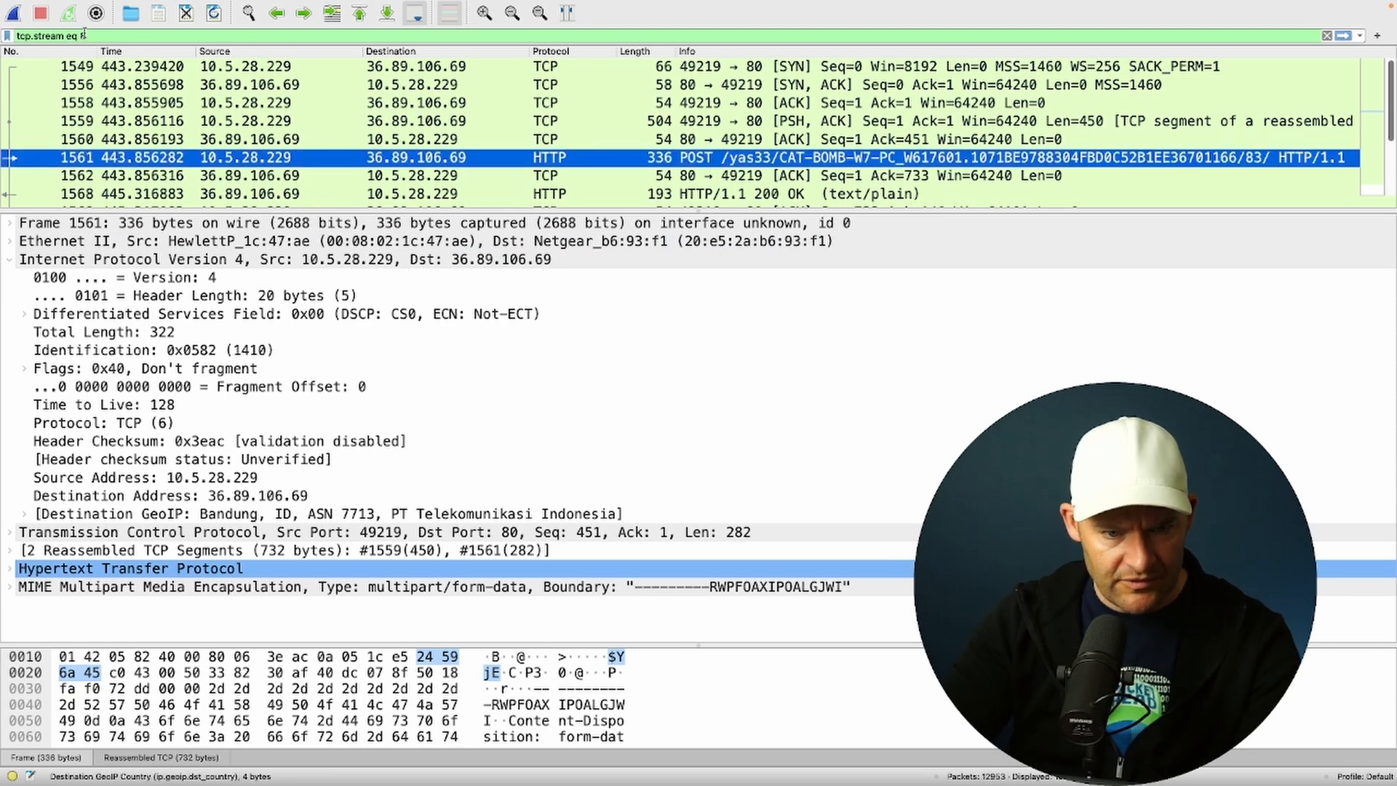
text(http)
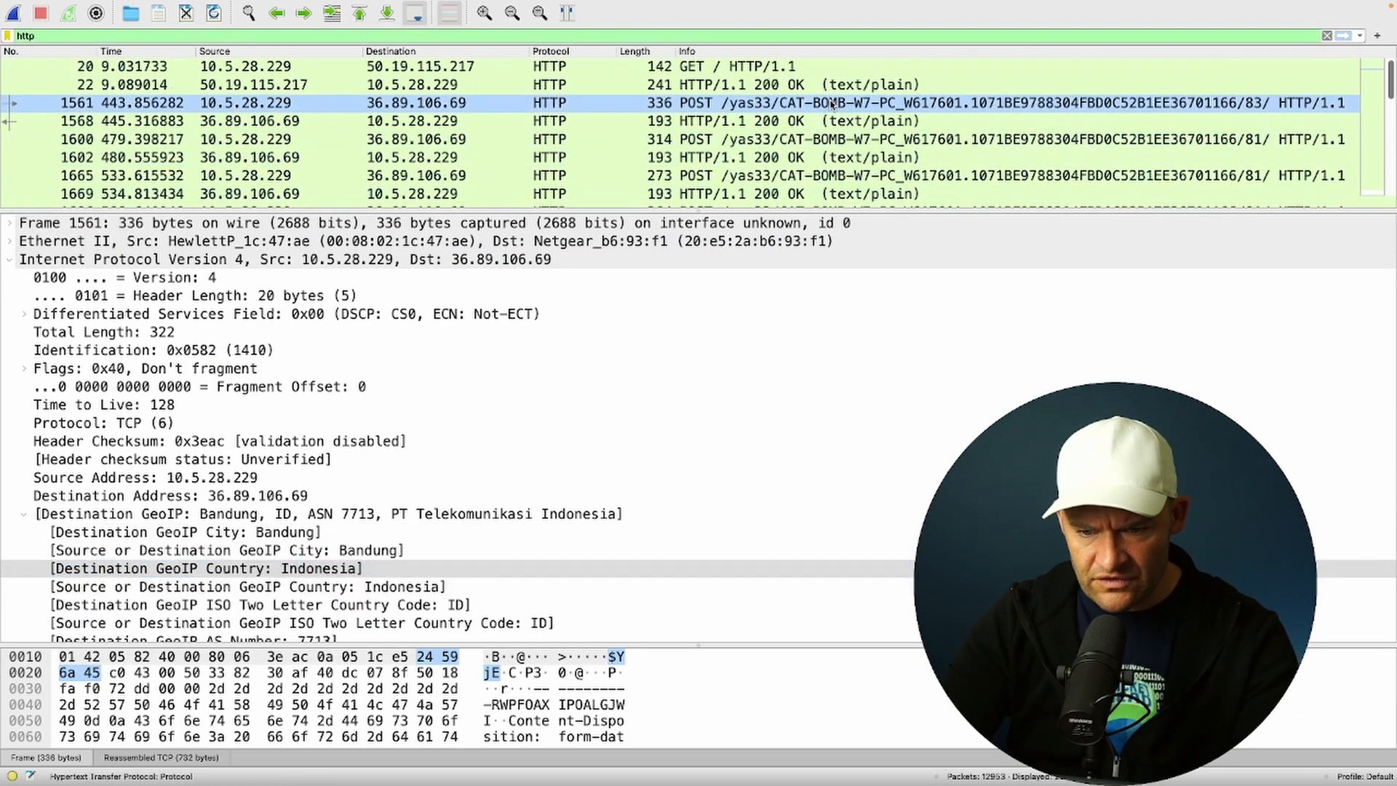
click(802, 140)
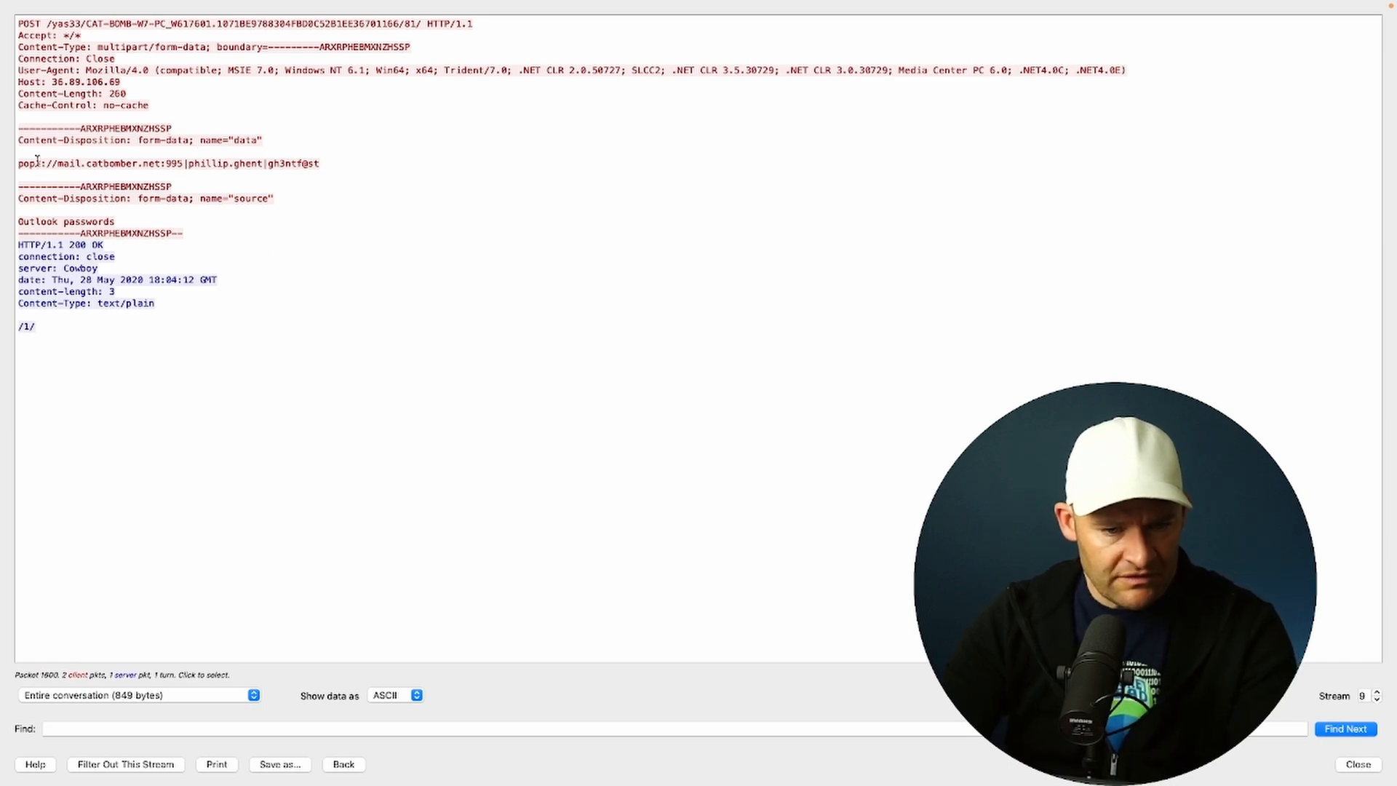
Step: Highlight the stolen Outlook password lines, step to stream 11, then return to the HTTP list
drag(18, 163, 164, 163)
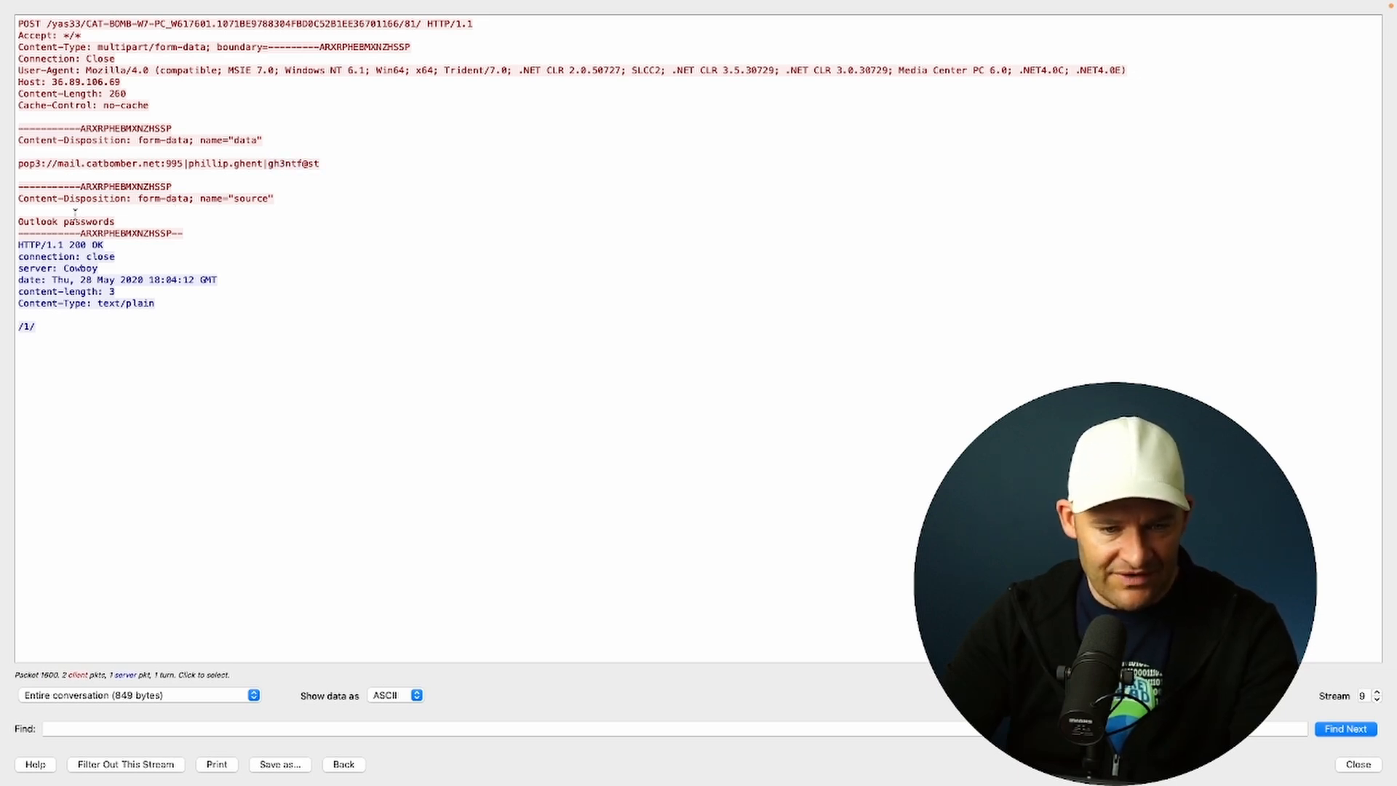
double_click(66, 221)
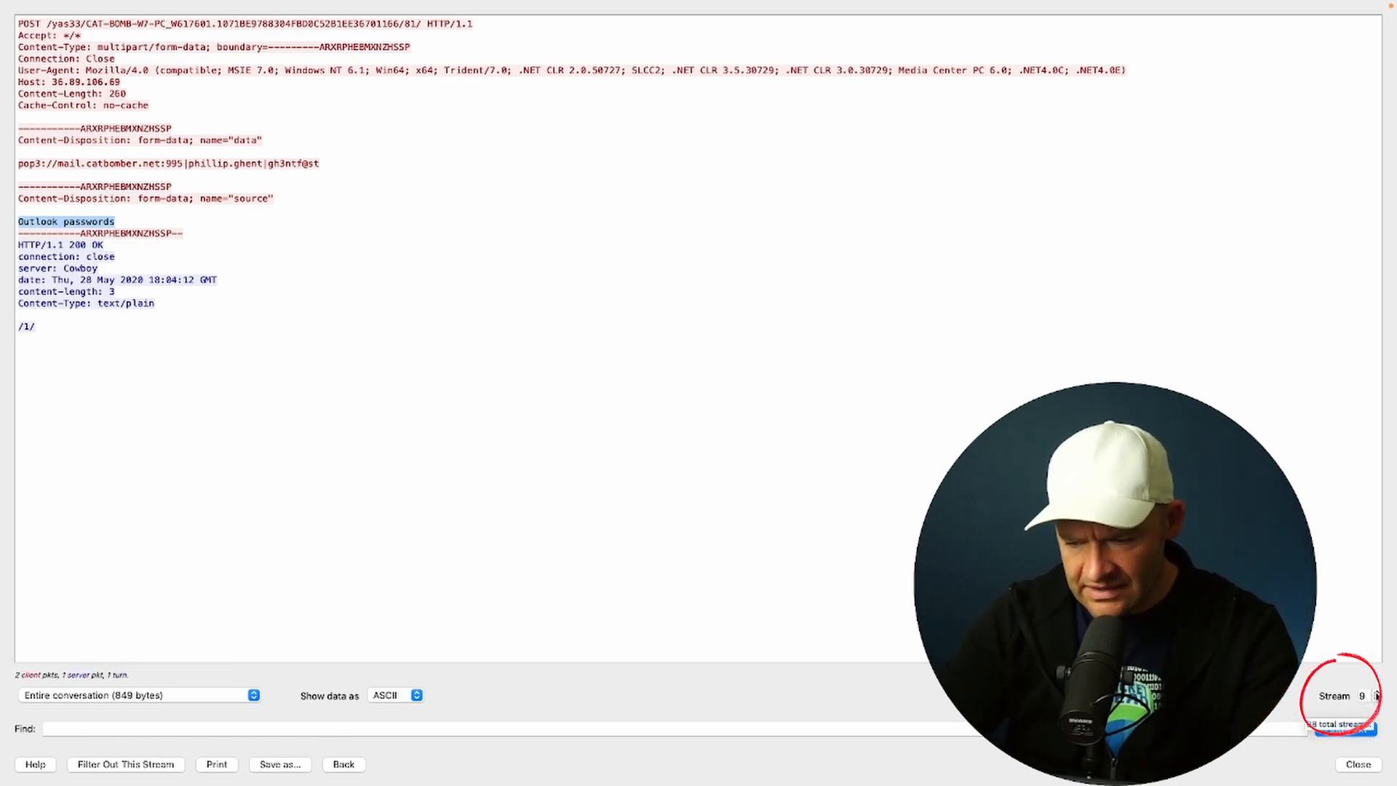
click(1375, 695)
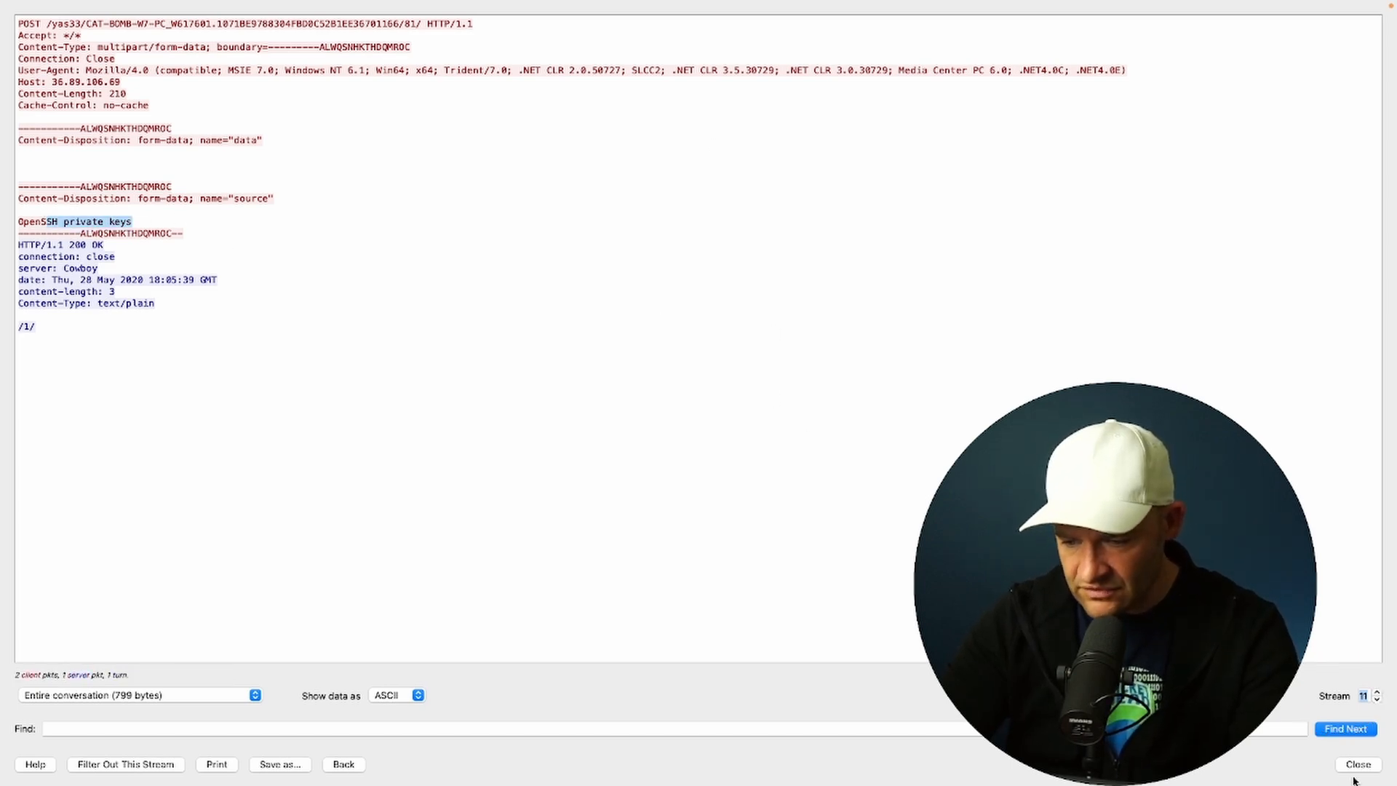
click(1354, 764)
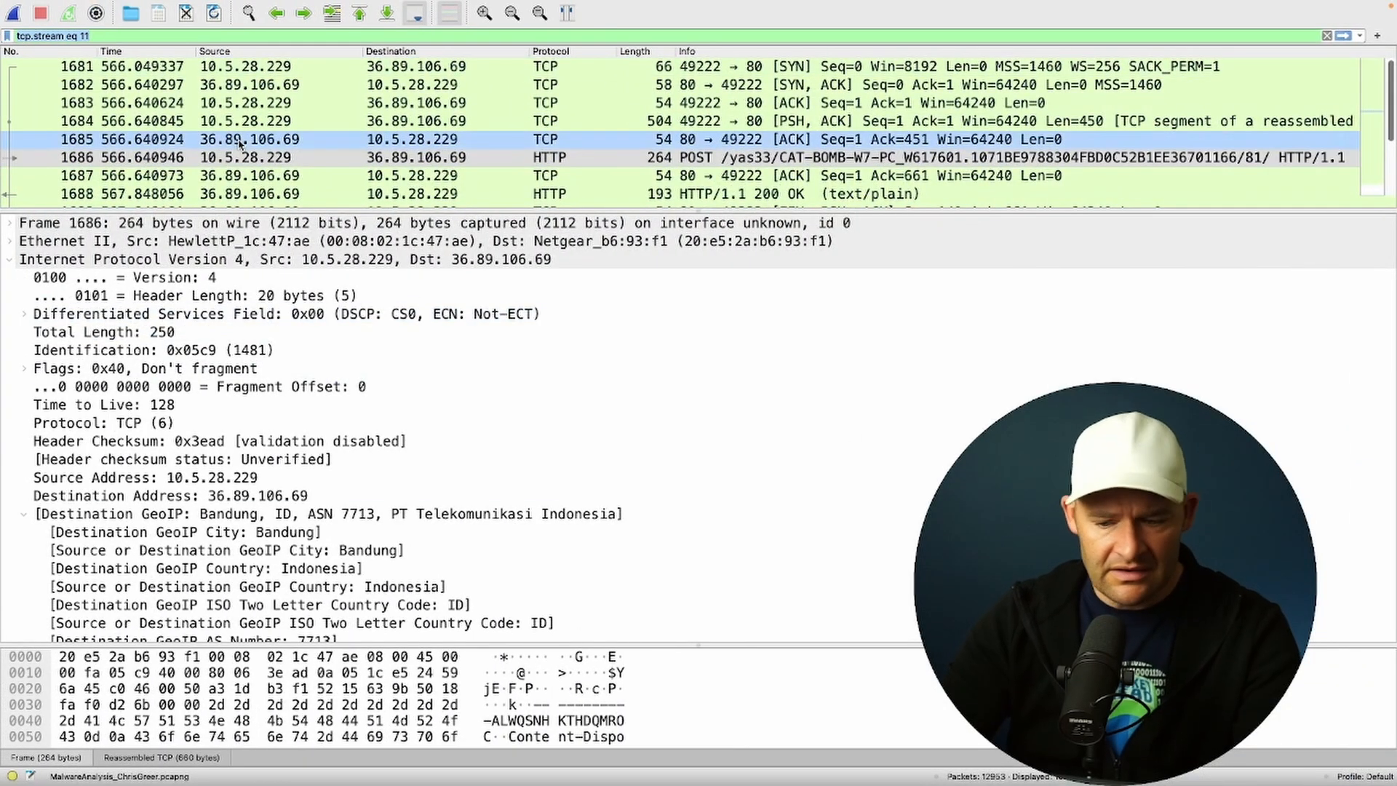
text(http)
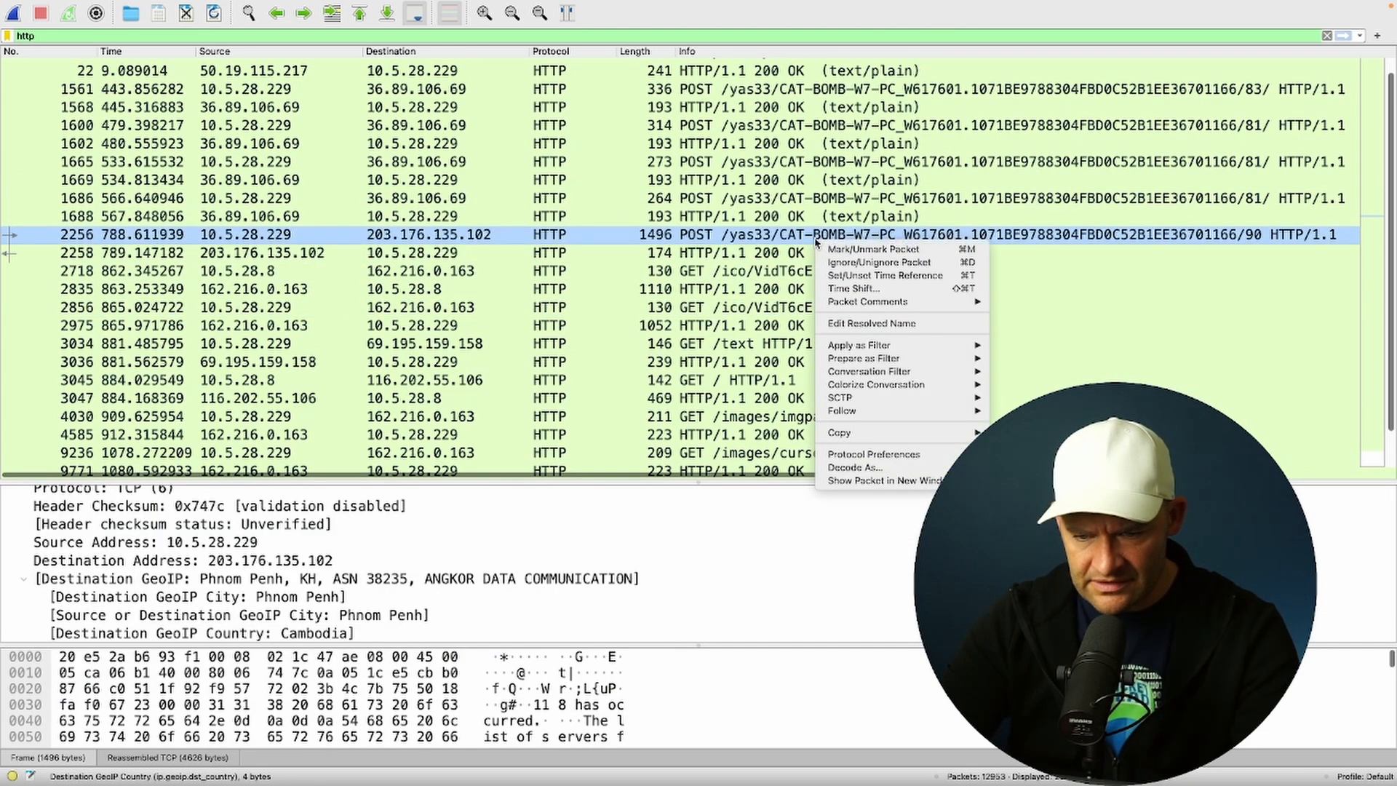
mouse_move(841, 410)
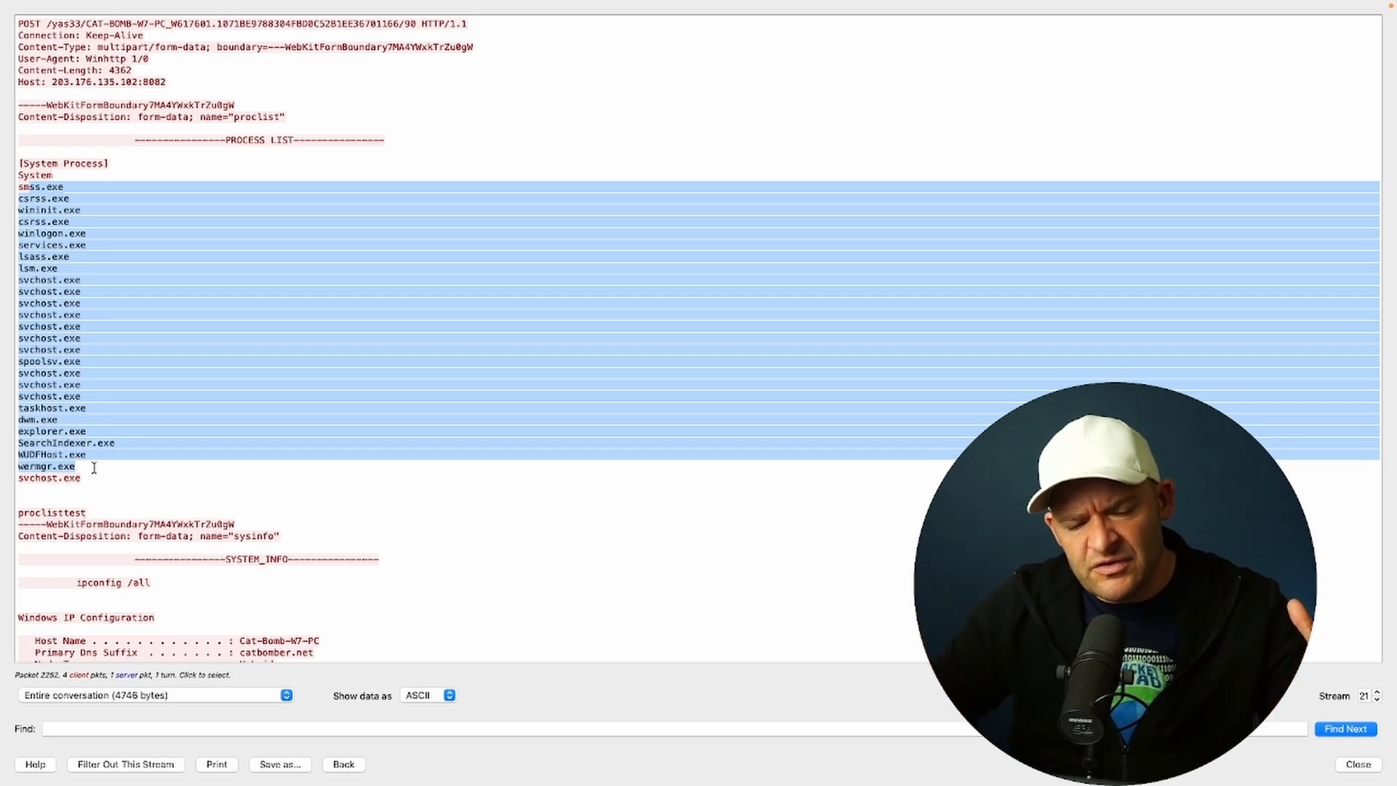
Step: Scroll through stream 21's process list, IP configuration and domain reconnaissance output
scroll(down, 3)
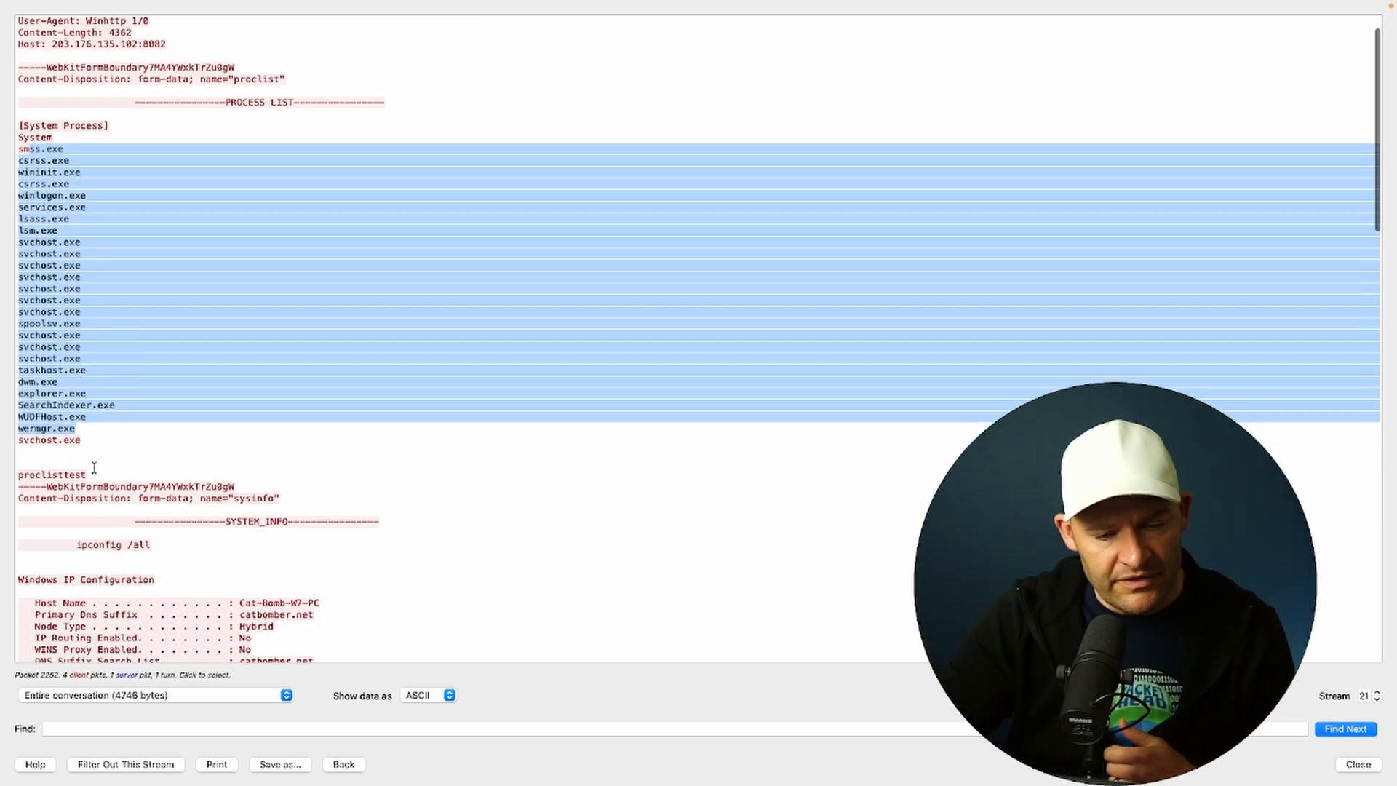
scroll(down, 3)
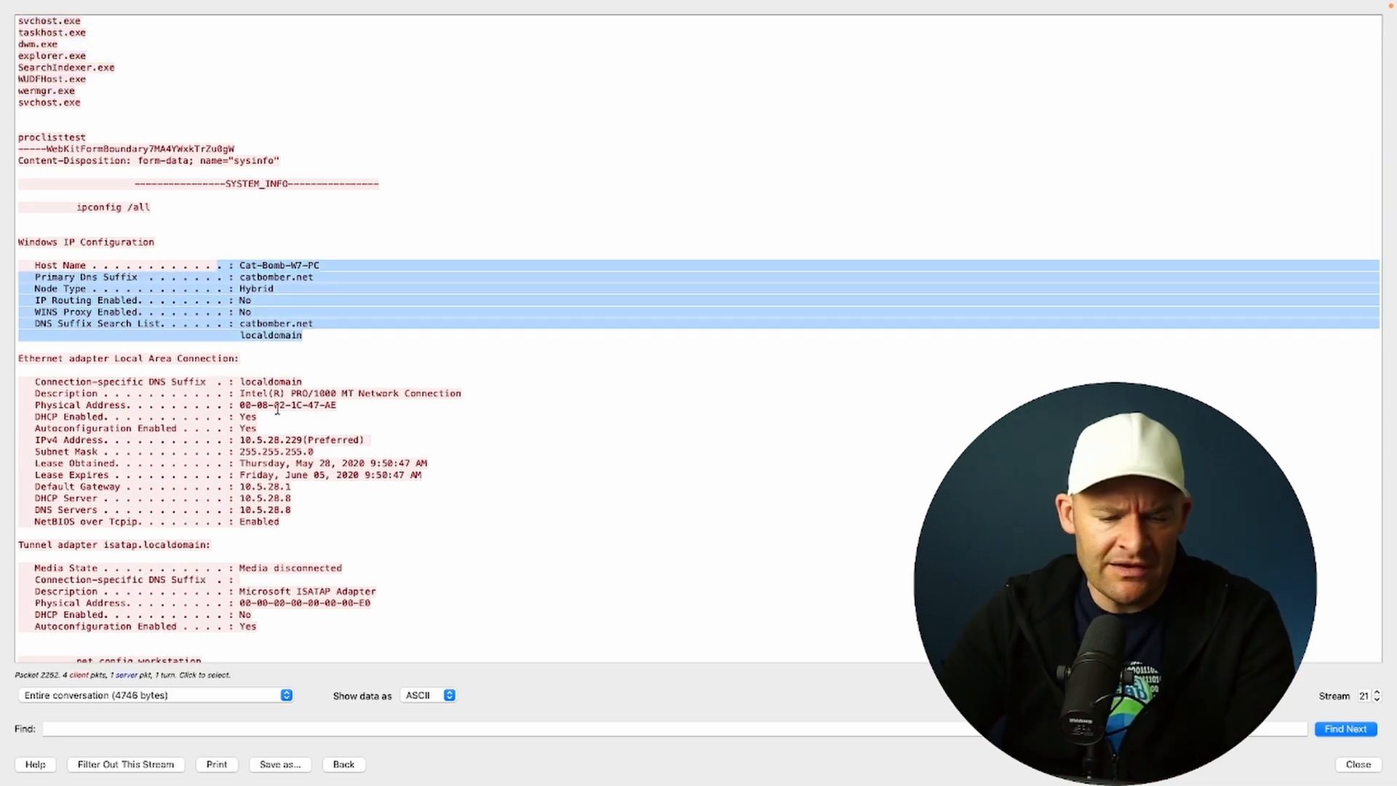
scroll(down, 3)
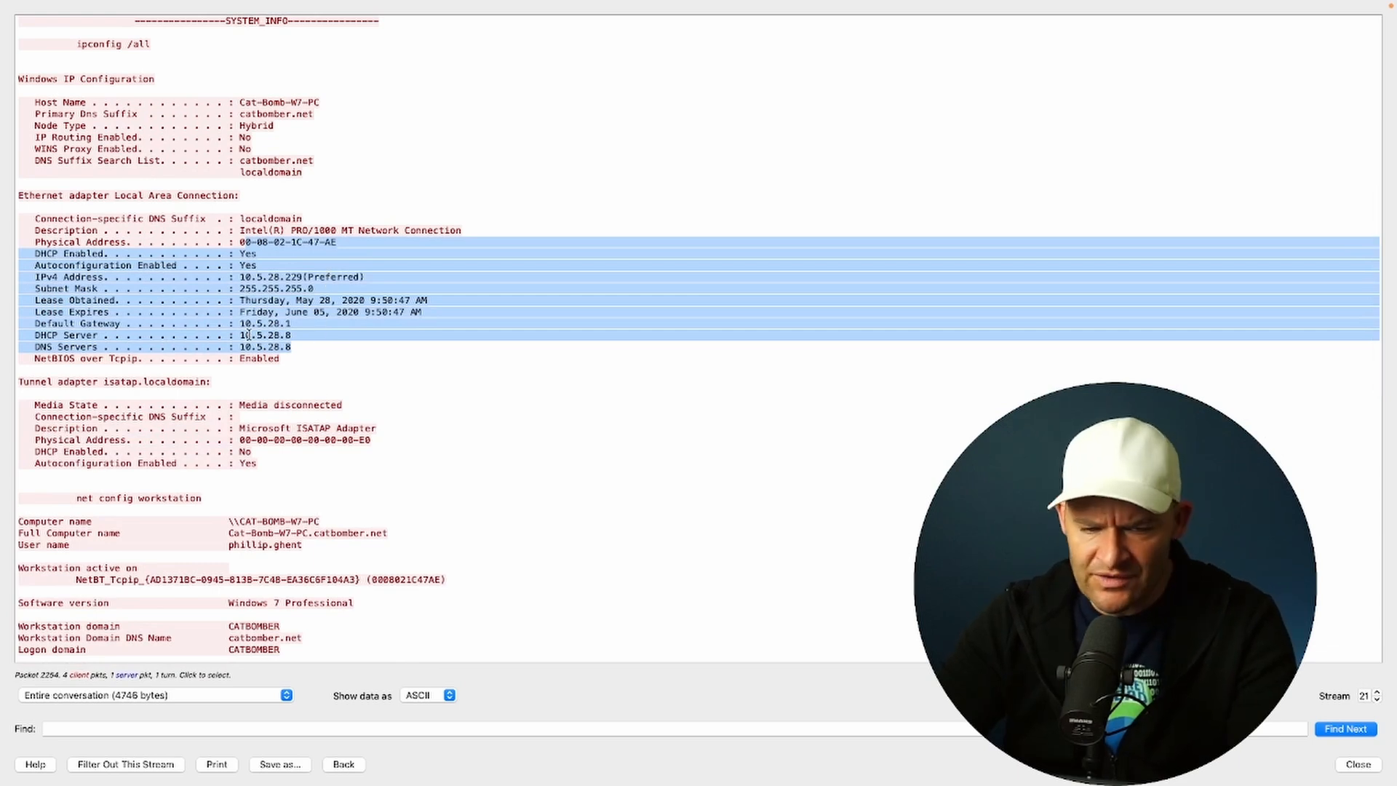
scroll(down, 3)
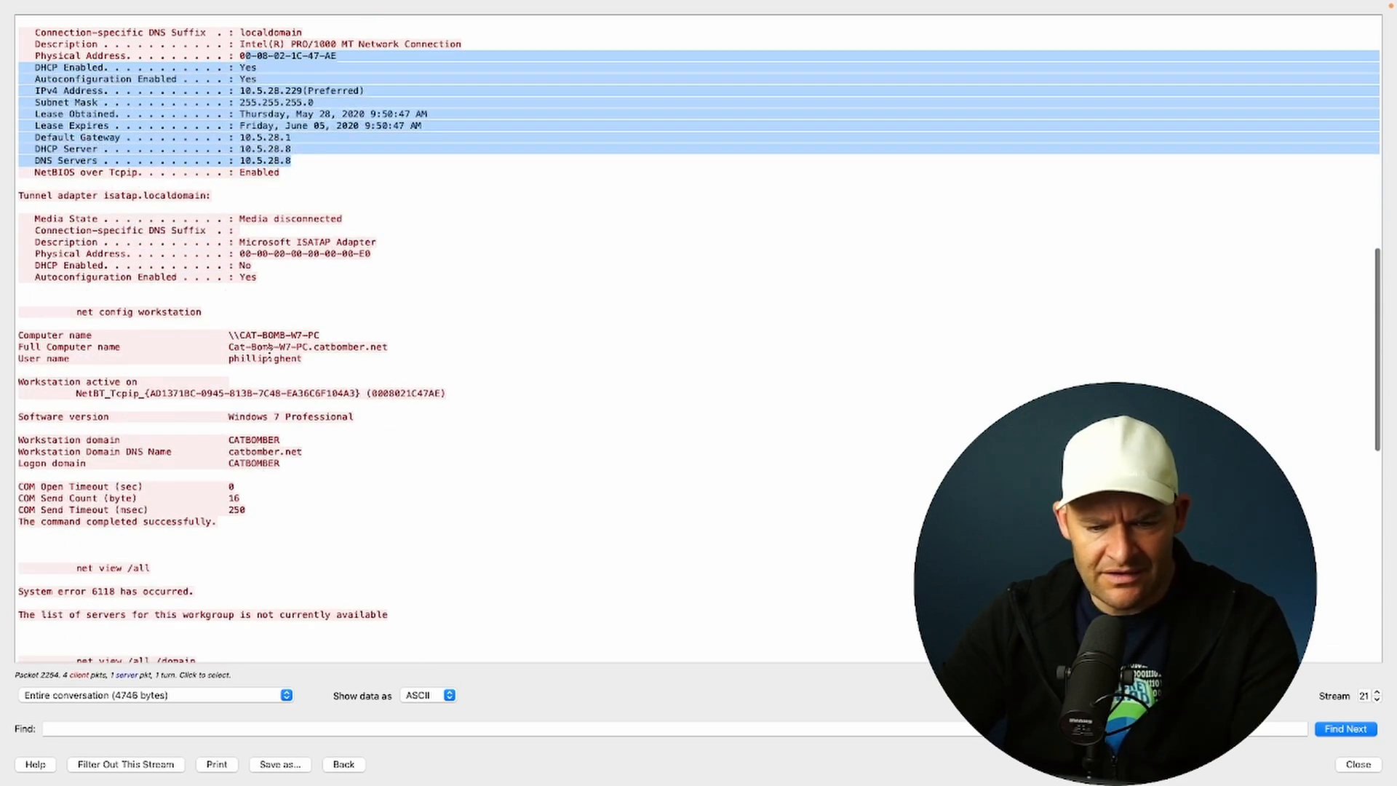
scroll(down, 3)
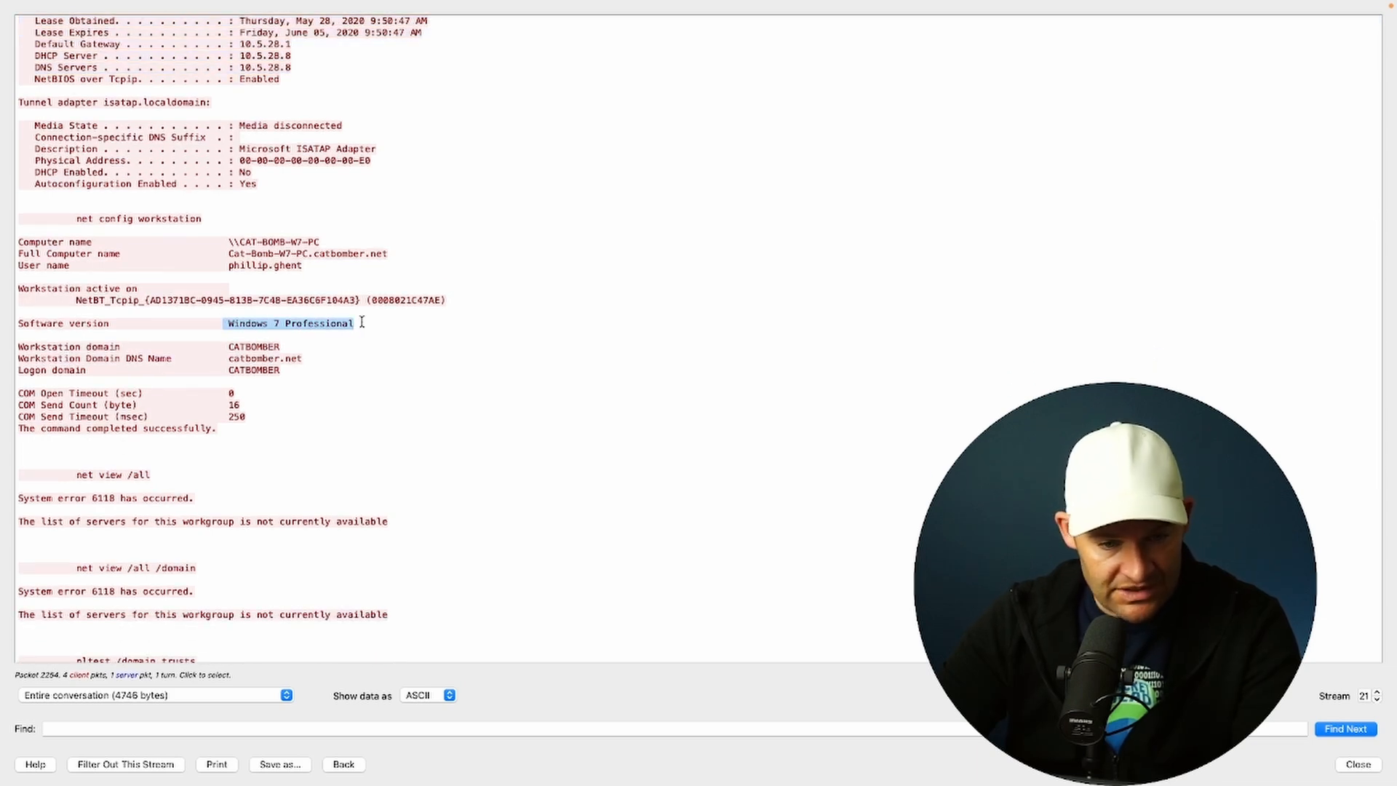
scroll(down, 3)
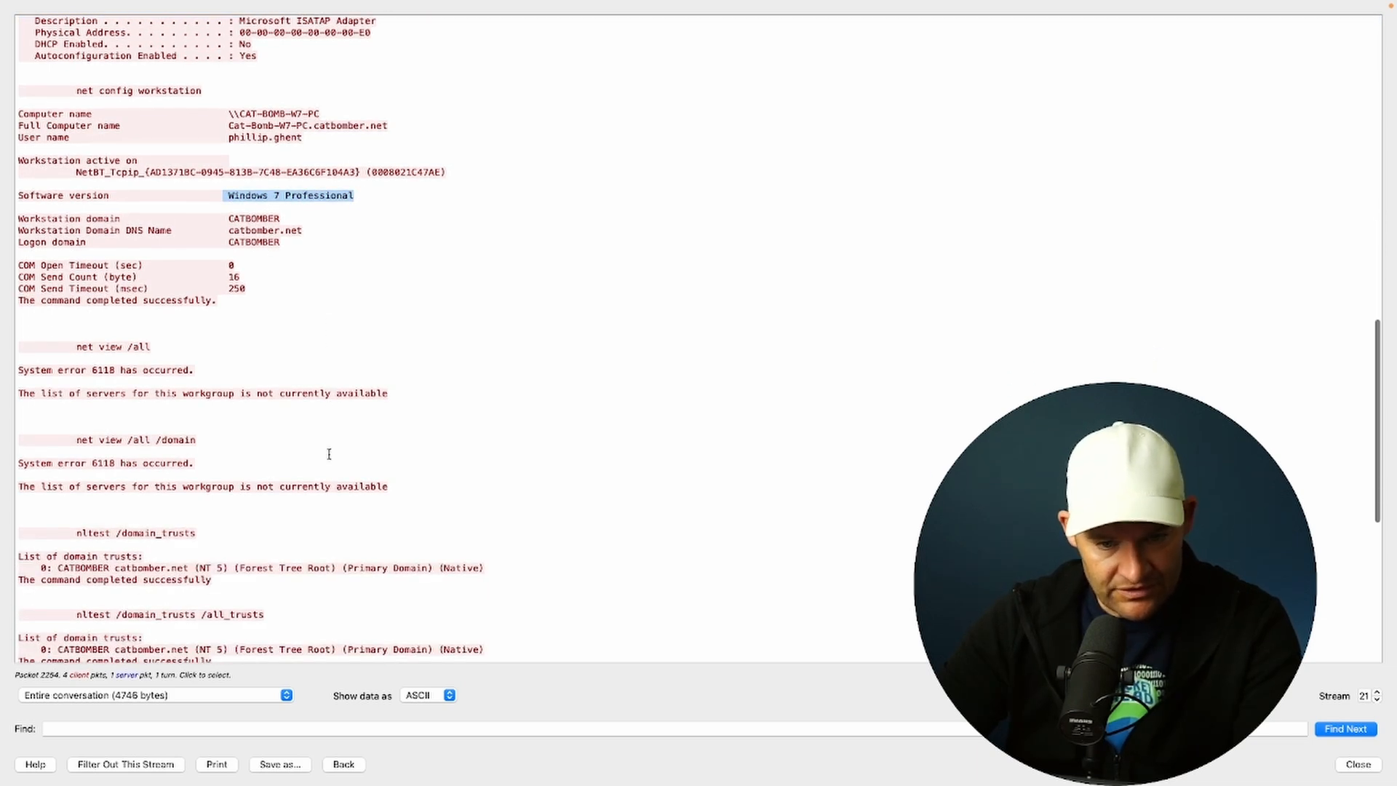
scroll(down, 3)
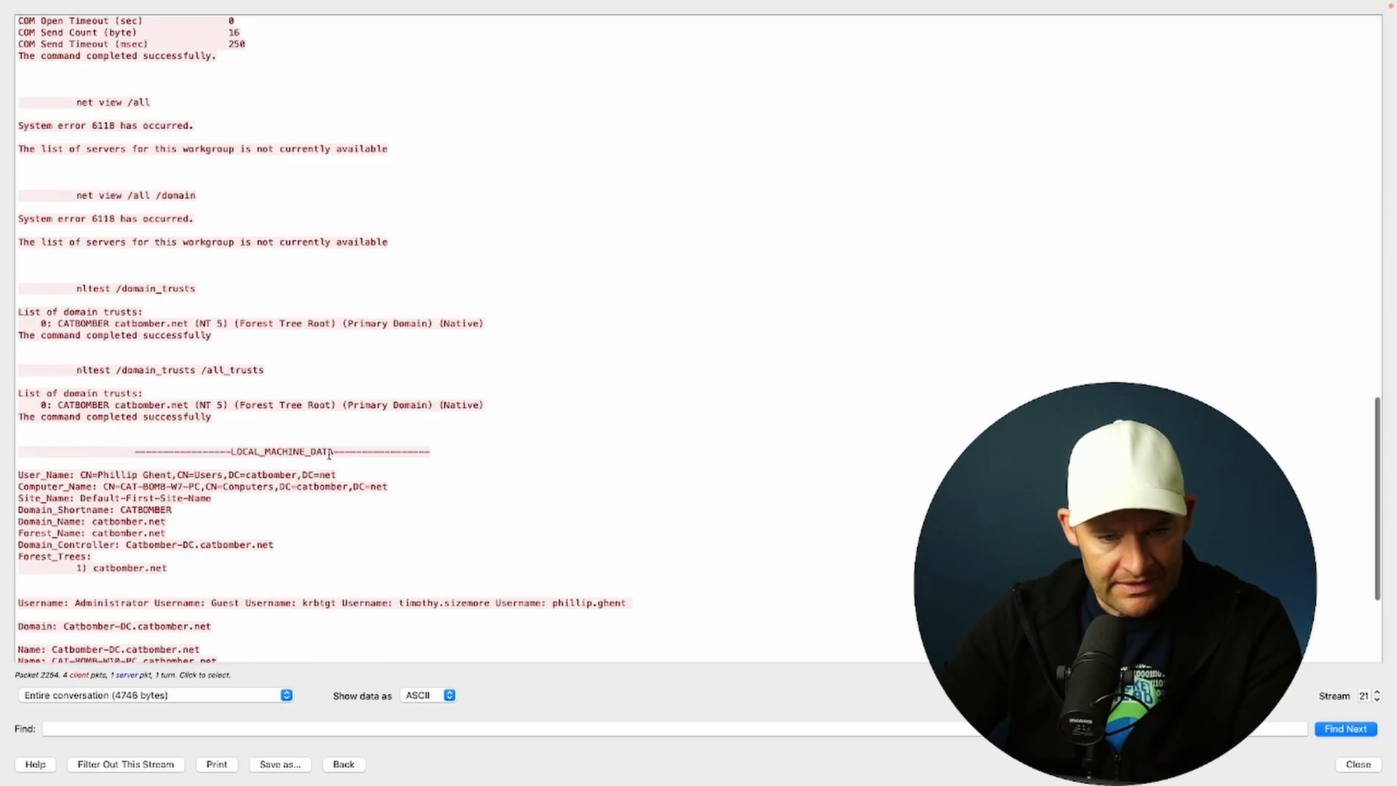
scroll(down, 3)
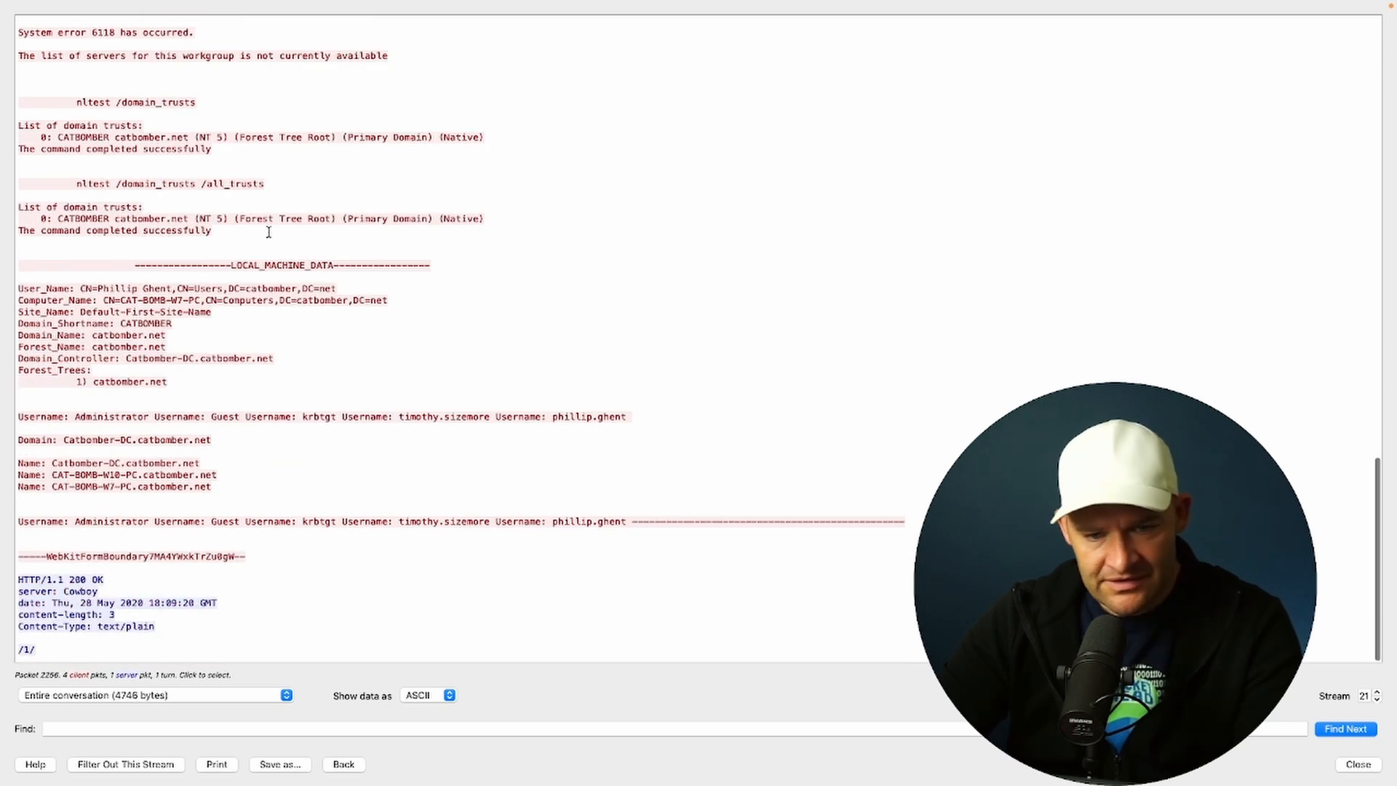
mouse_move(311, 357)
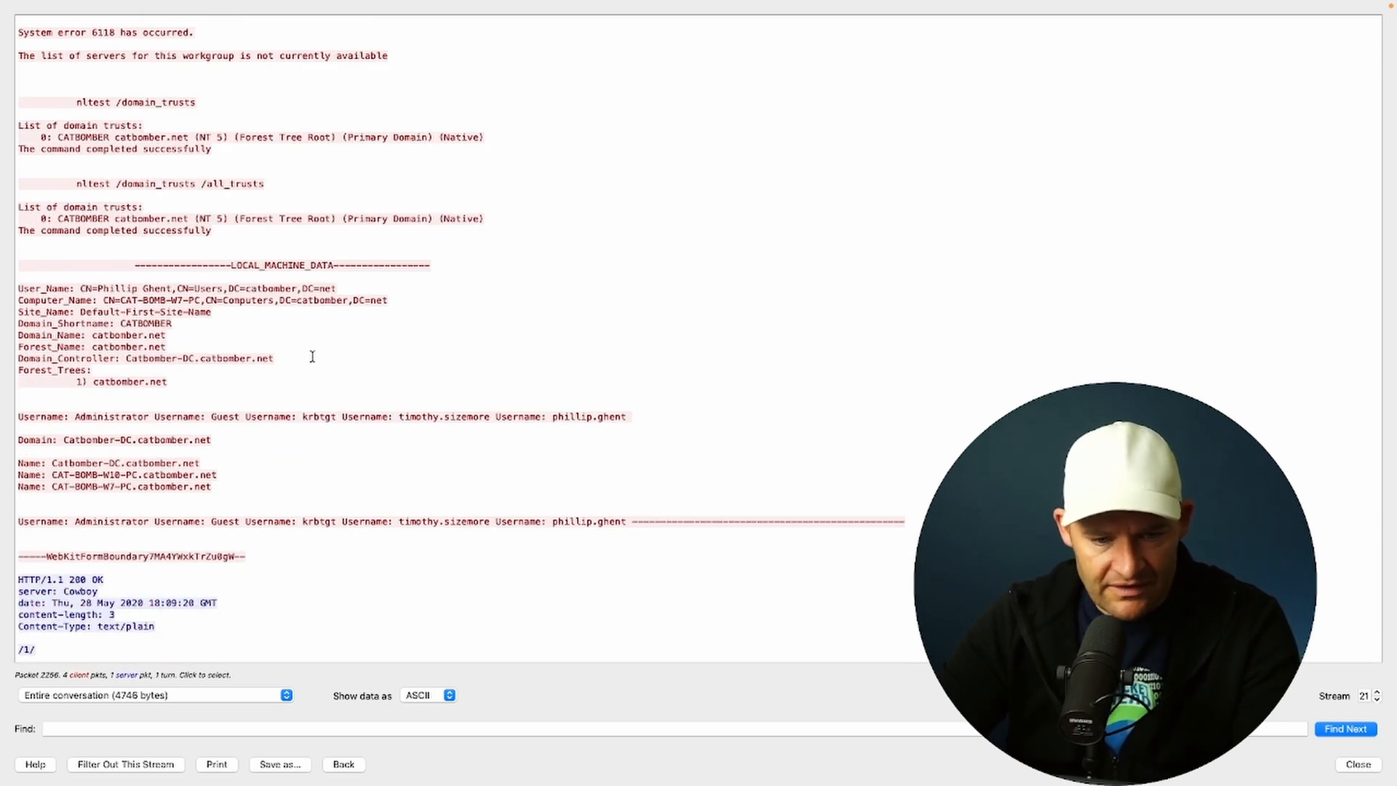
Step: Highlight the host name in the POST path and advance the stream number to 26
double_click(106, 440)
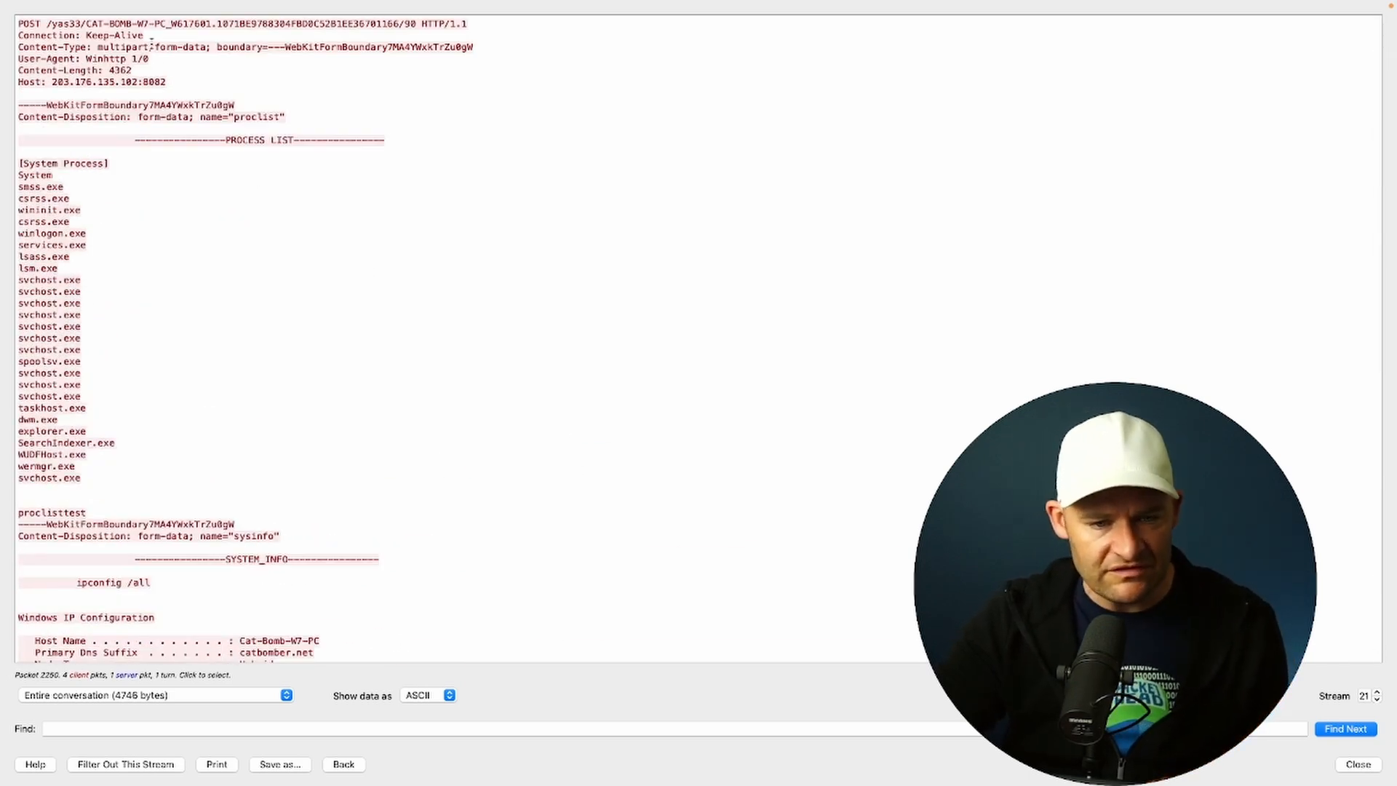
double_click(106, 23)
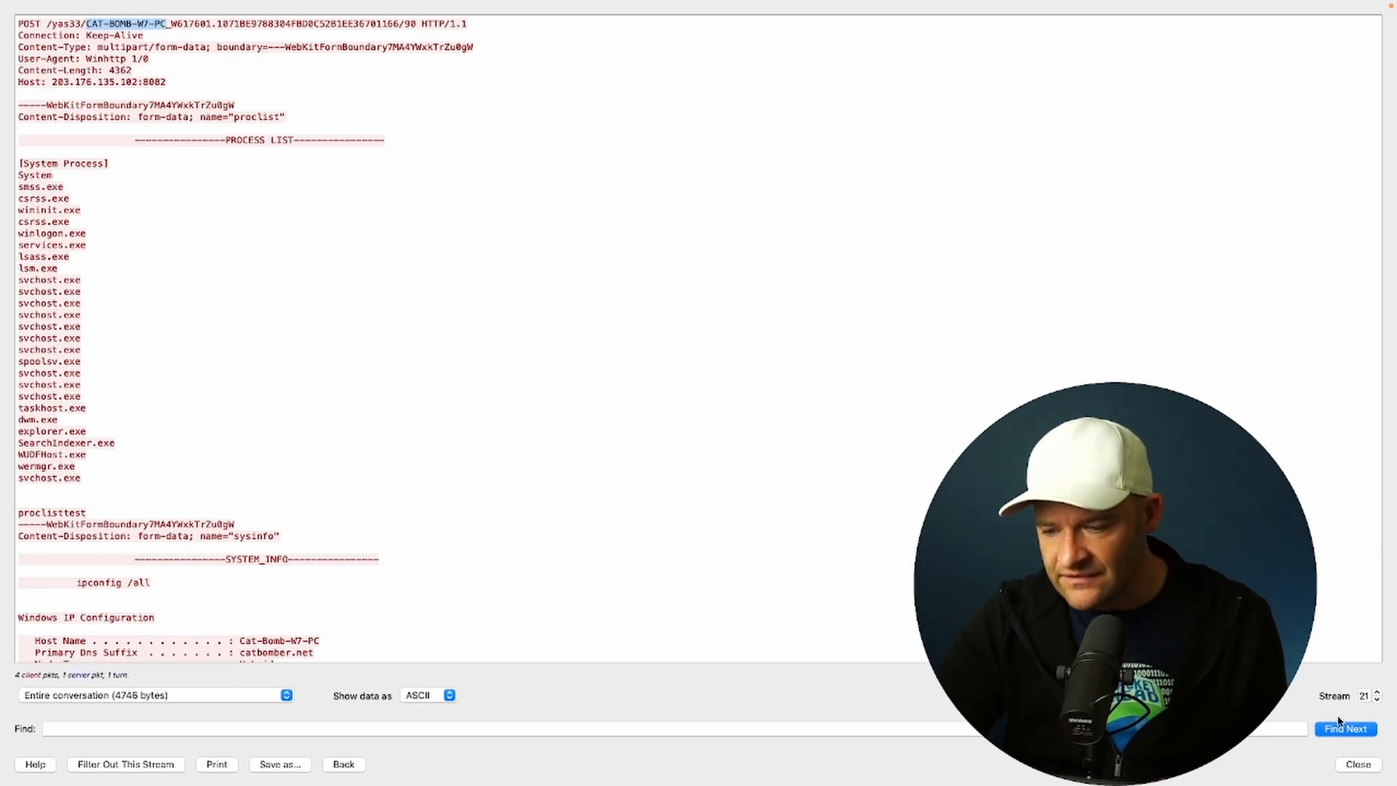
click(1376, 691)
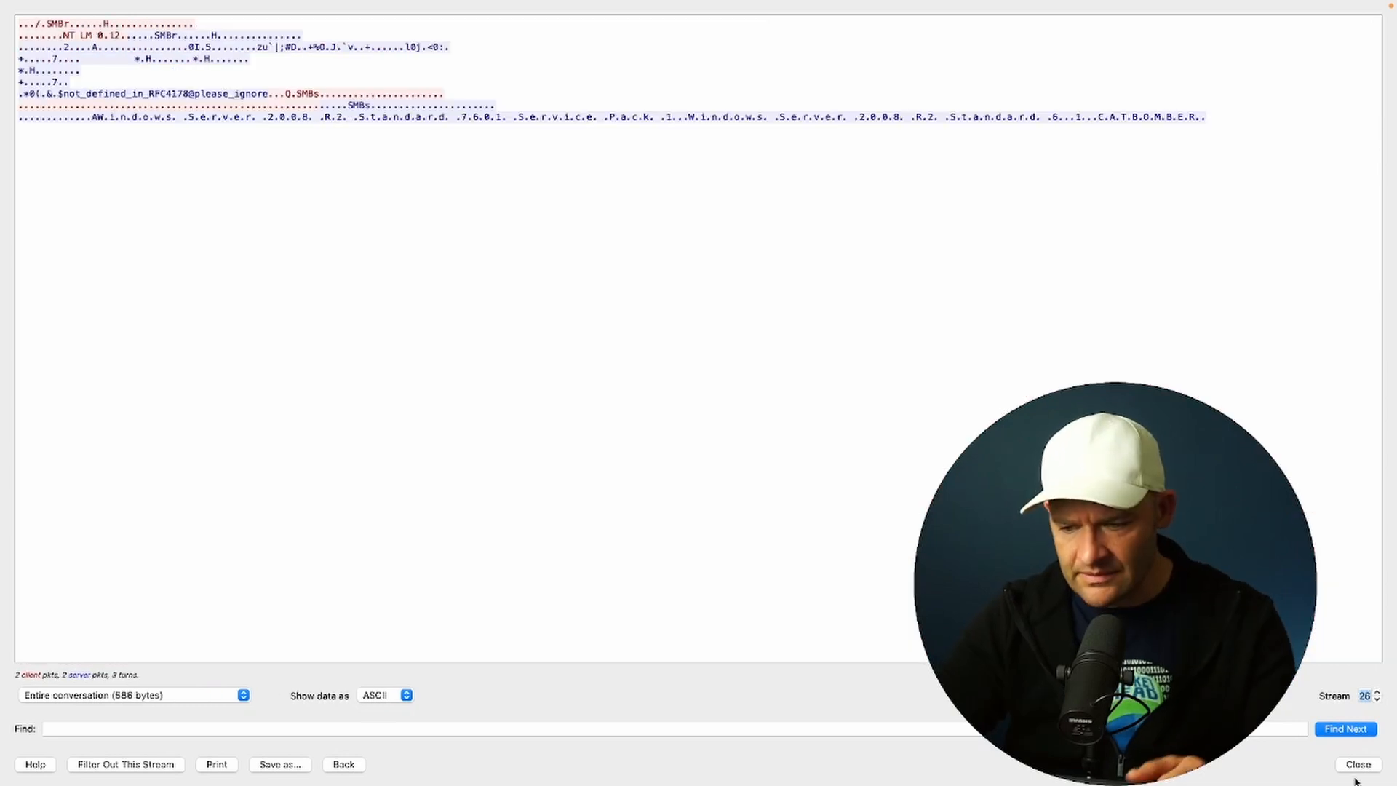
Step: Return to HTTP and follow the CATBOMBER-DC POST stream 85 to 203.176.135.102
click(1356, 764)
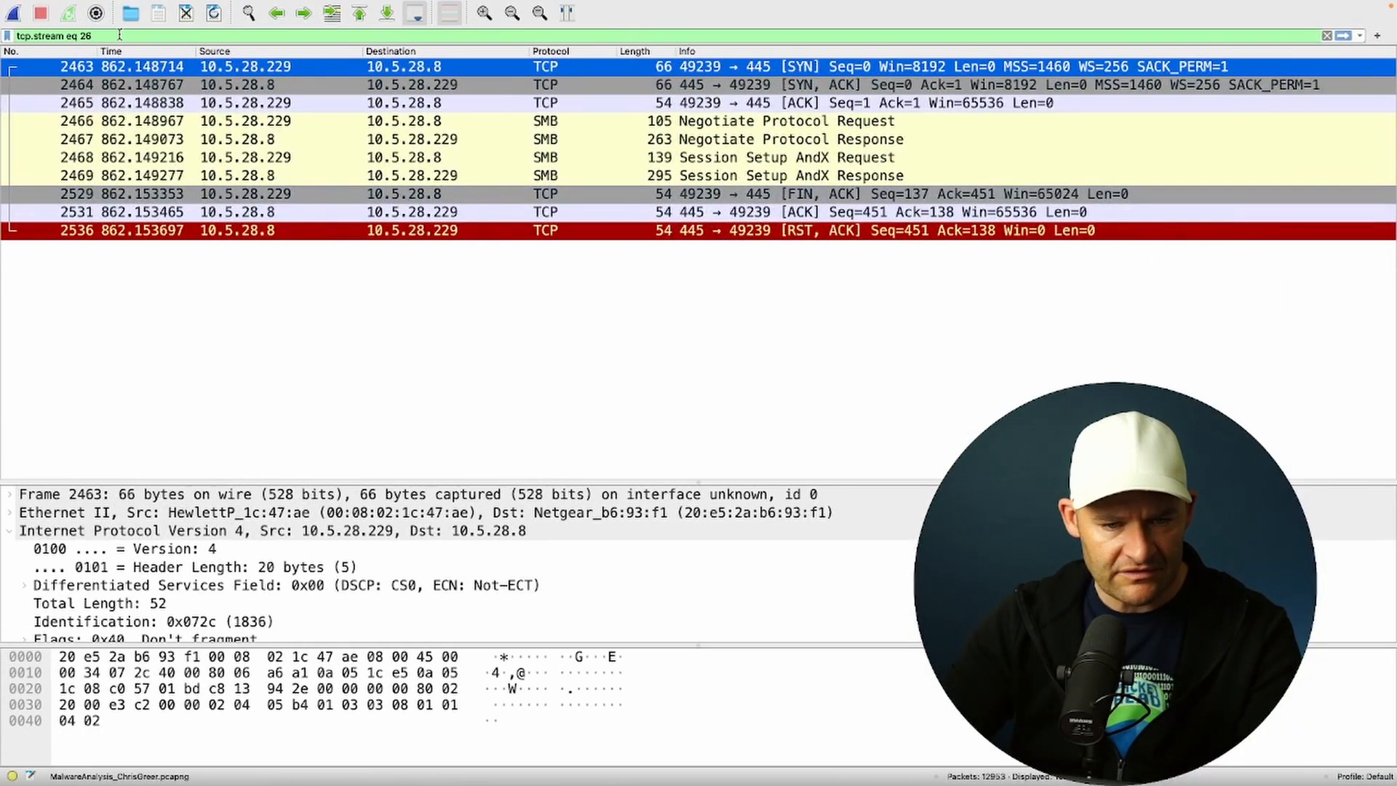
text(http)
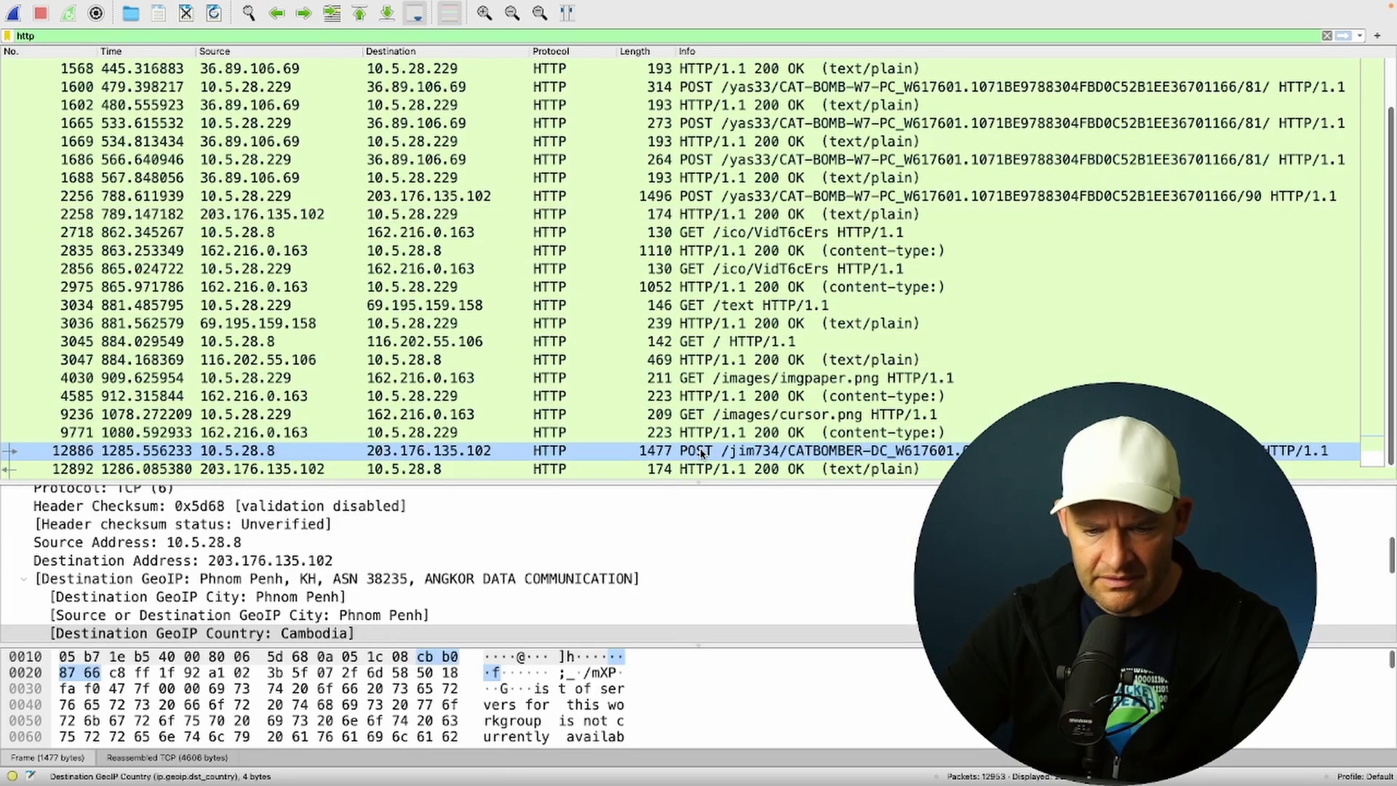
right_click(700, 451)
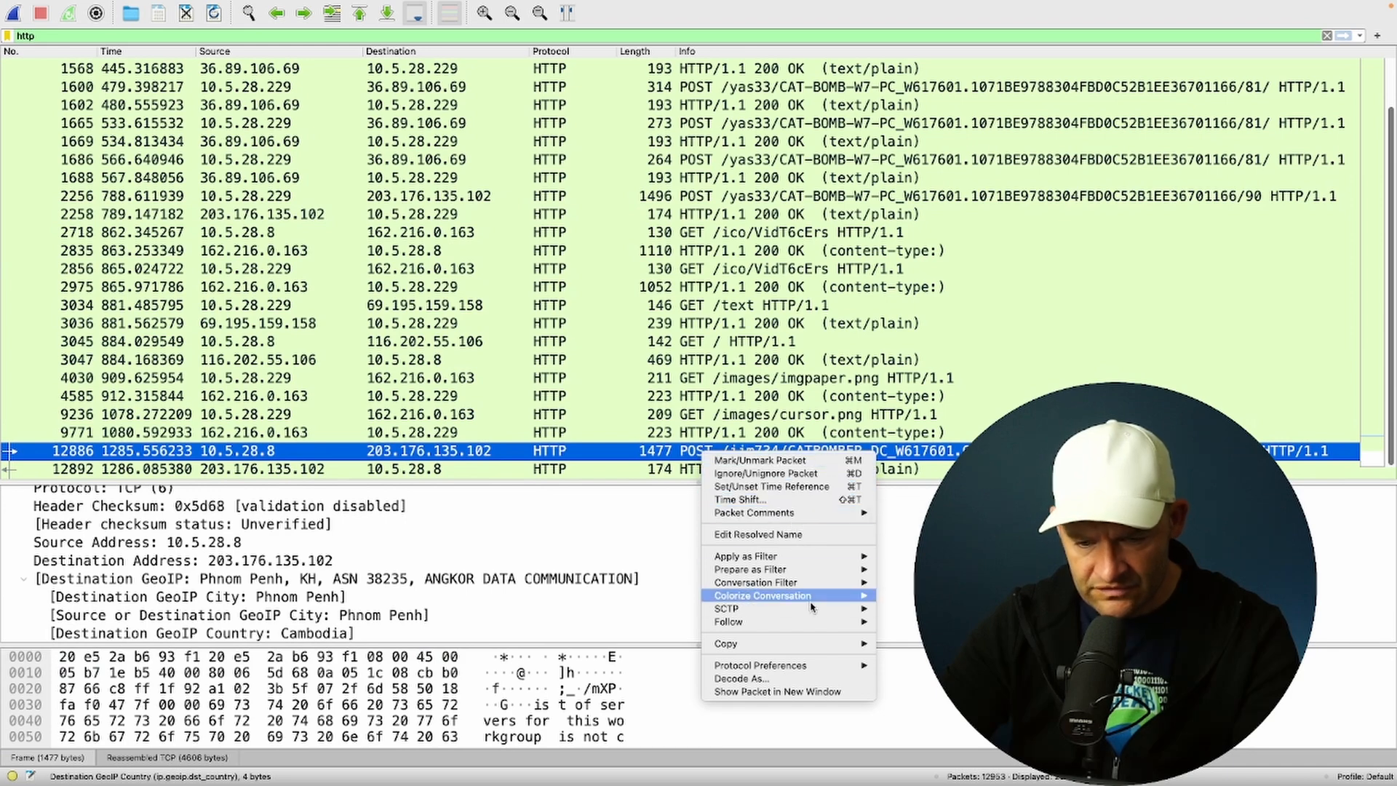
click(729, 621)
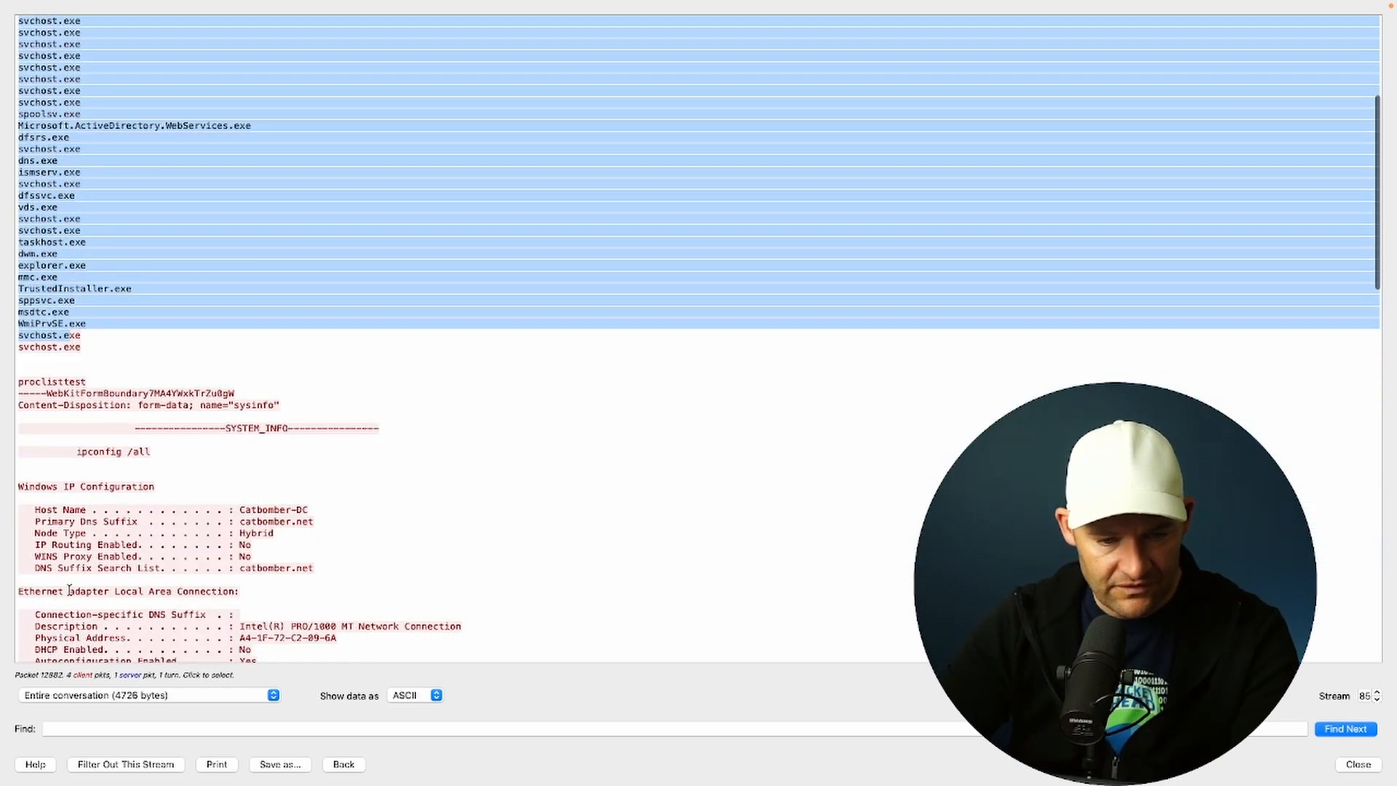
scroll(down, 3)
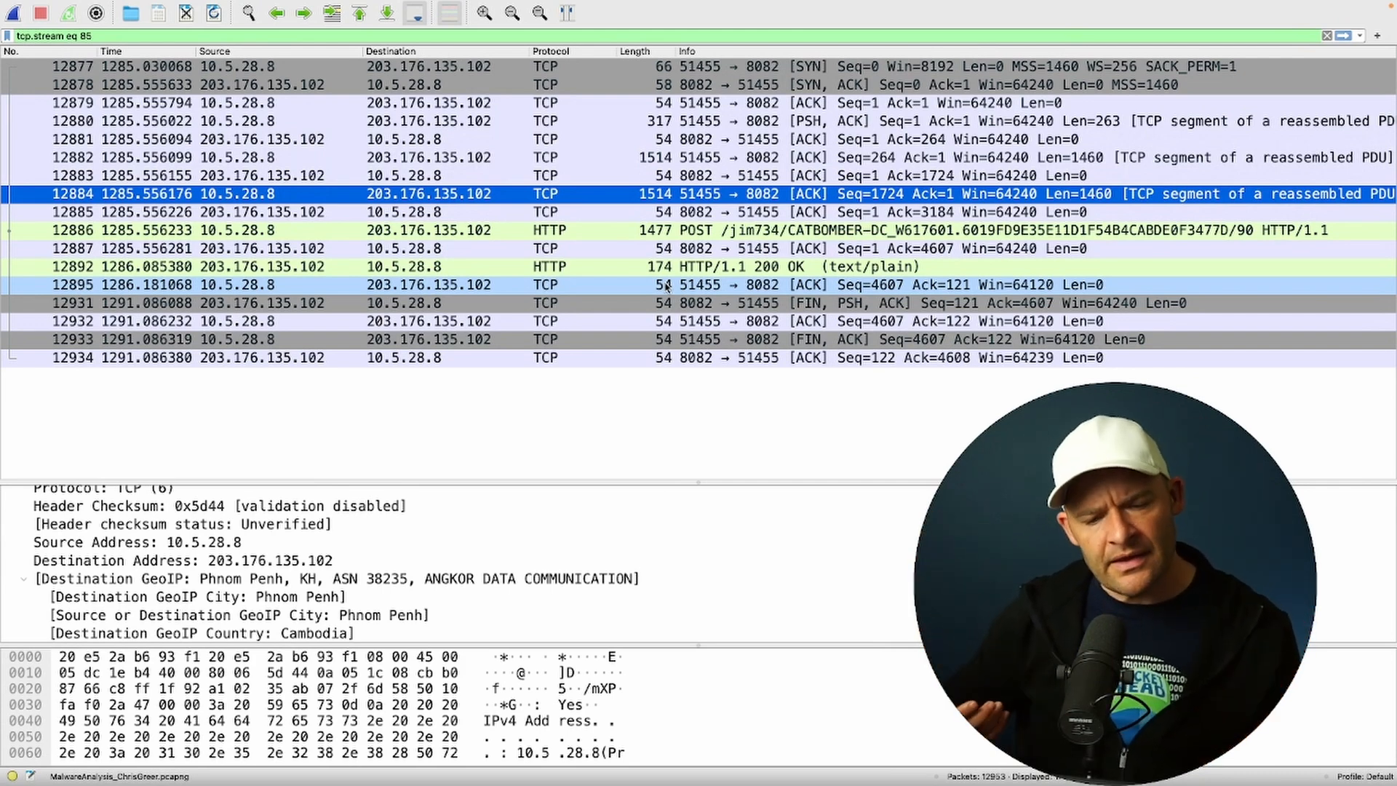
Step: Clear the display filter and list the capture's HTTP objects via File > Export Objects > HTTP
click(182, 560)
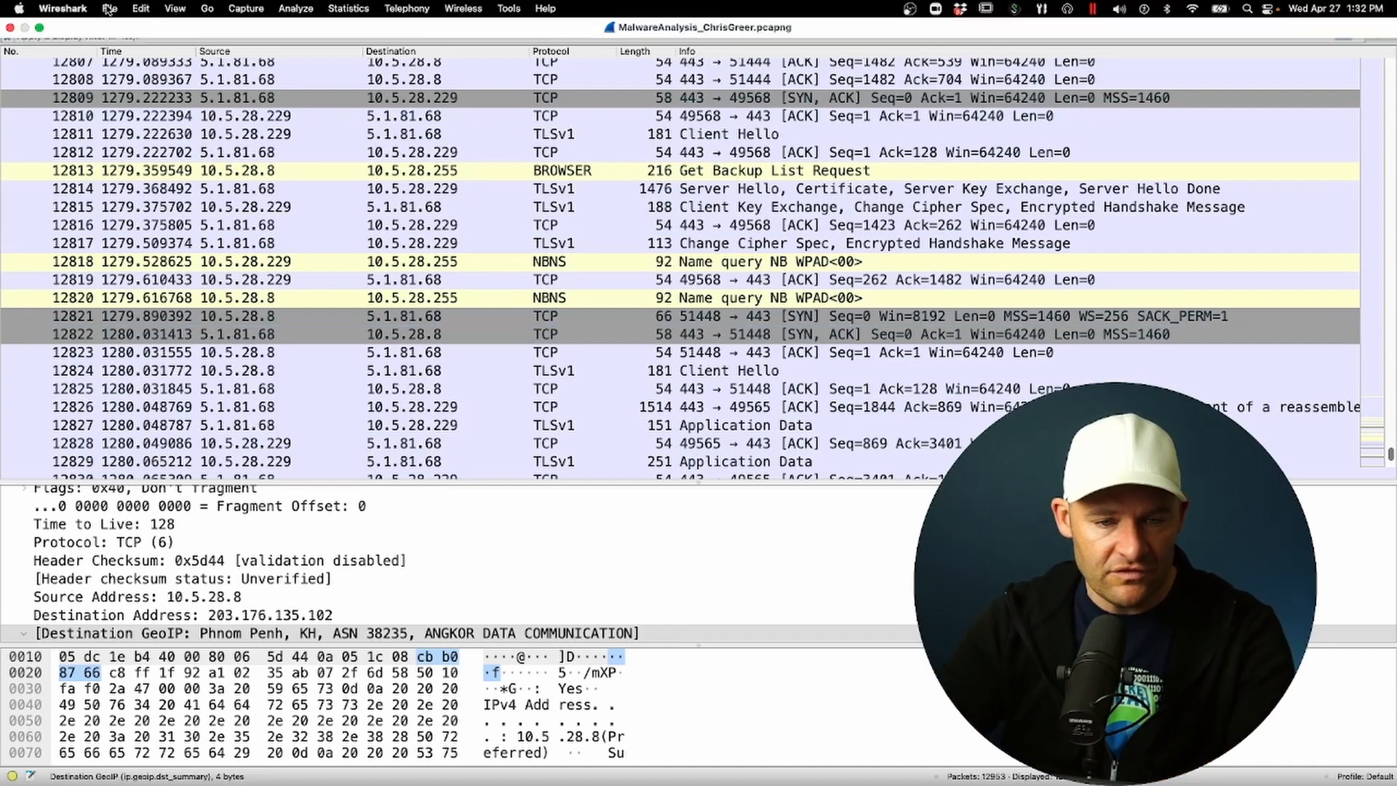
click(109, 9)
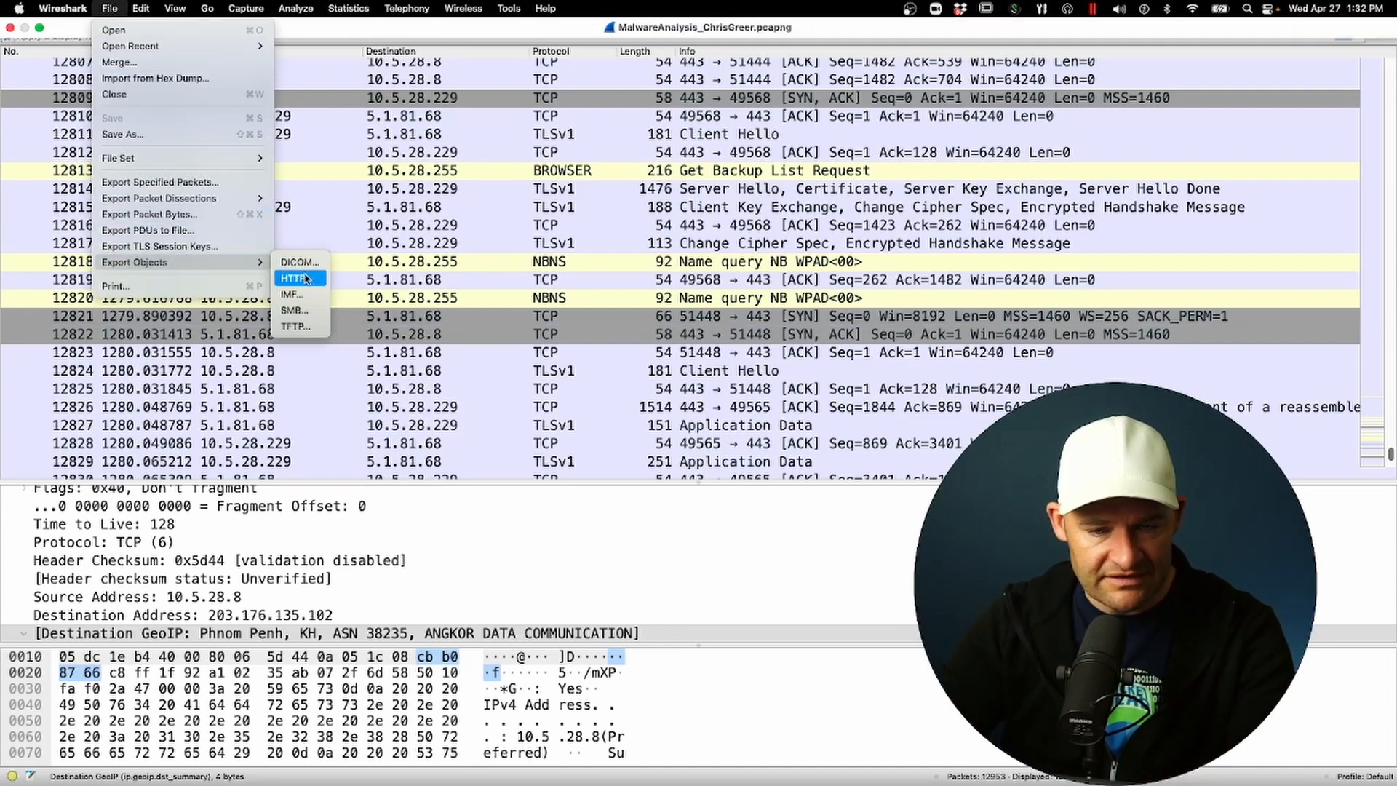
click(293, 278)
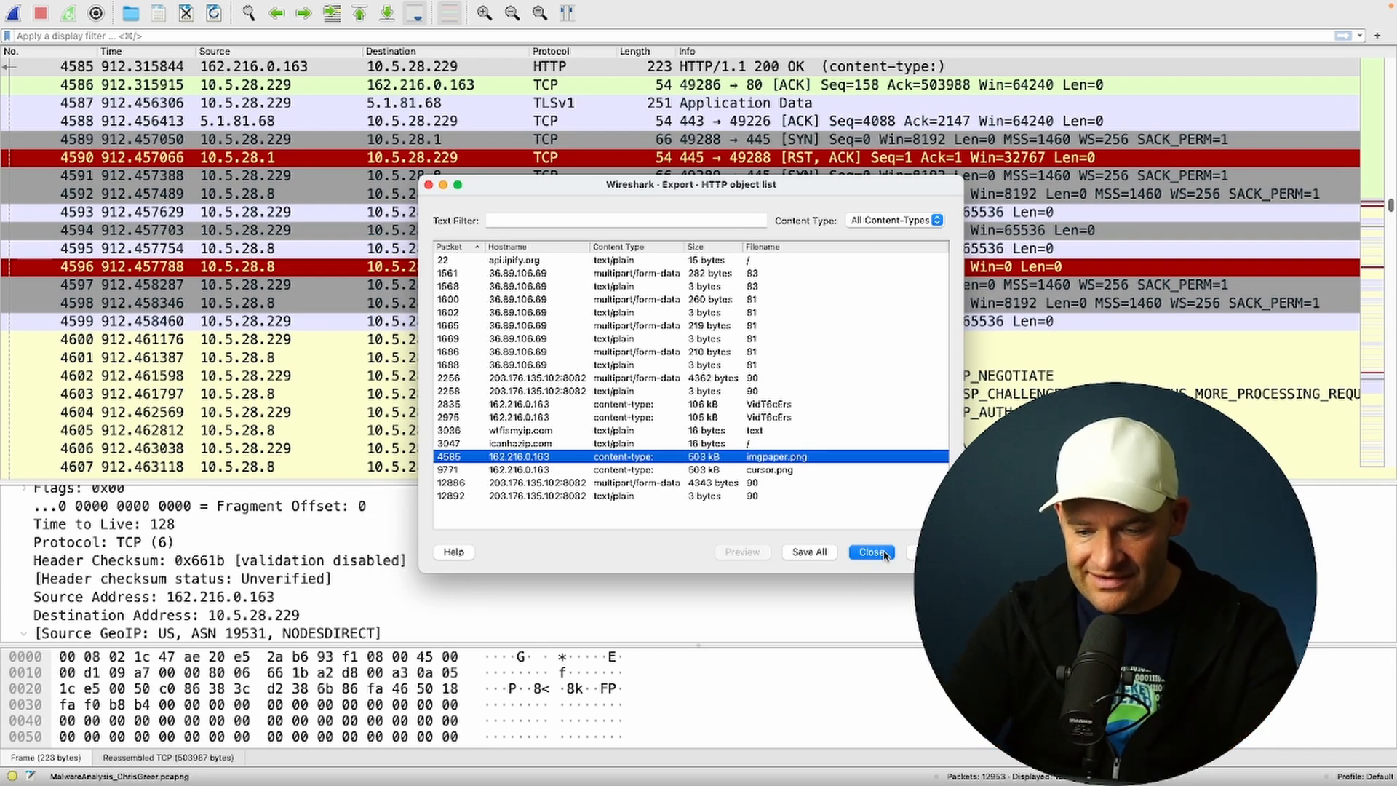
Step: Follow the imgpaper.png GET as a TCP stream, exposing its MZ header, then return to the packet list
click(872, 551)
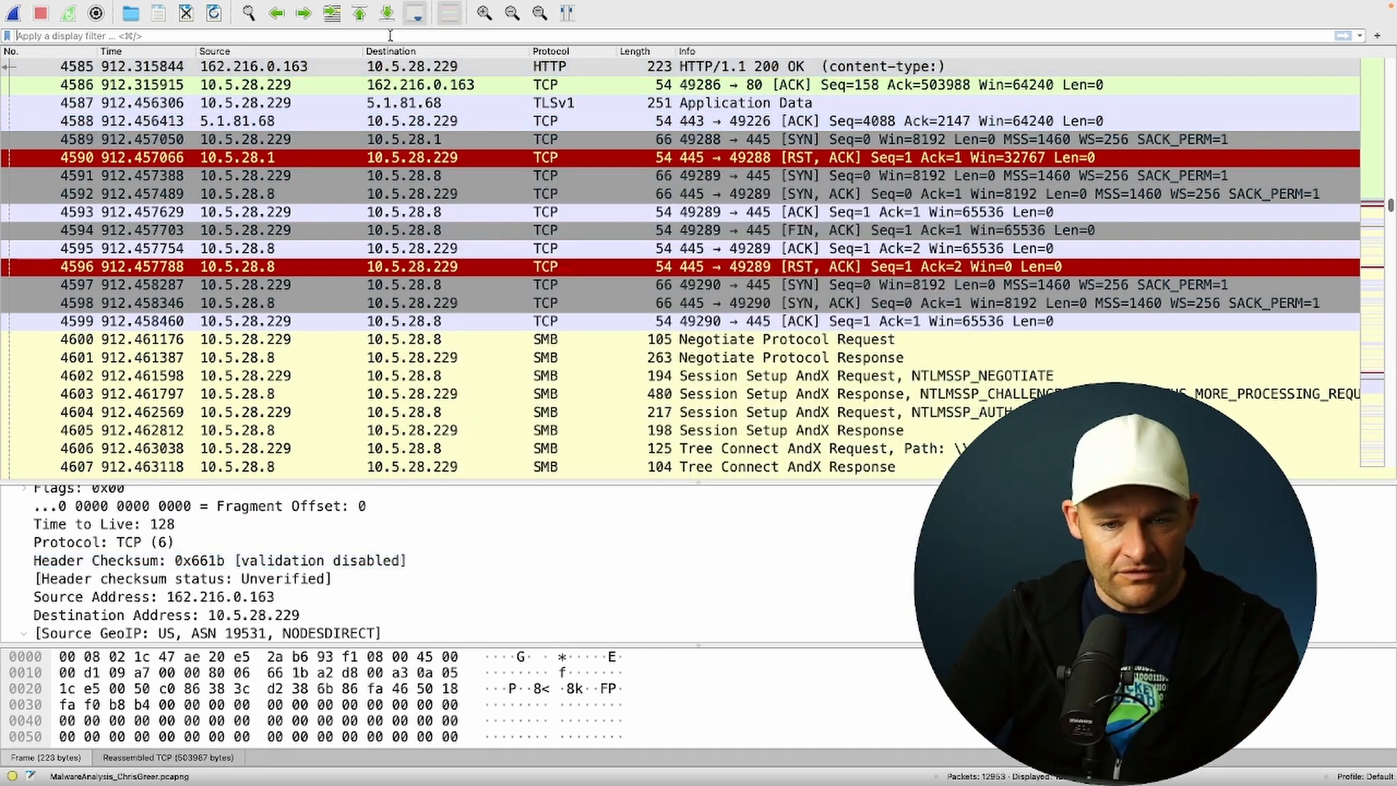
text(frame con)
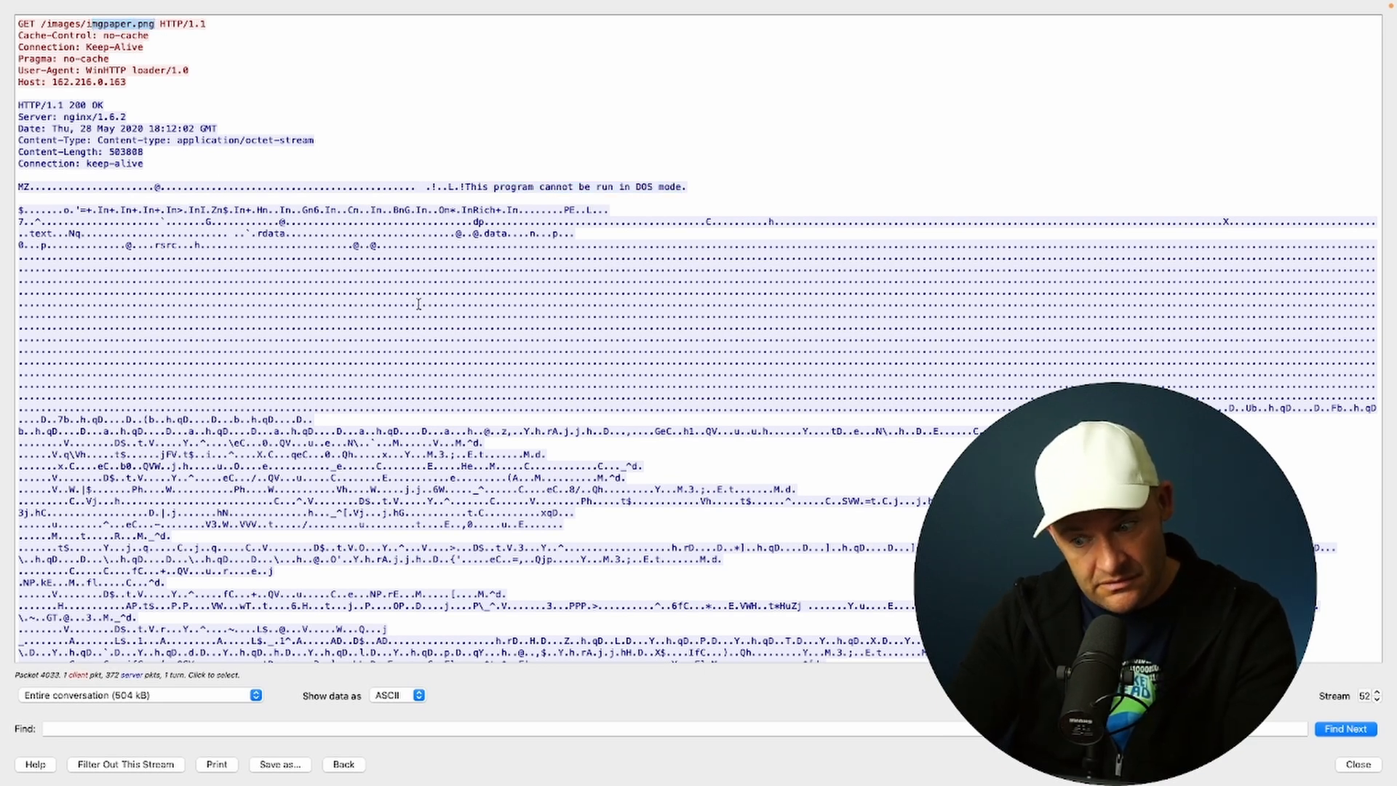
click(1358, 764)
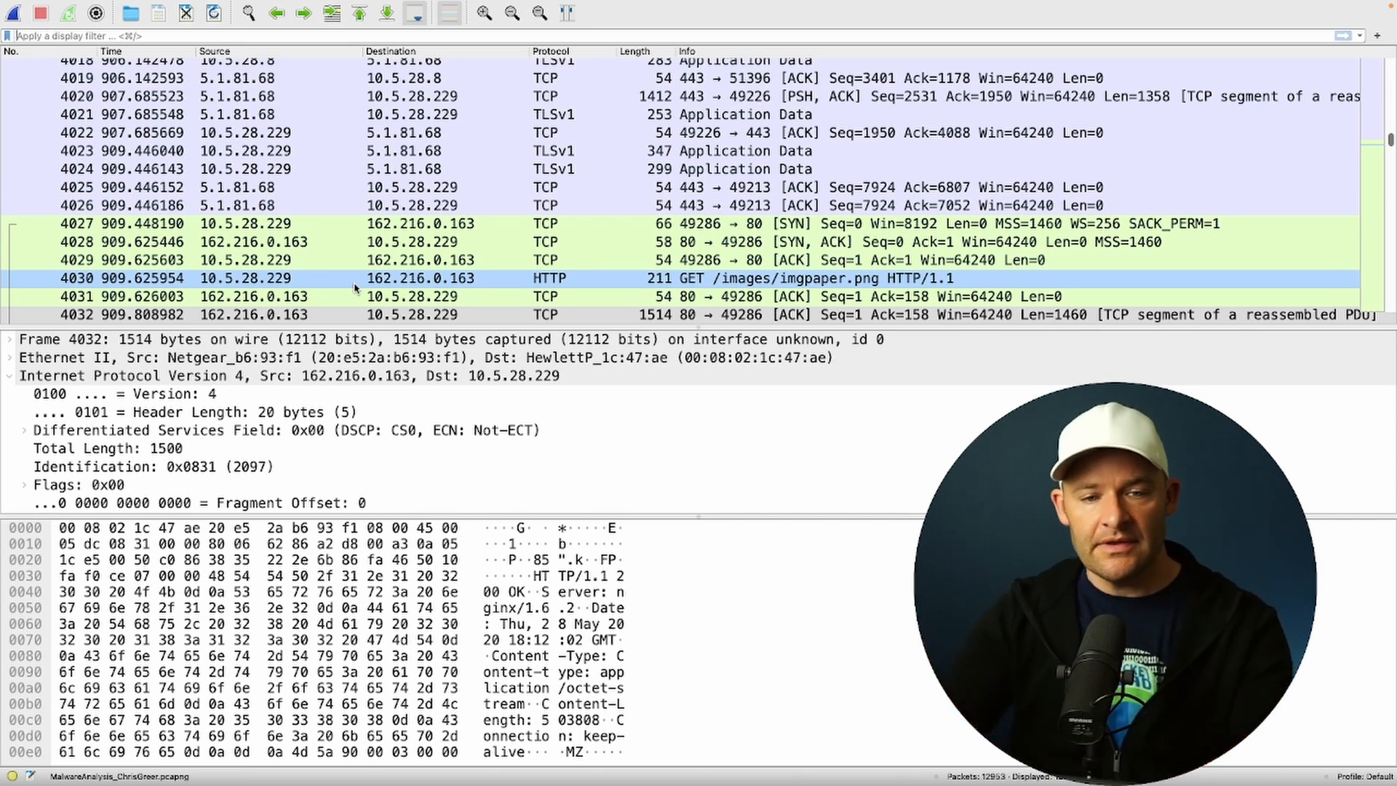
click(316, 114)
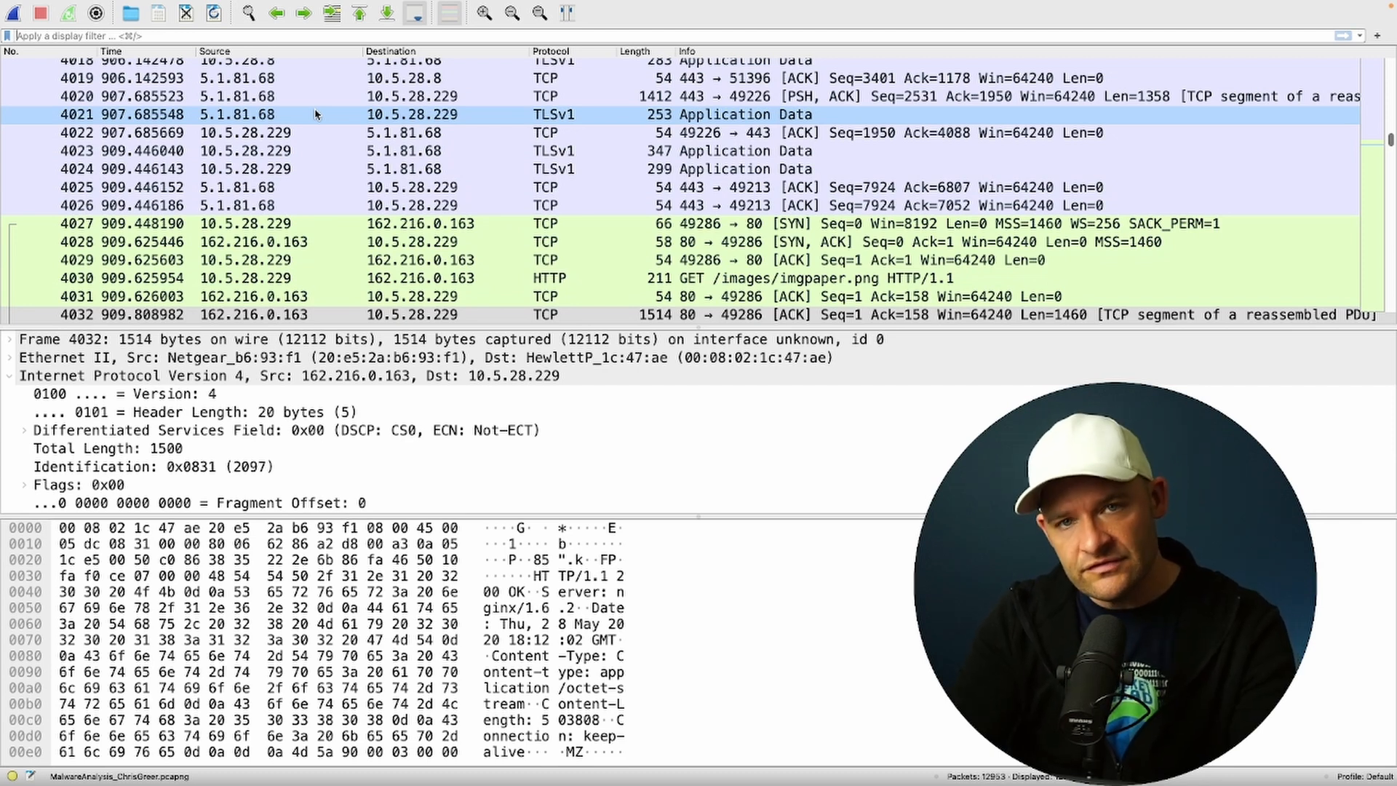
Step: Filter on frame contains "DOS mode" and inspect packet 9238's MZ executable payload
text(frame contains "DOS mode)
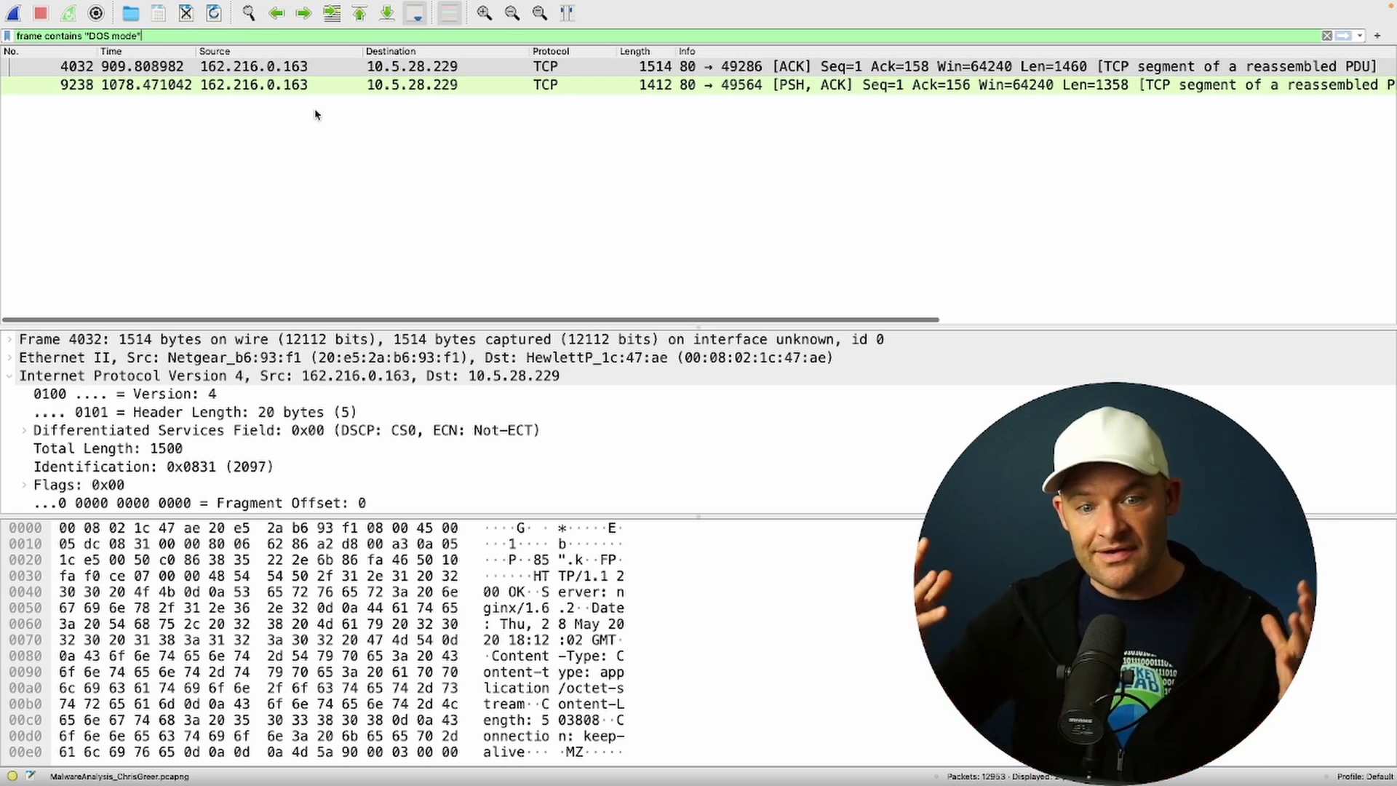
click(80, 543)
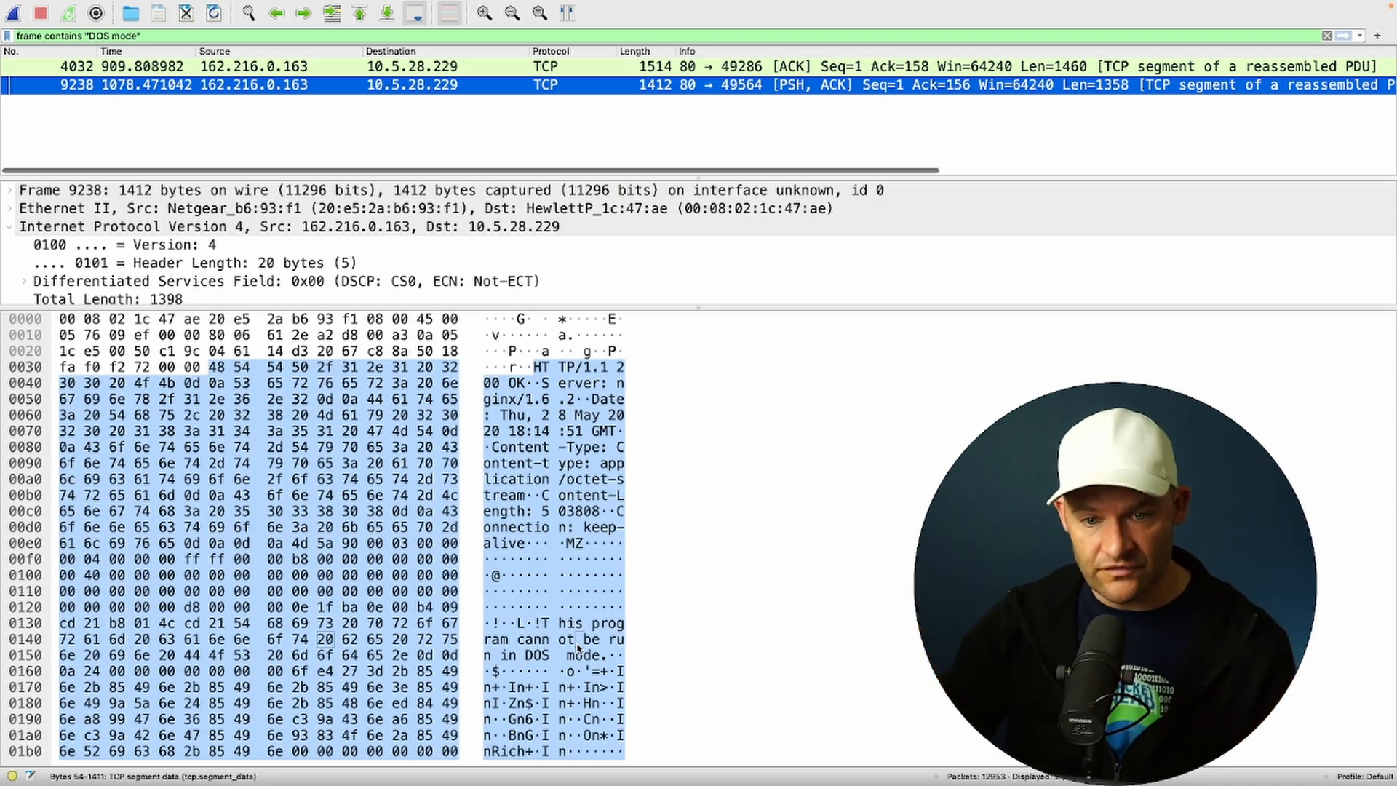
Step: Check the payload server's GeoIP AS organization, then clear the filter and select frame 4's Client Hello
click(378, 319)
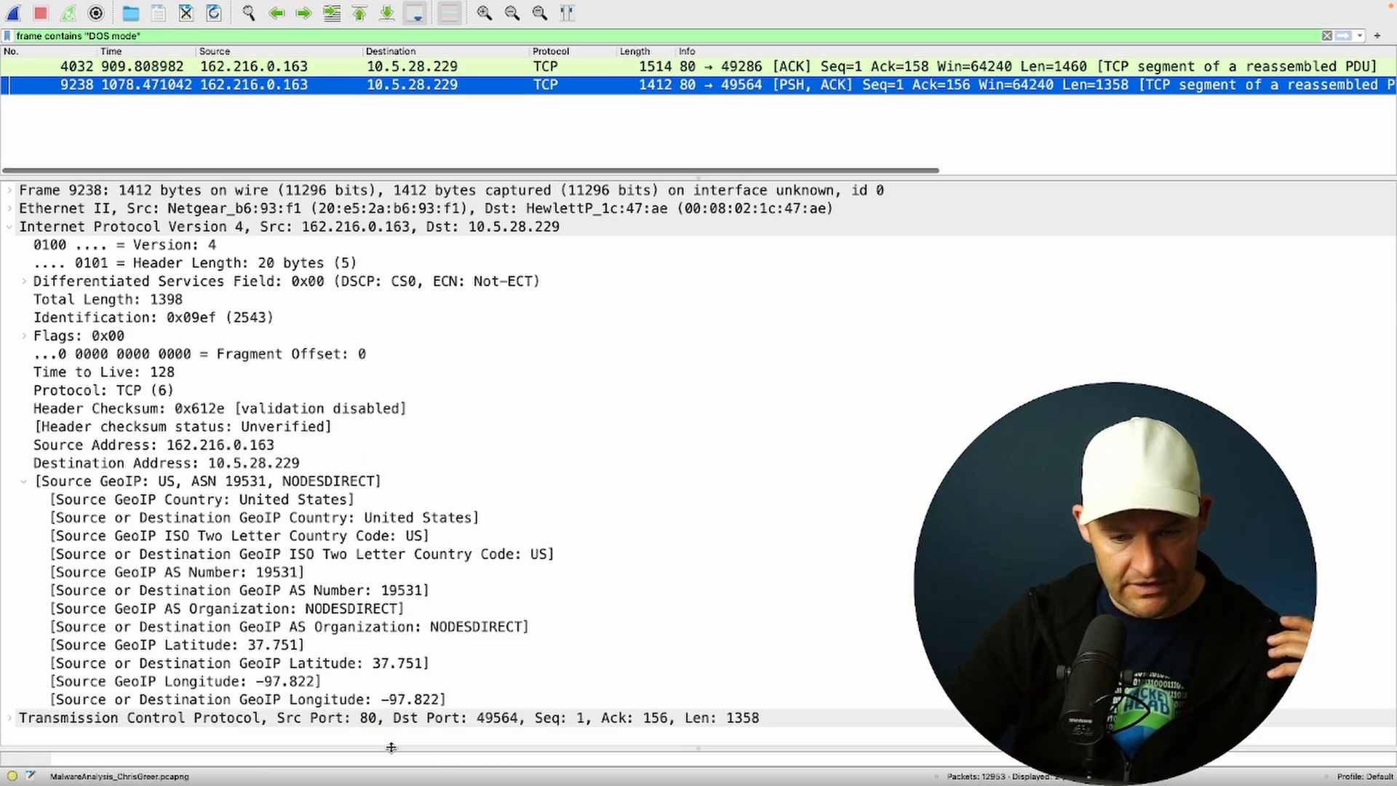
click(226, 608)
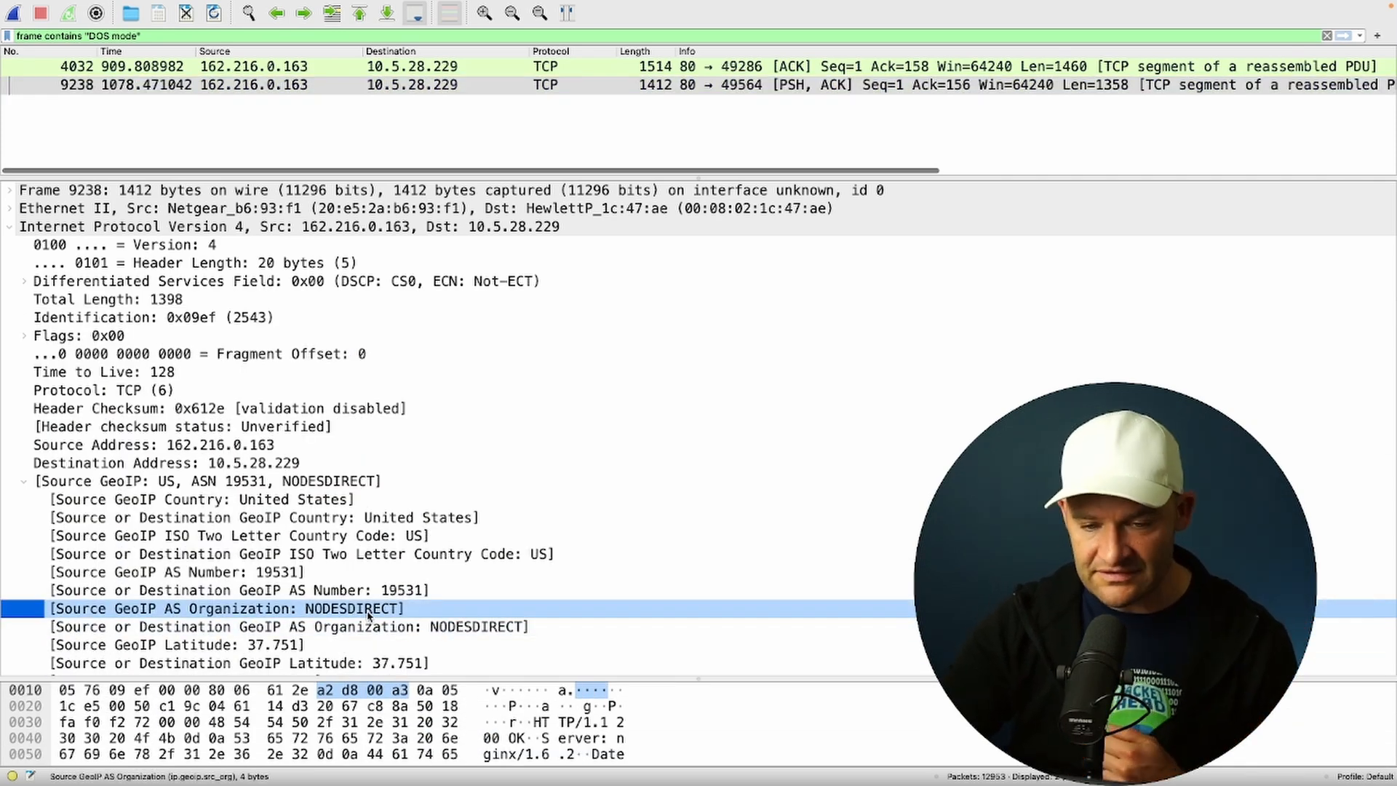
click(78, 334)
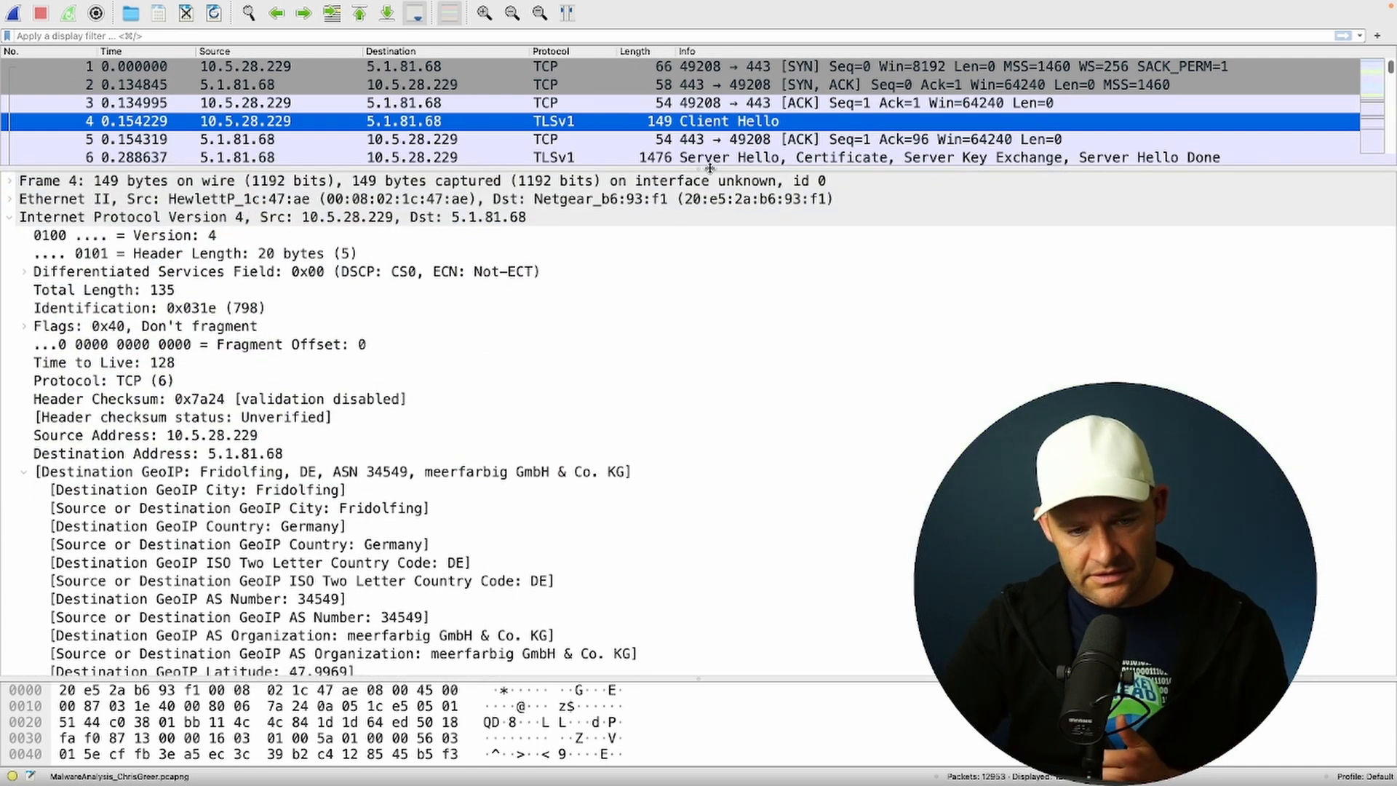
Step: Expand frame 4's Transport Layer Security tree to show the TLS 1.0 version and JA3 Fullstring
click(143, 326)
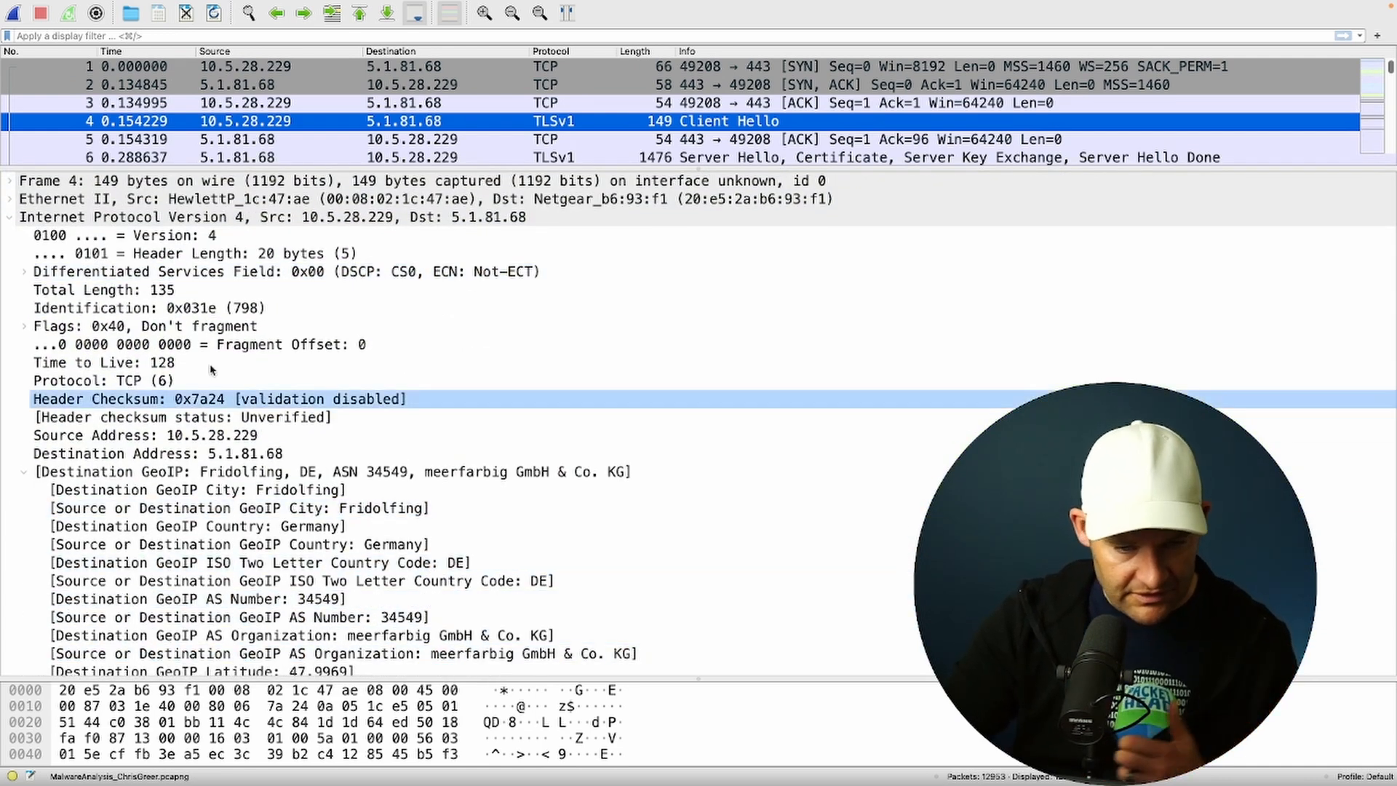
click(10, 253)
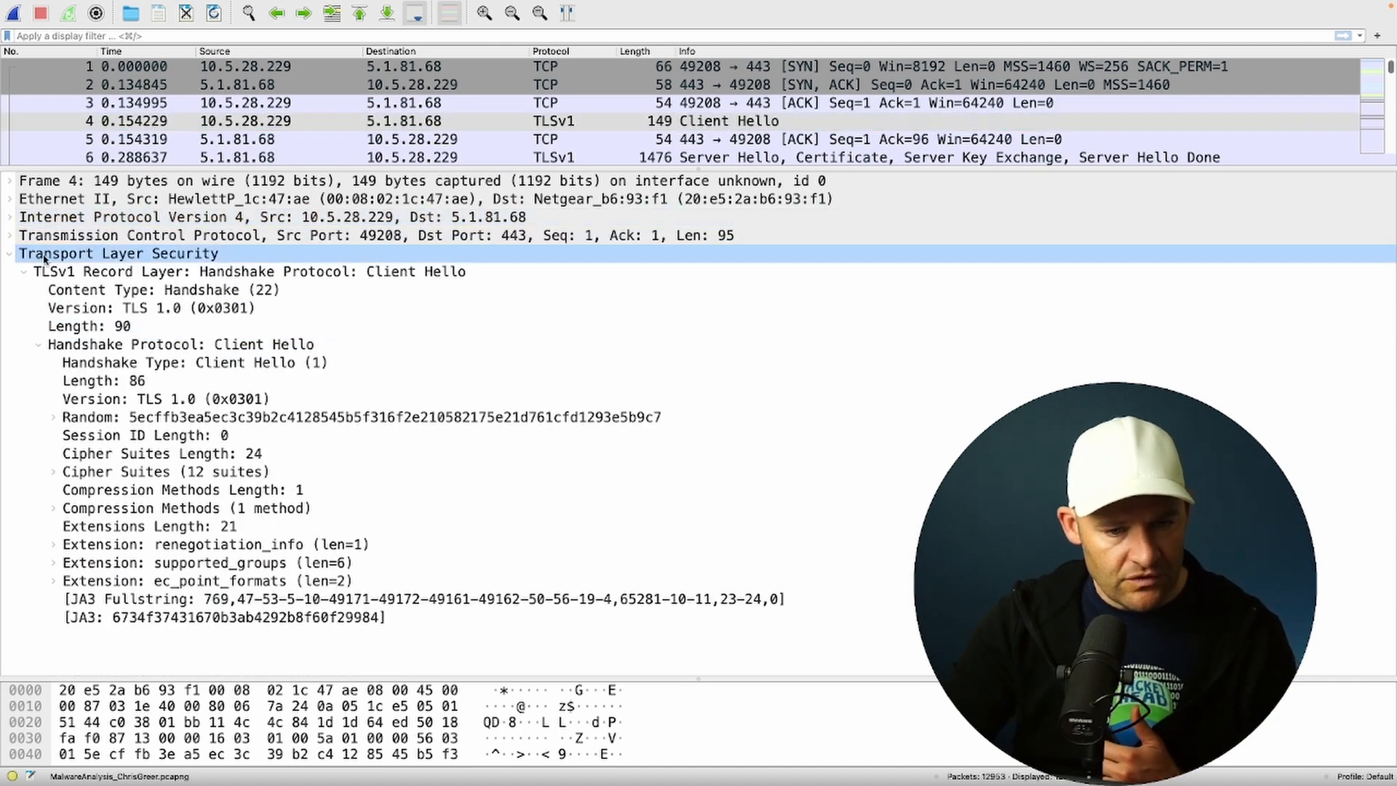
click(160, 307)
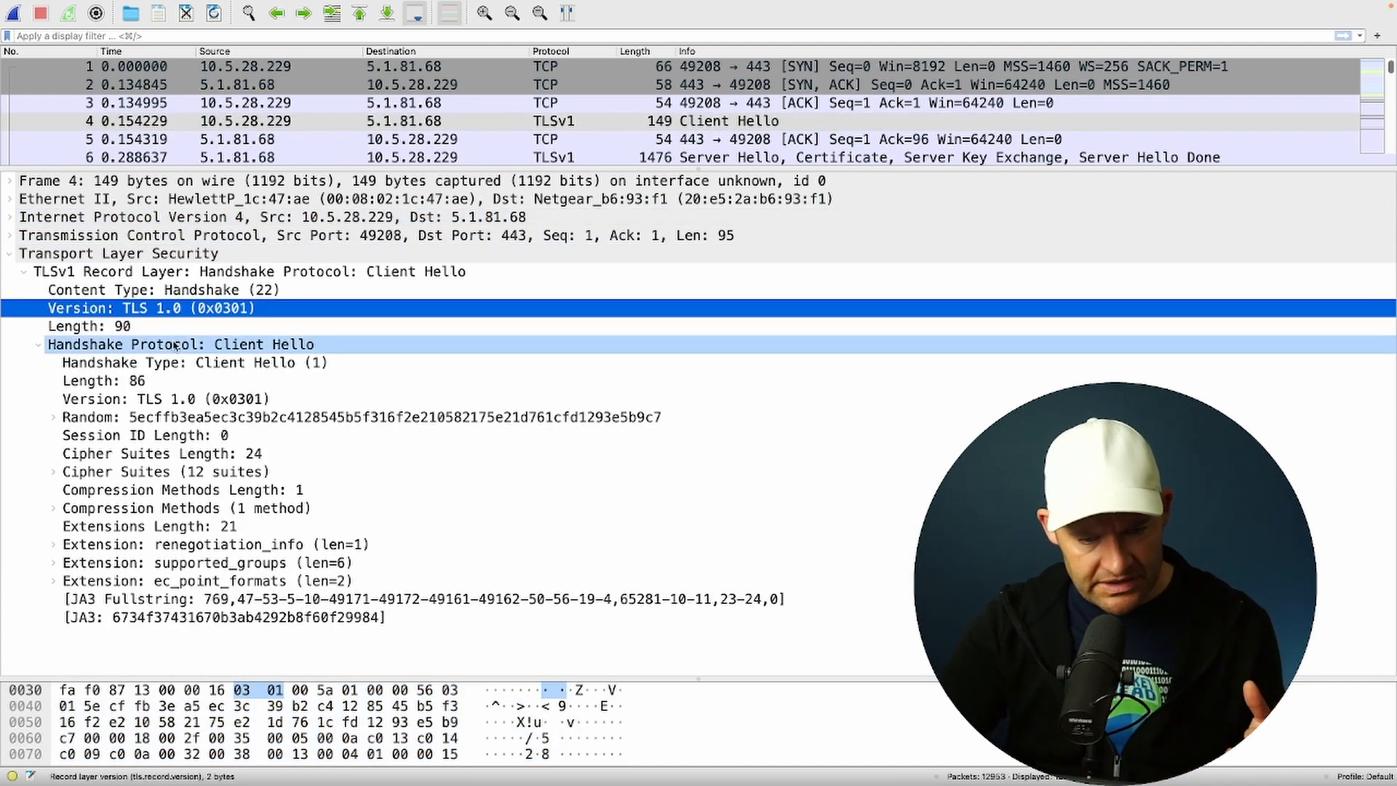
click(166, 399)
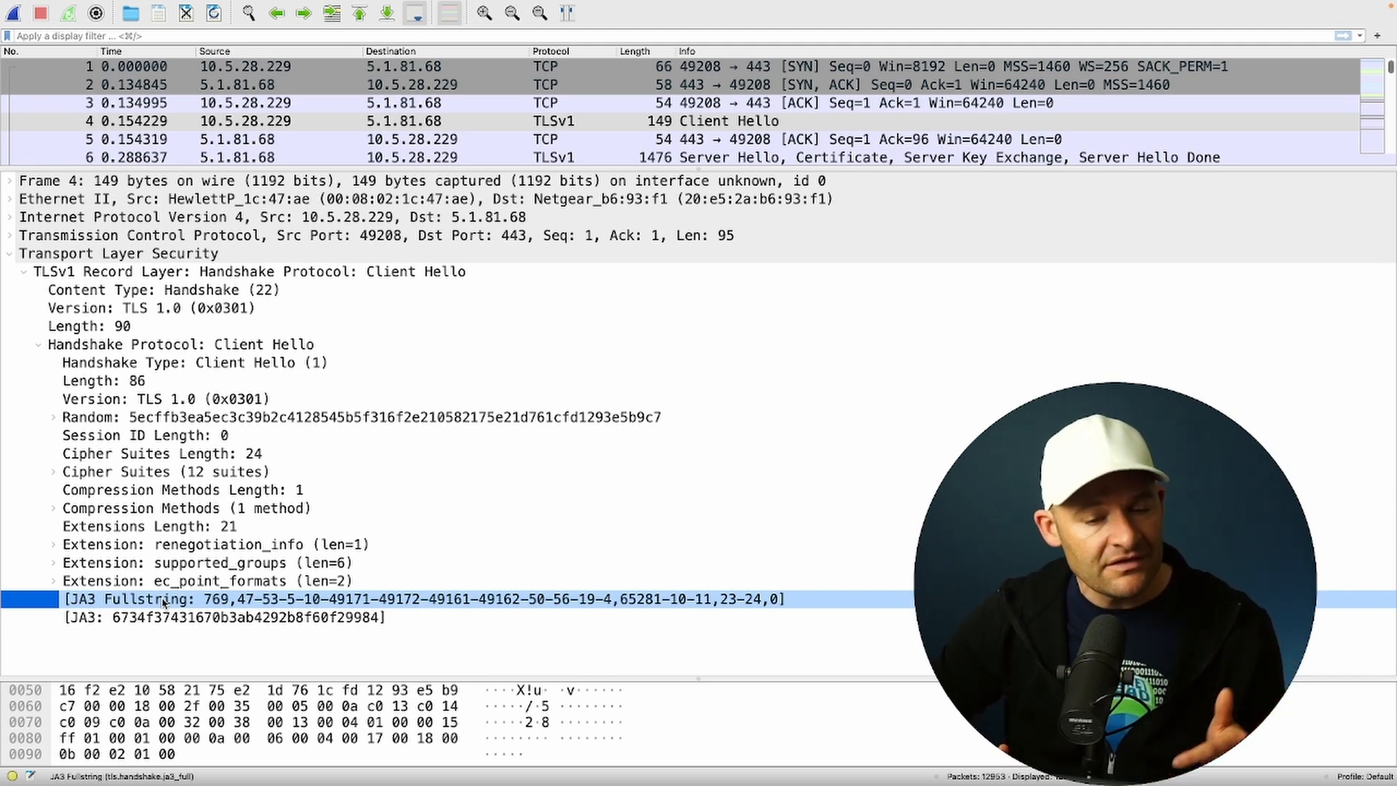
Step: Review the Client Hello's session ID, 12 cipher suites, compression methods and supported_groups extension
click(146, 436)
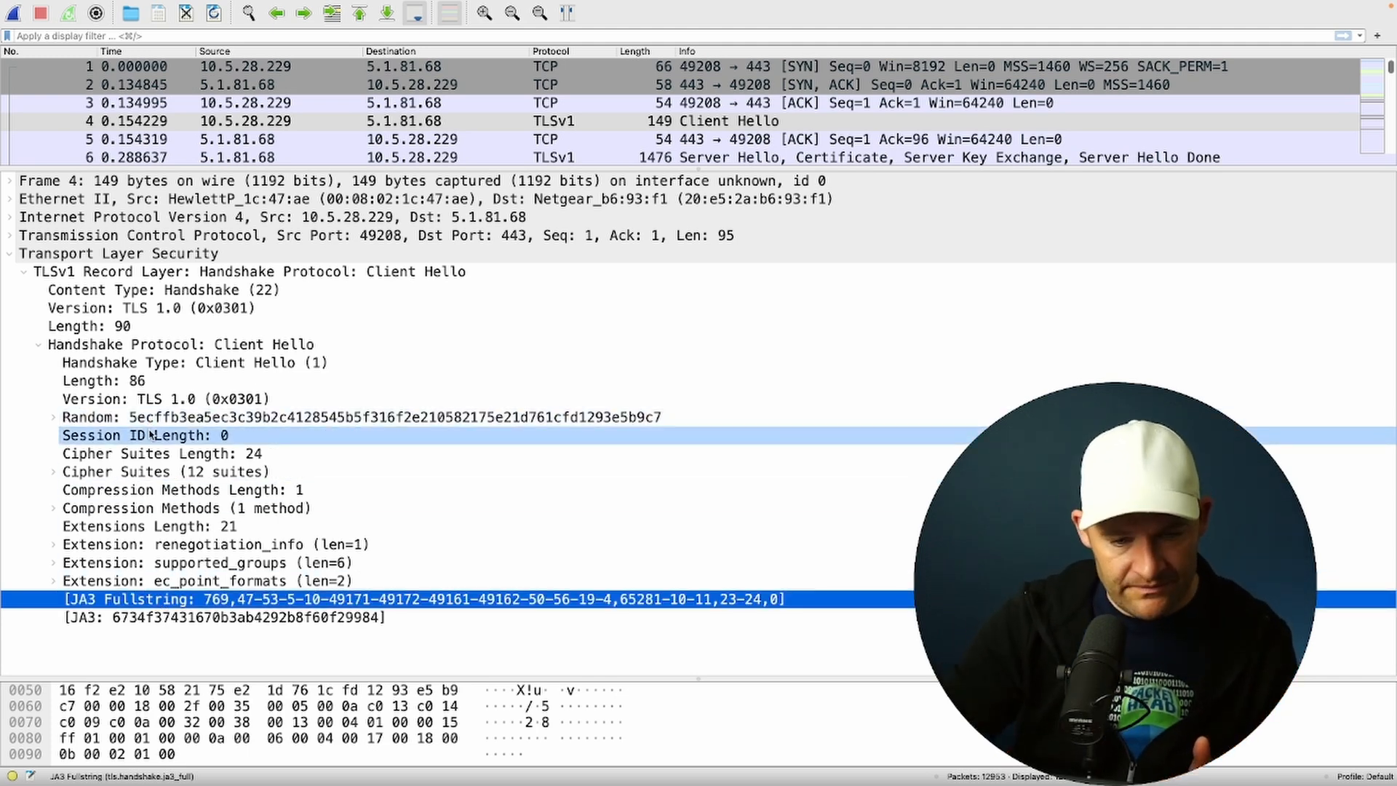
click(160, 454)
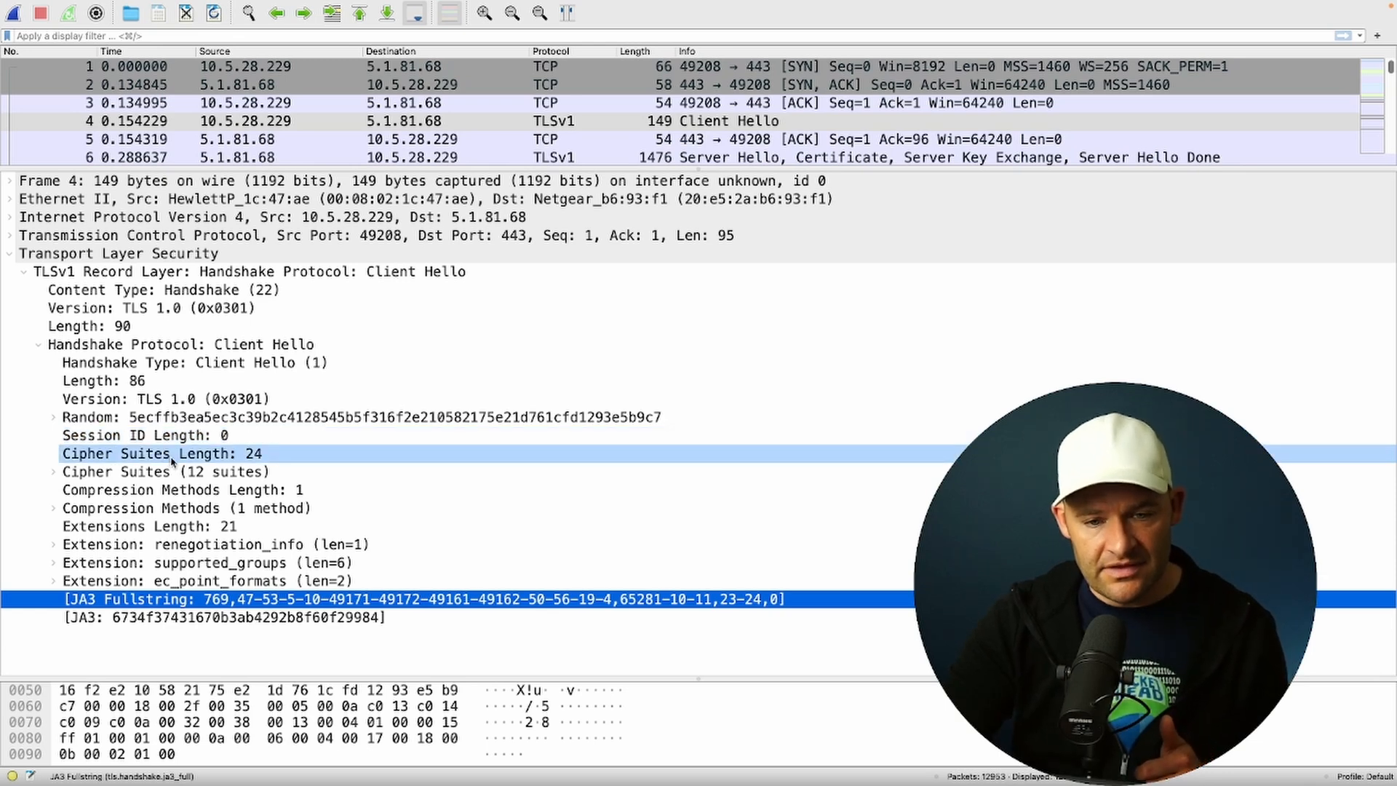
click(166, 471)
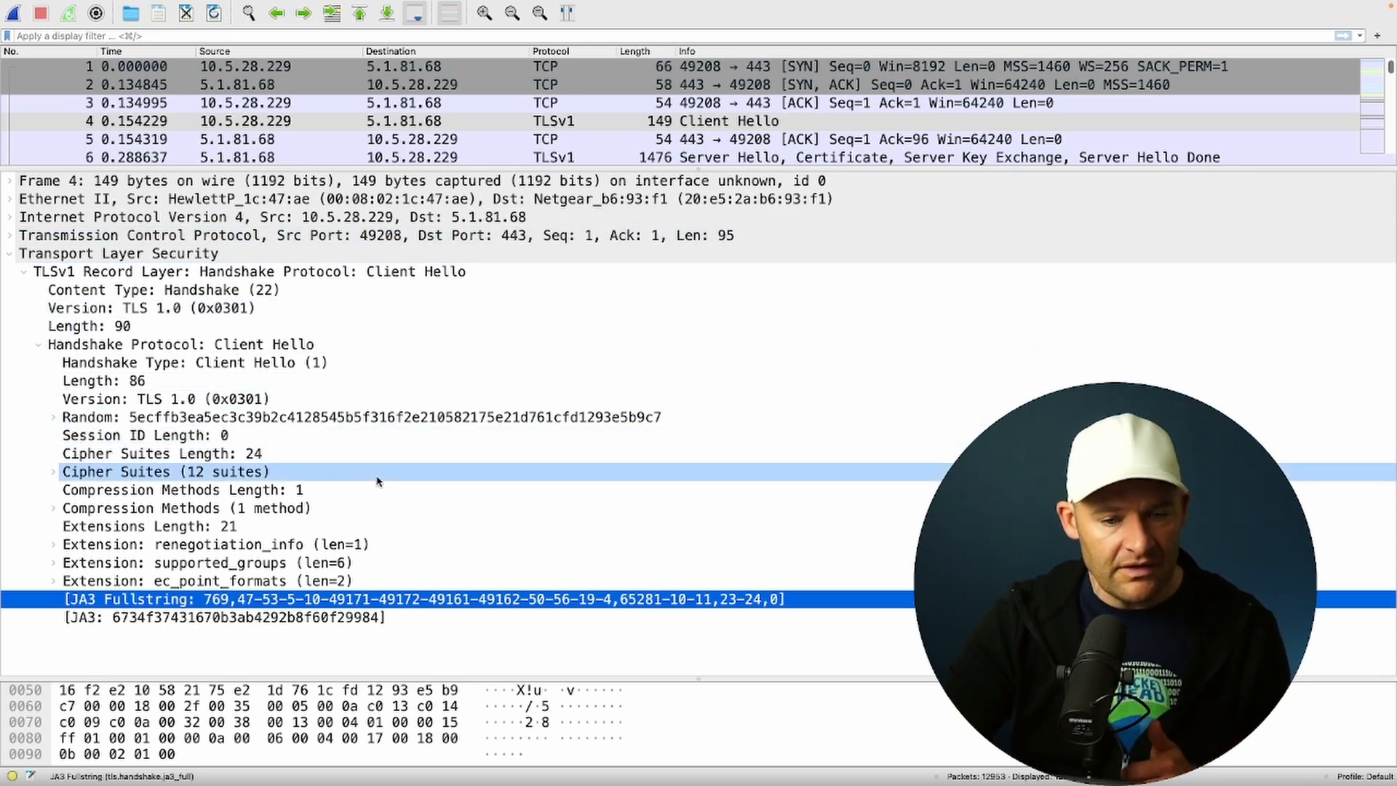
mouse_move(147, 482)
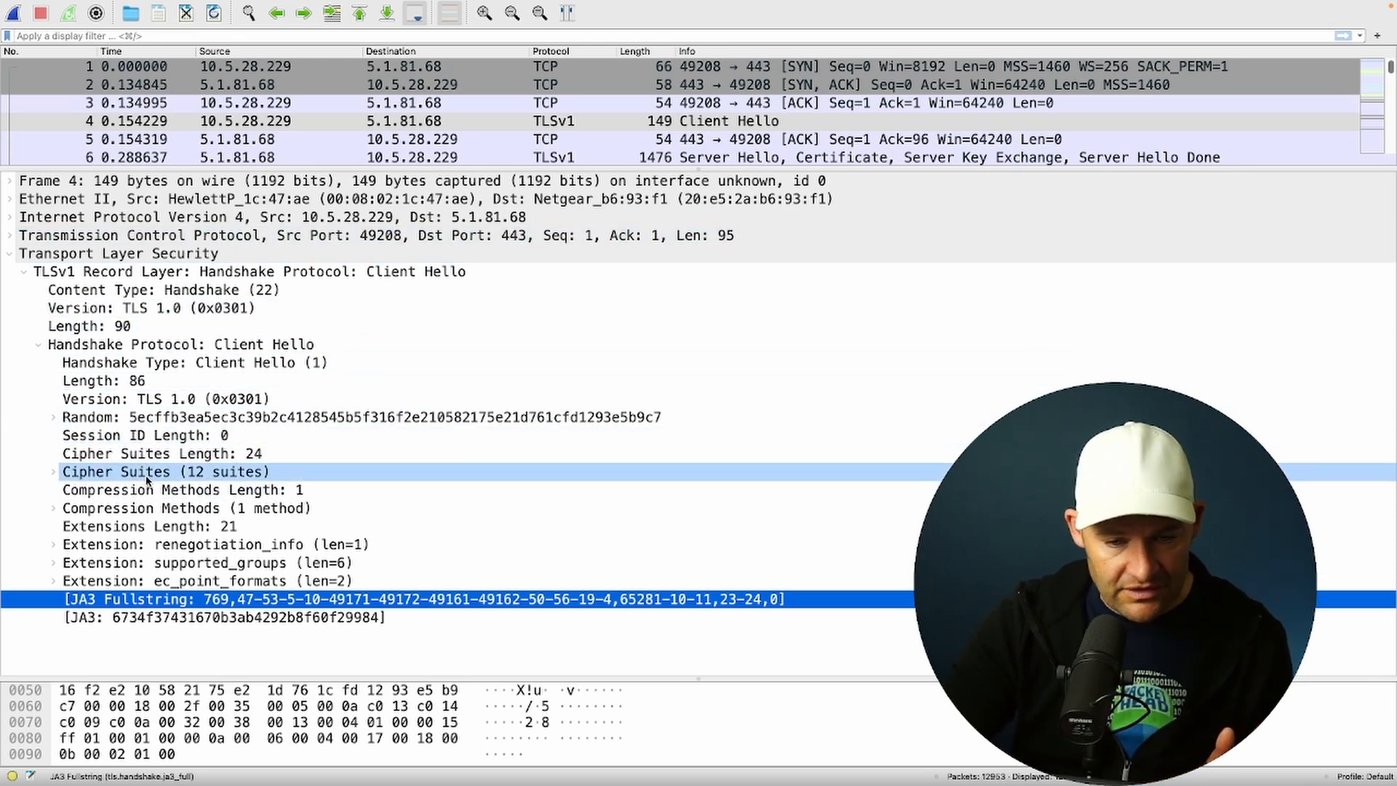
click(185, 508)
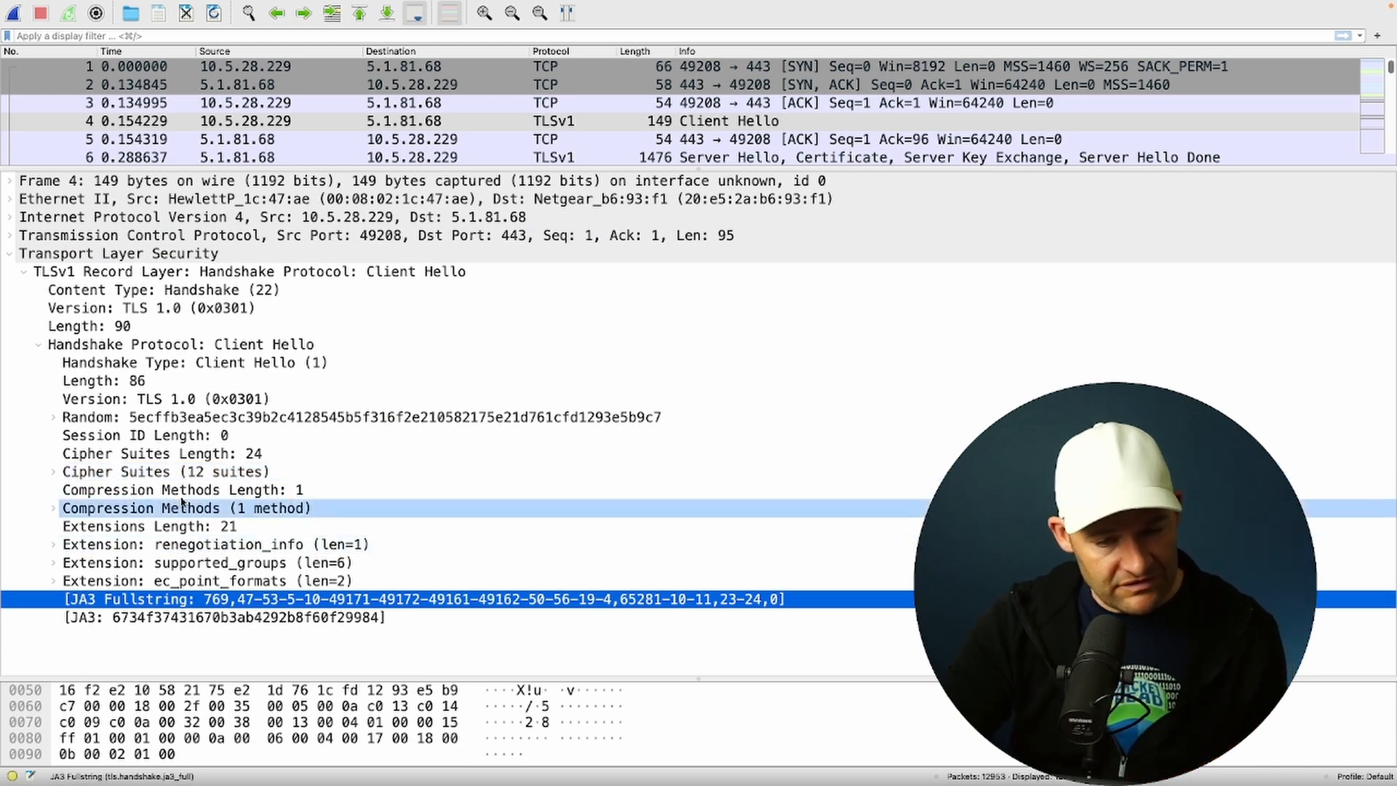
click(206, 562)
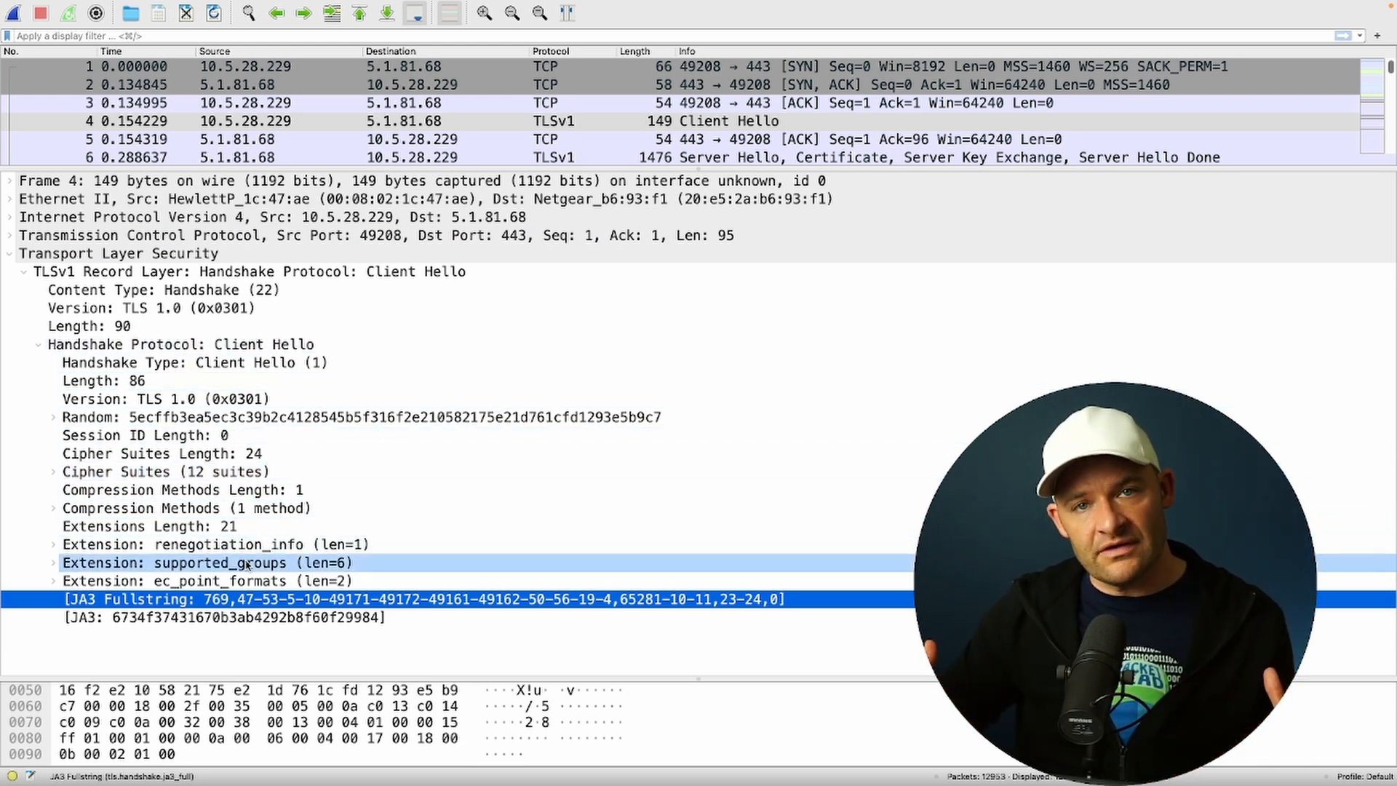
Step: Highlight the JA3 fullstring and copy the hash 6734f37431670b3ab4292b8f60f29984
click(267, 598)
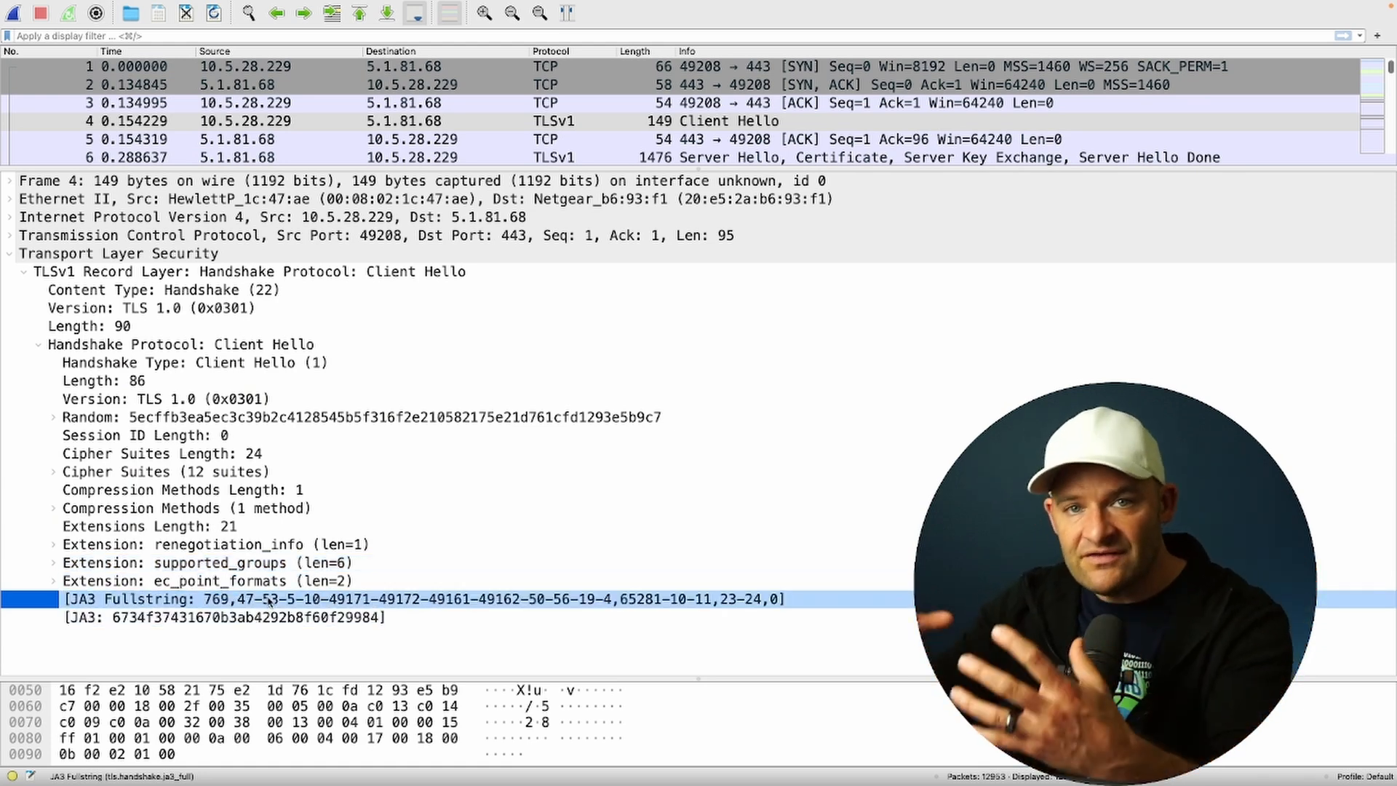
click(223, 617)
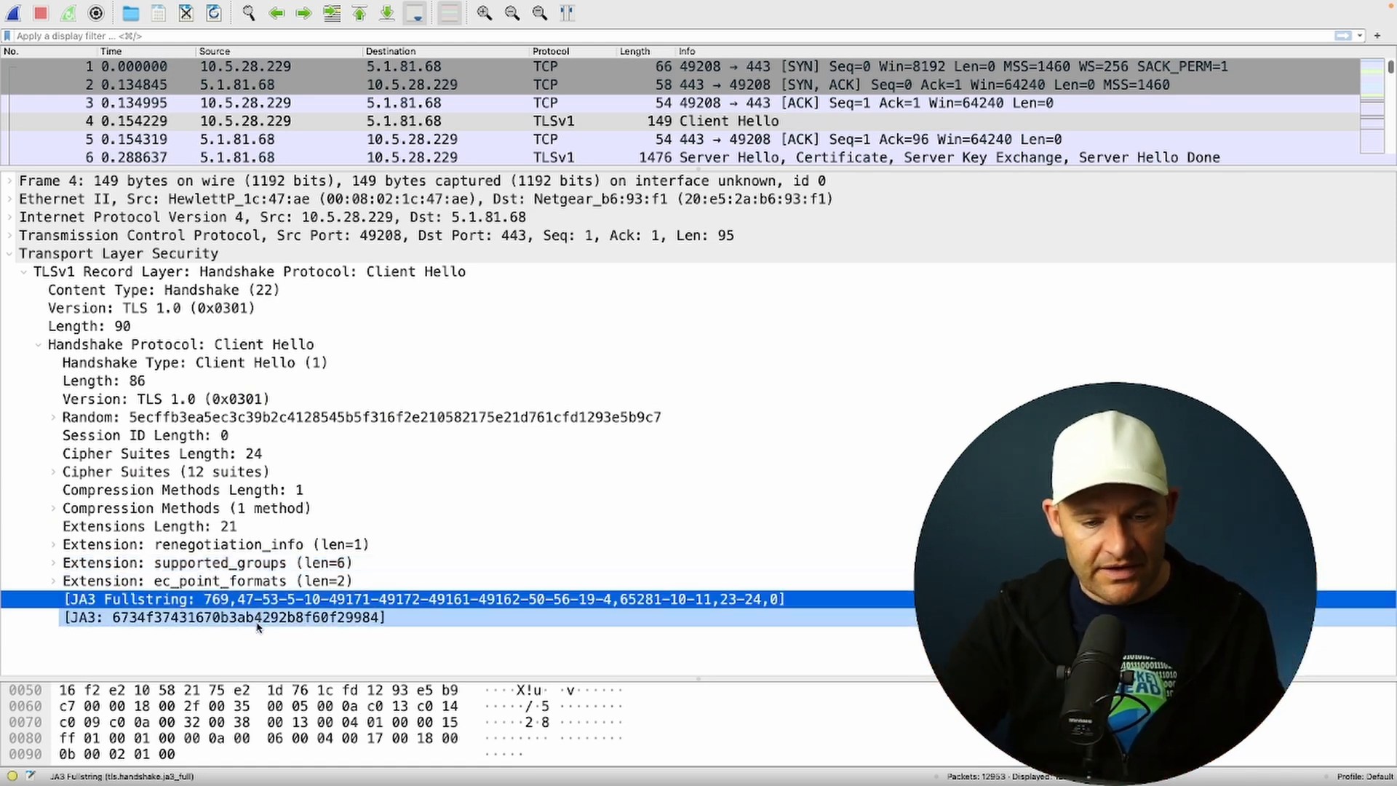
click(222, 617)
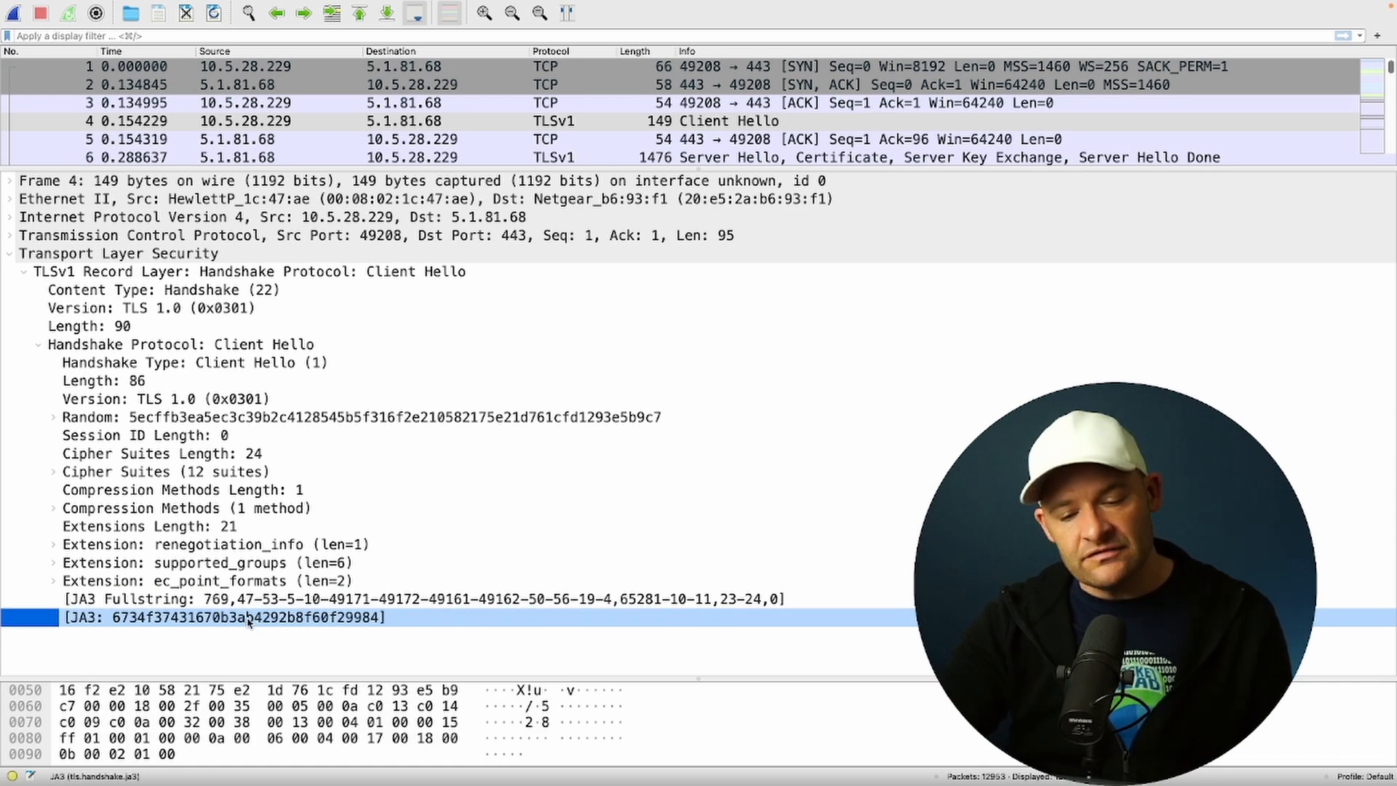
right_click(249, 617)
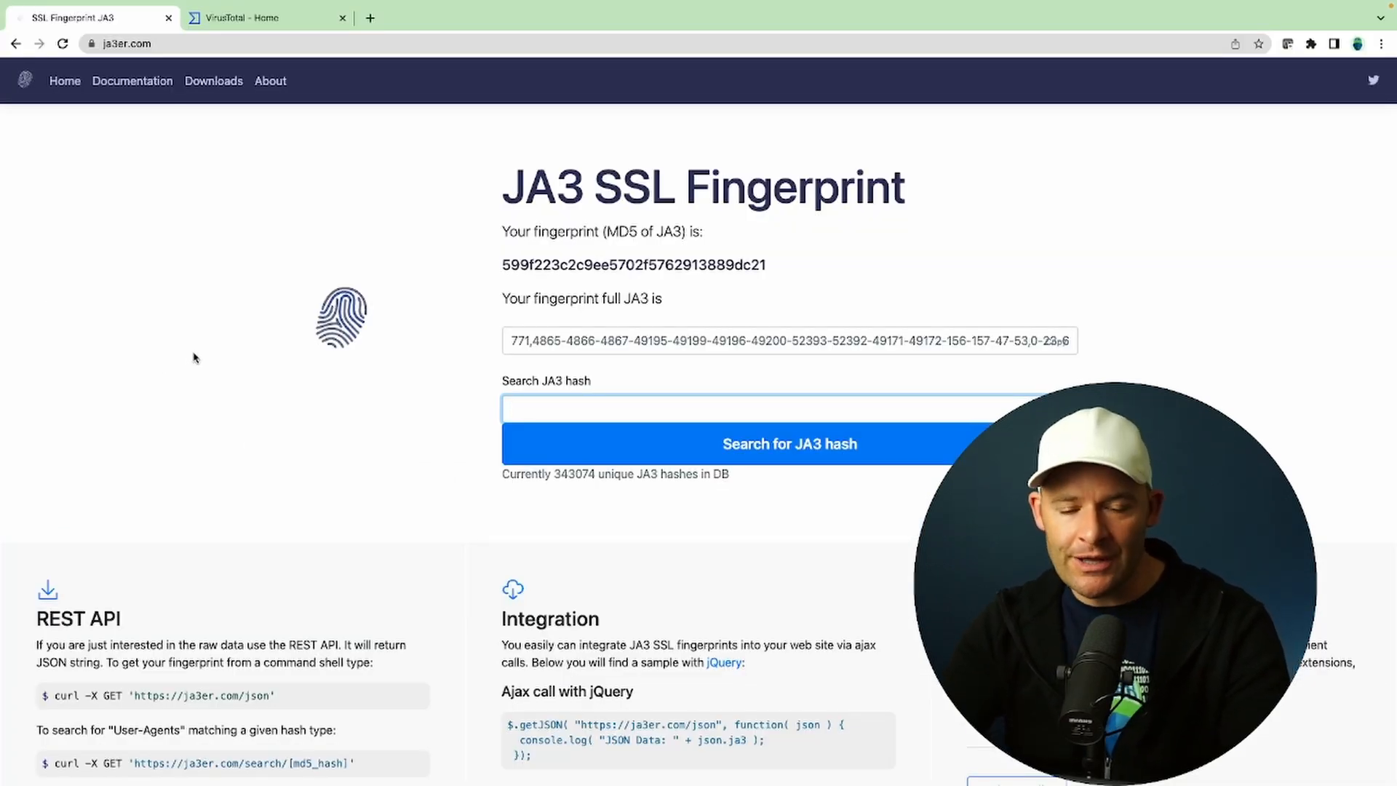
mouse_move(297, 451)
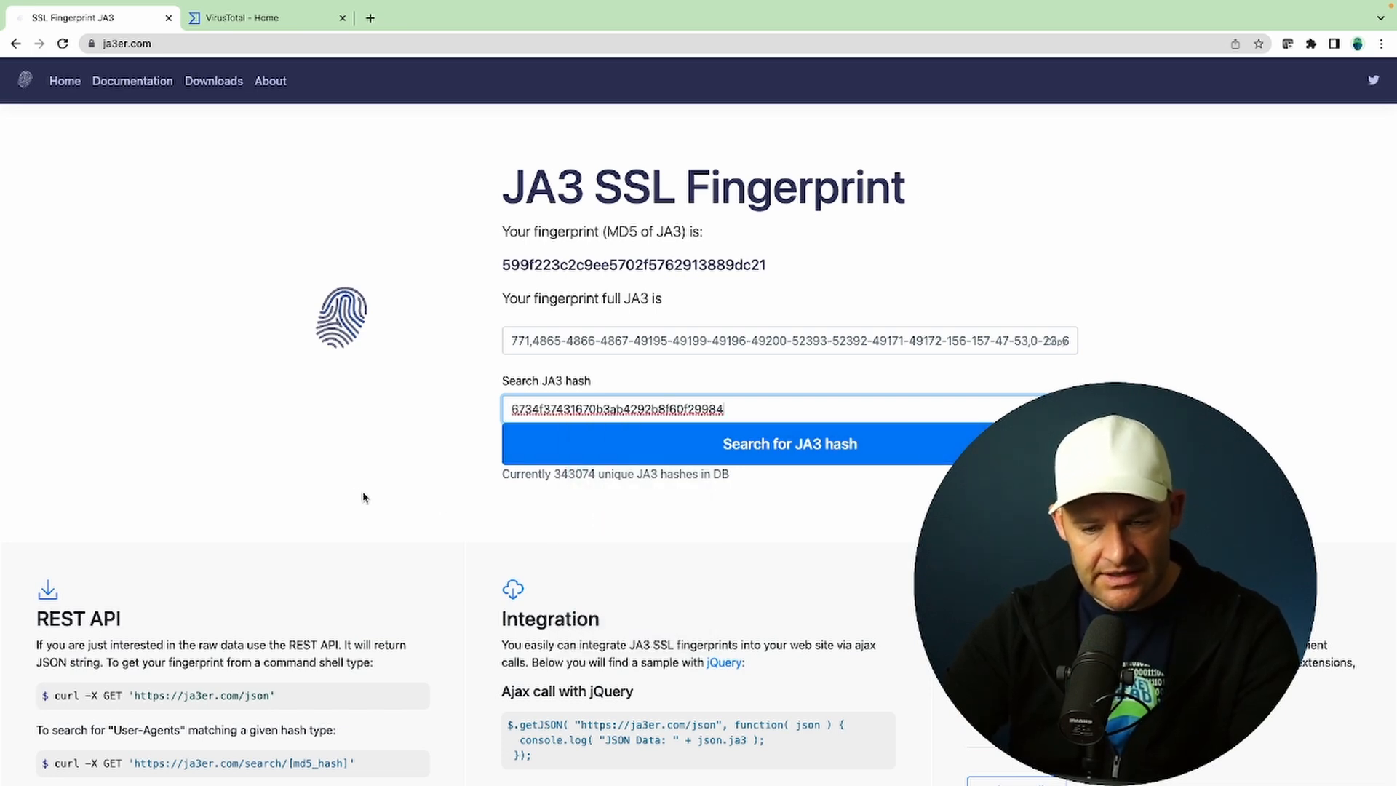
Step: Search ja3er.com for the pasted hash and highlight the Trickbot infection match
click(788, 444)
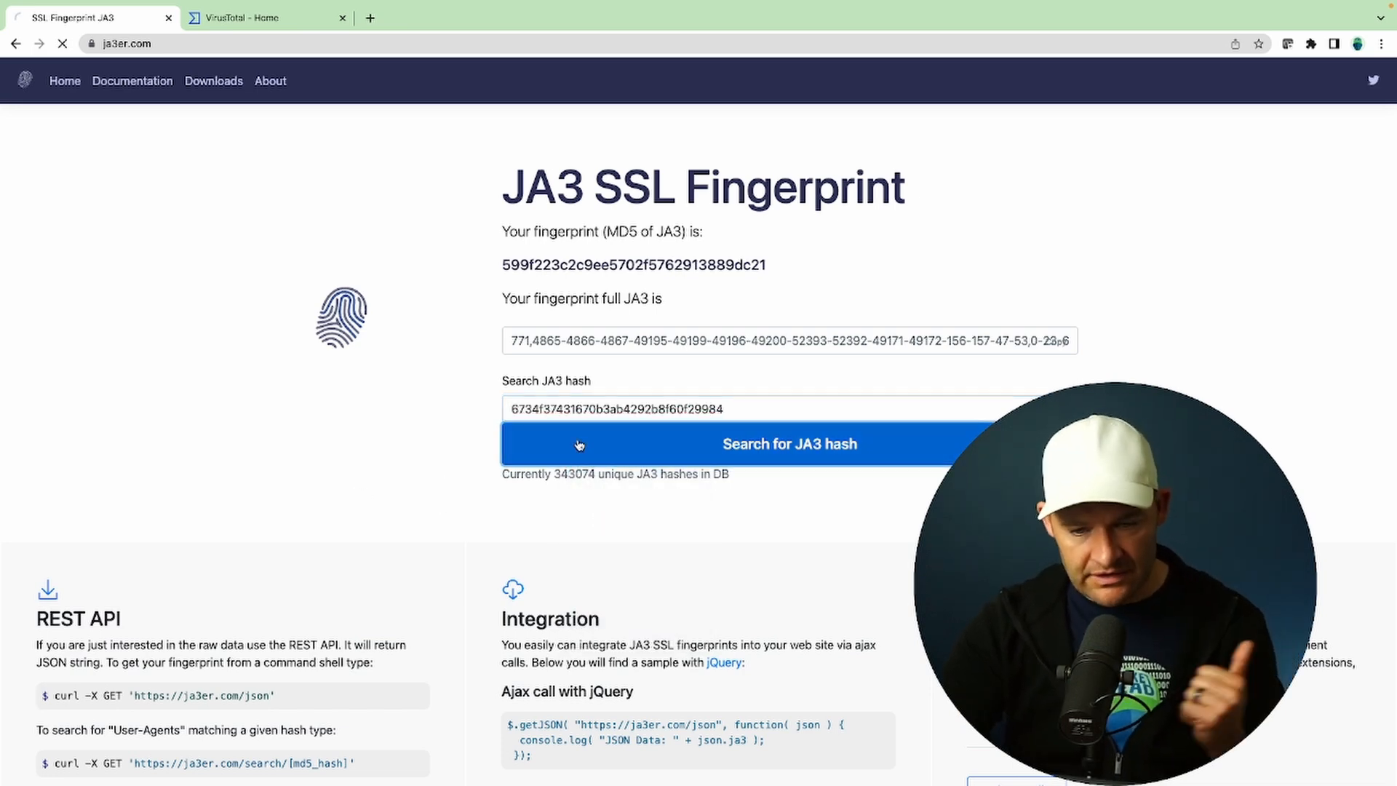
click(787, 444)
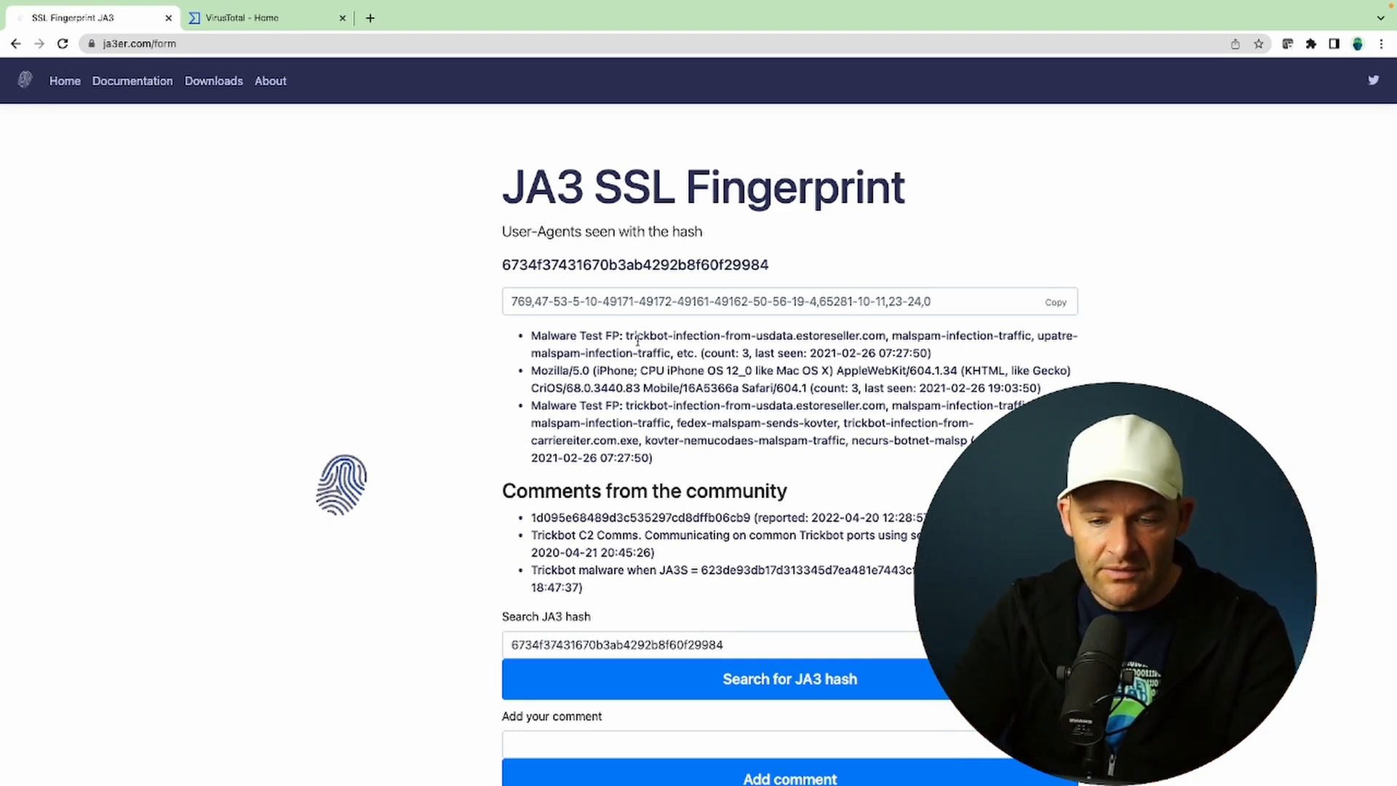
drag(626, 336, 751, 336)
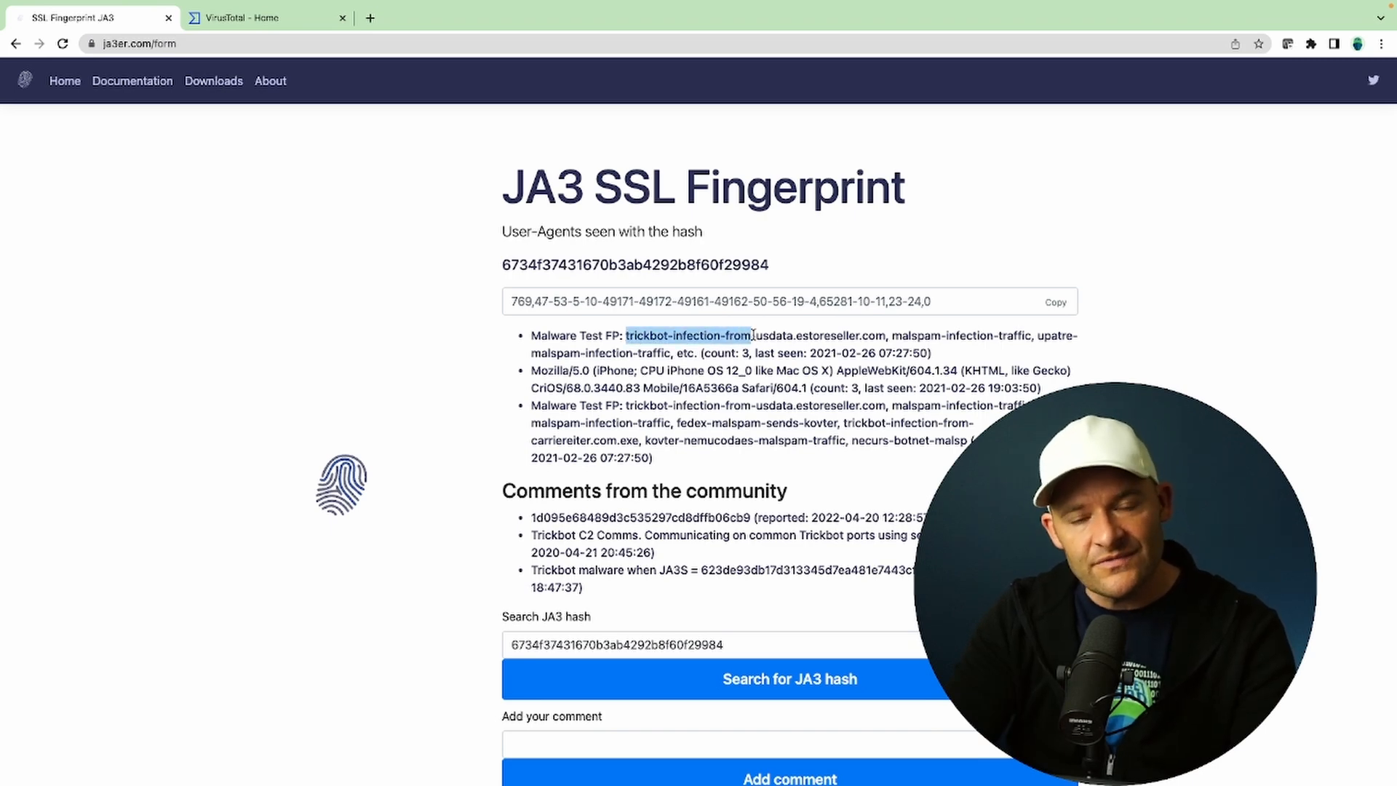